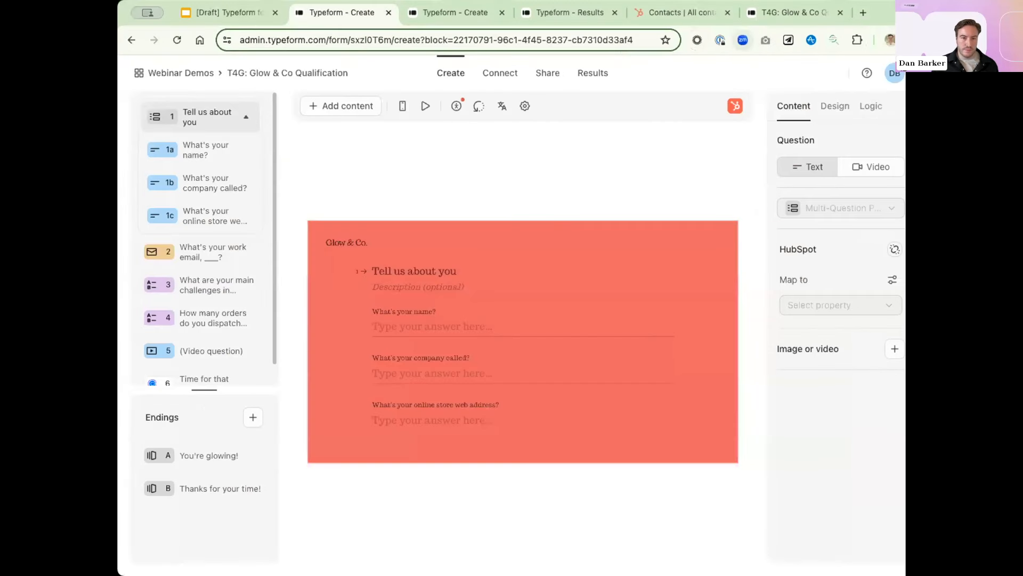
pyautogui.moveTo(883, 5)
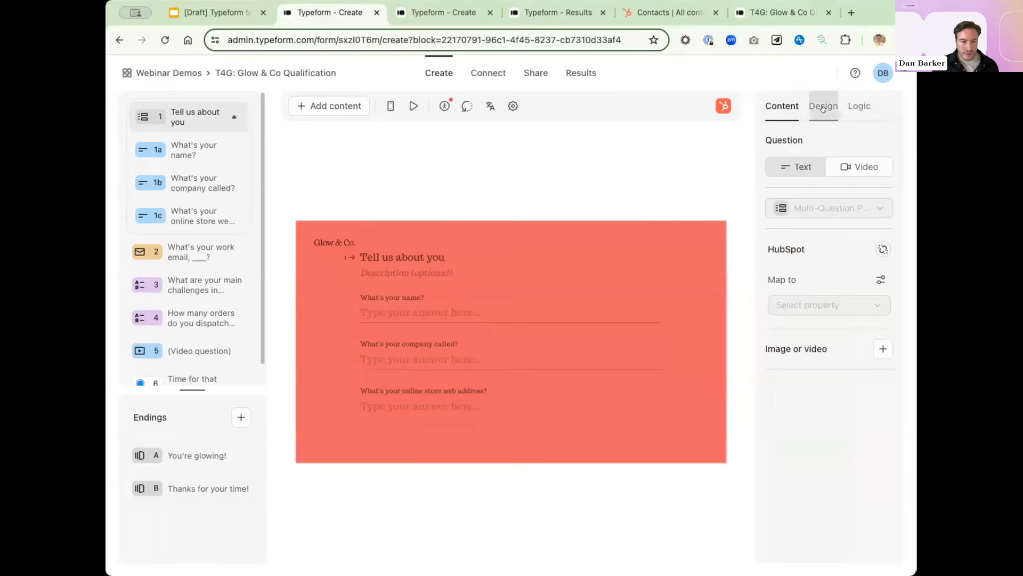
# Show the form's design settings with the Glow & Co. brand-kit theme applied.
pyautogui.click(822, 105)
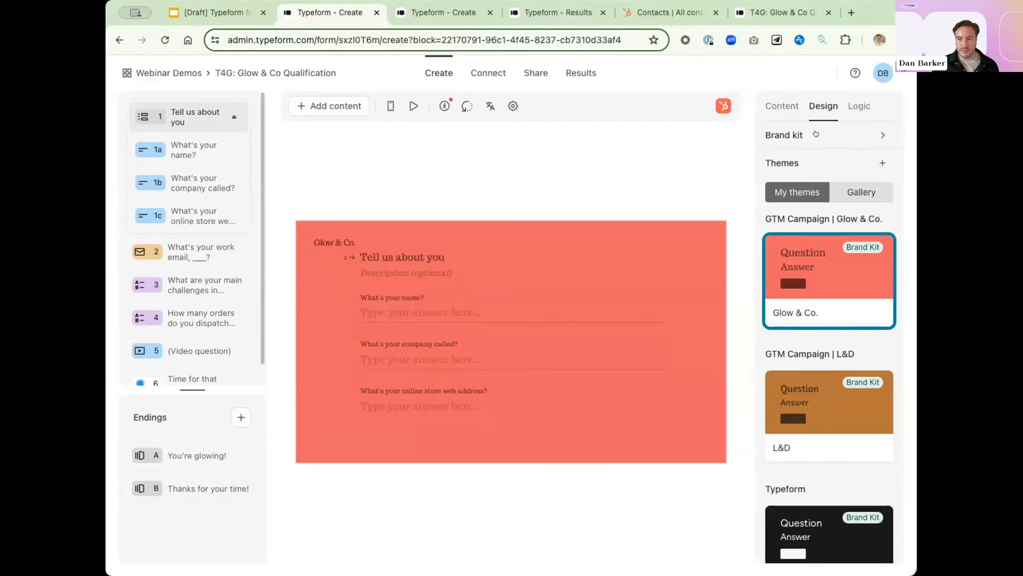
pyautogui.click(883, 135)
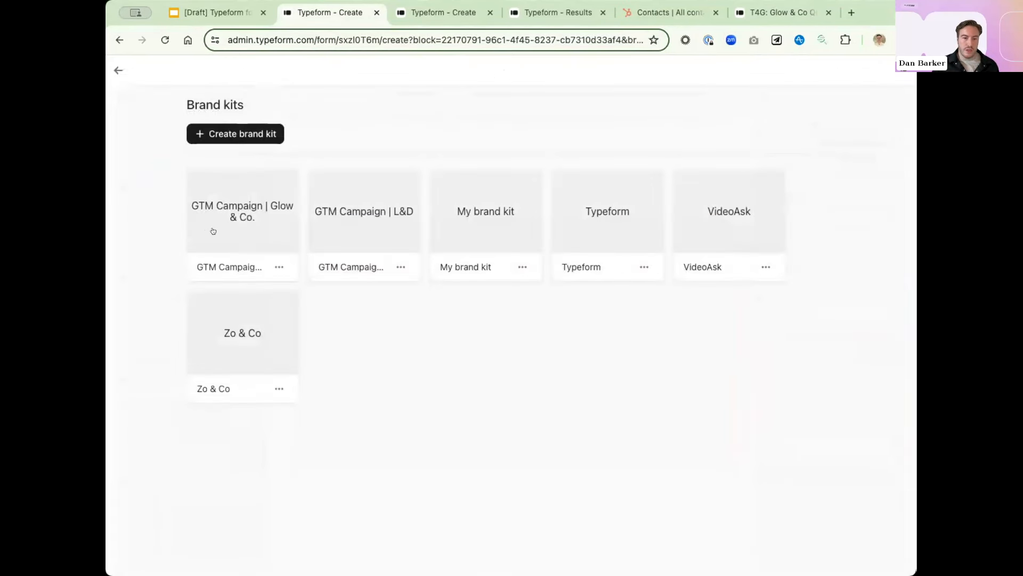
pyautogui.click(242, 211)
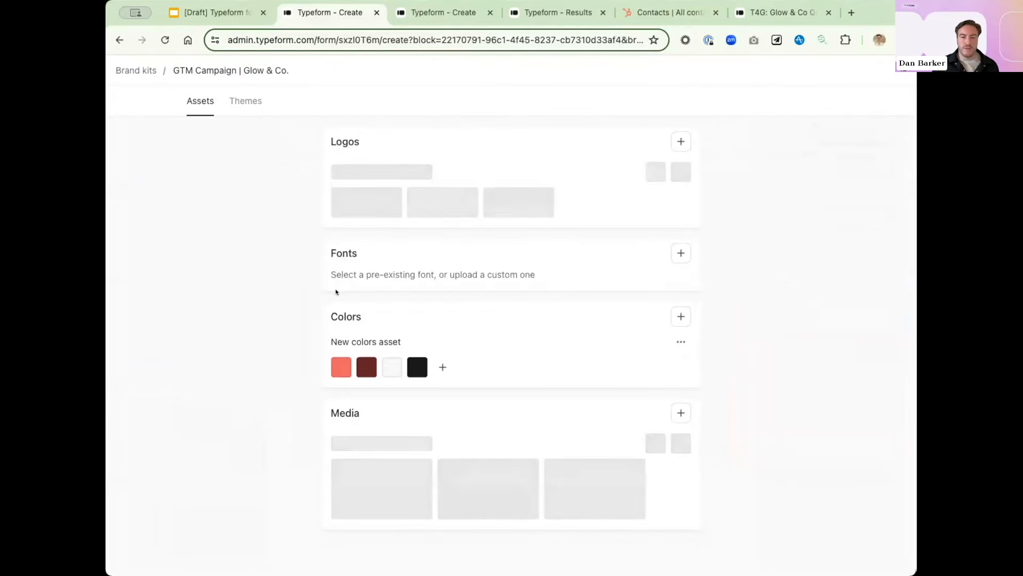
pyautogui.scroll(-3)
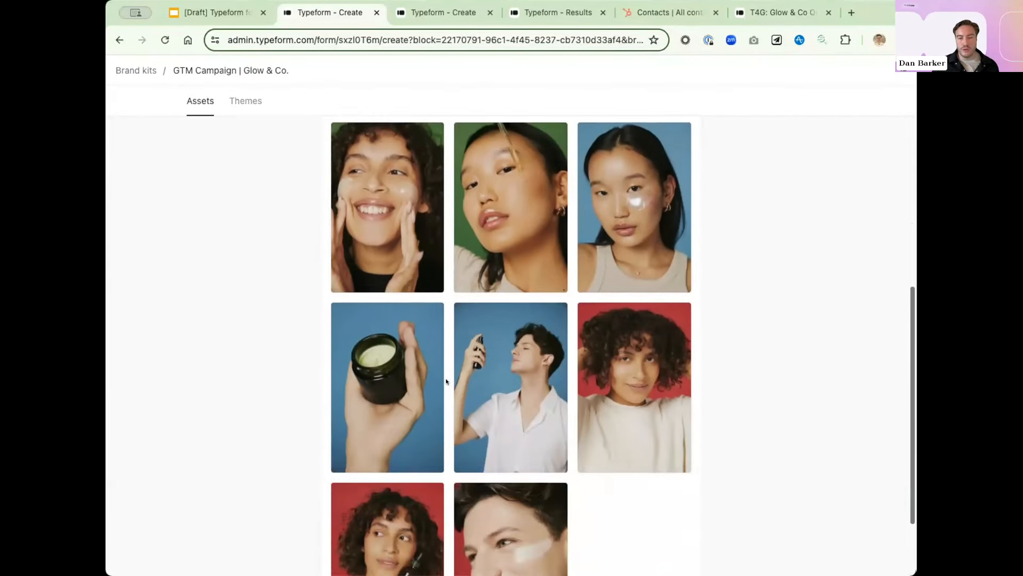
pyautogui.scroll(3)
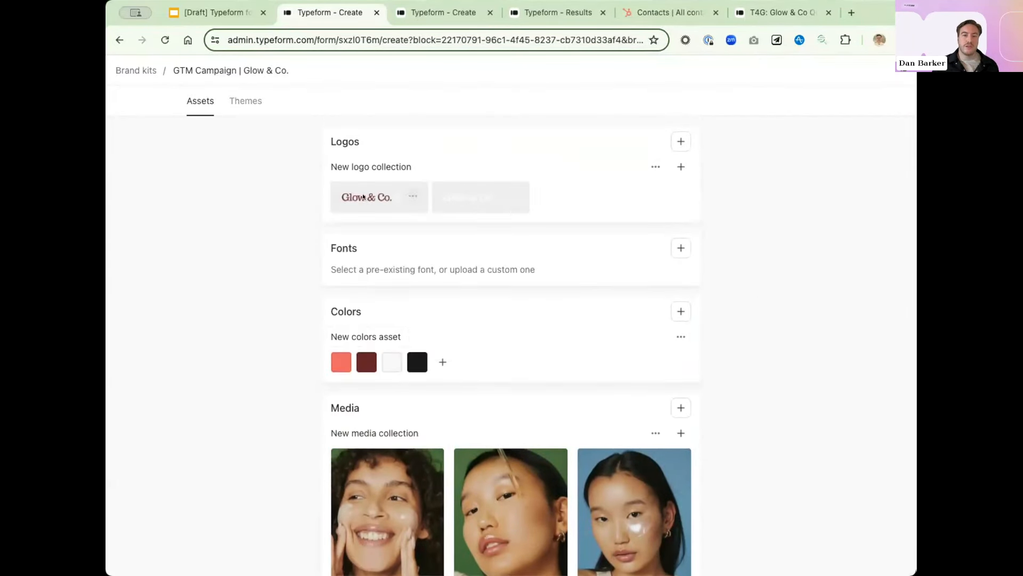
pyautogui.click(136, 70)
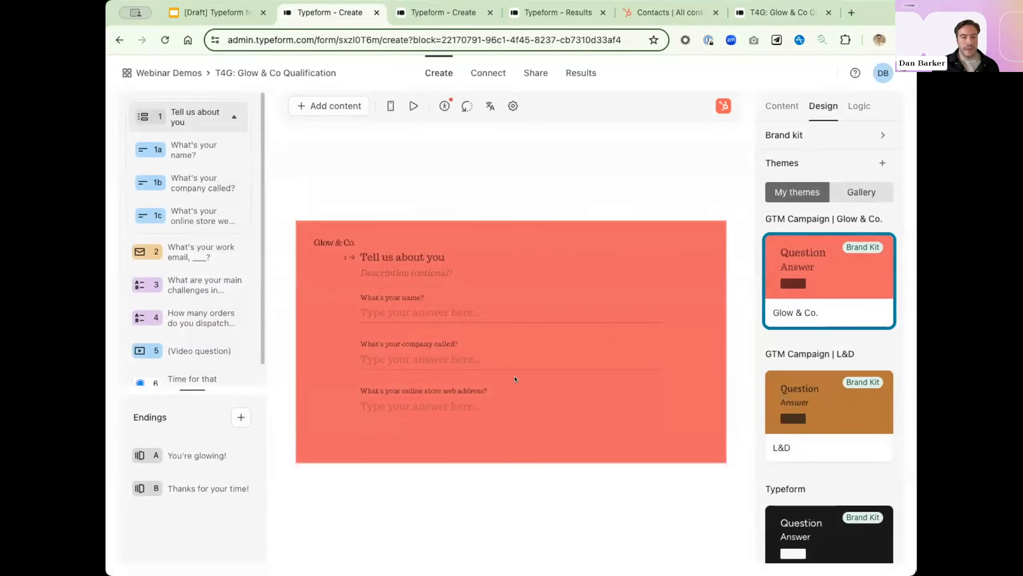
pyautogui.moveTo(138, 340)
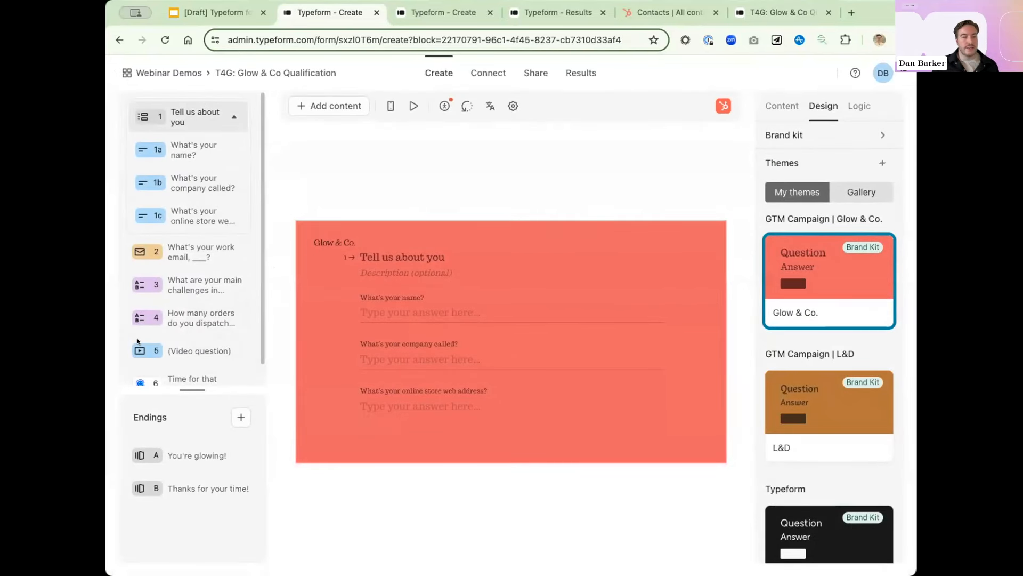
pyautogui.moveTo(415, 372)
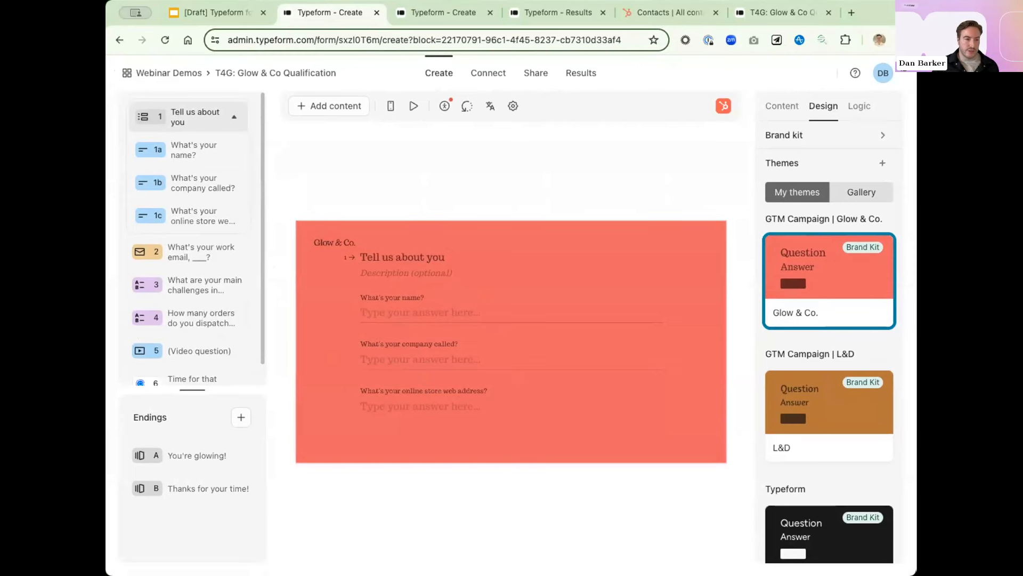
pyautogui.moveTo(505, 400)
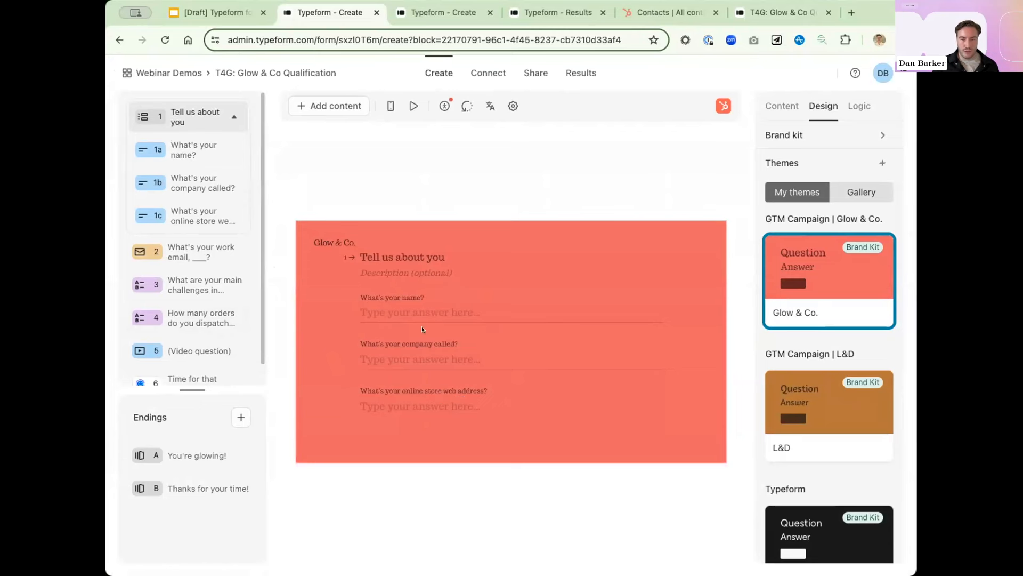
pyautogui.click(329, 106)
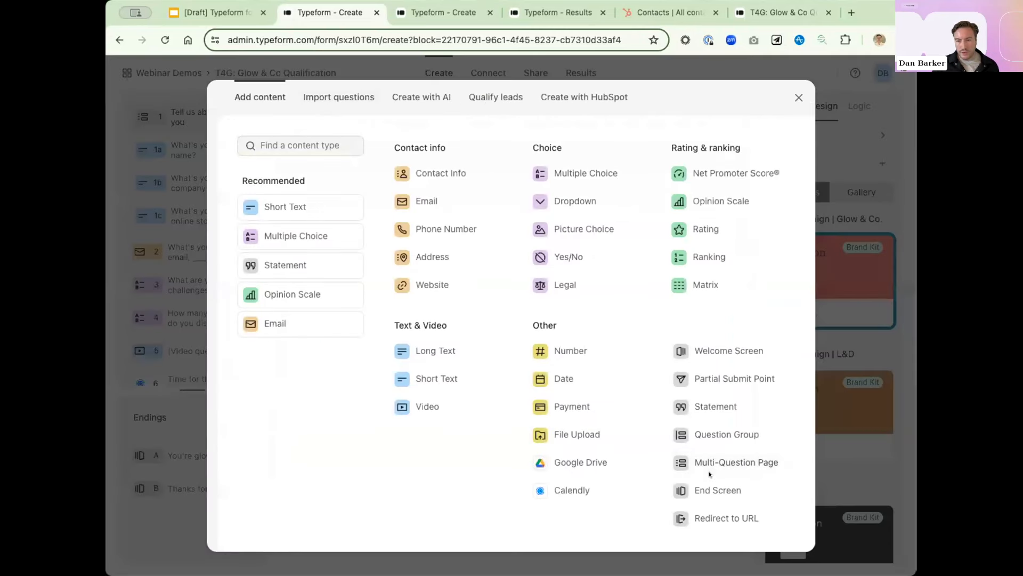
pyautogui.moveTo(780, 118)
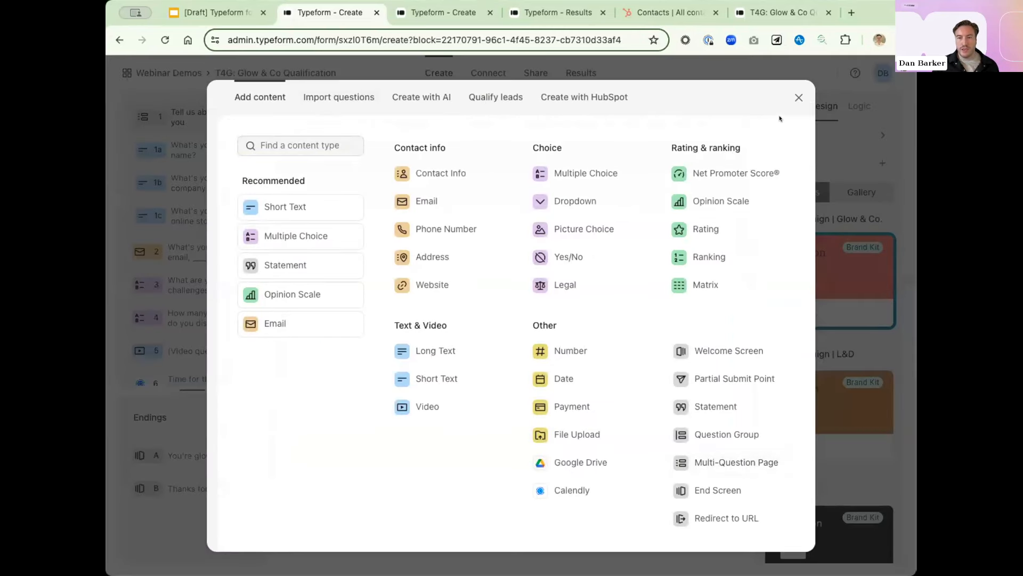
pyautogui.click(798, 97)
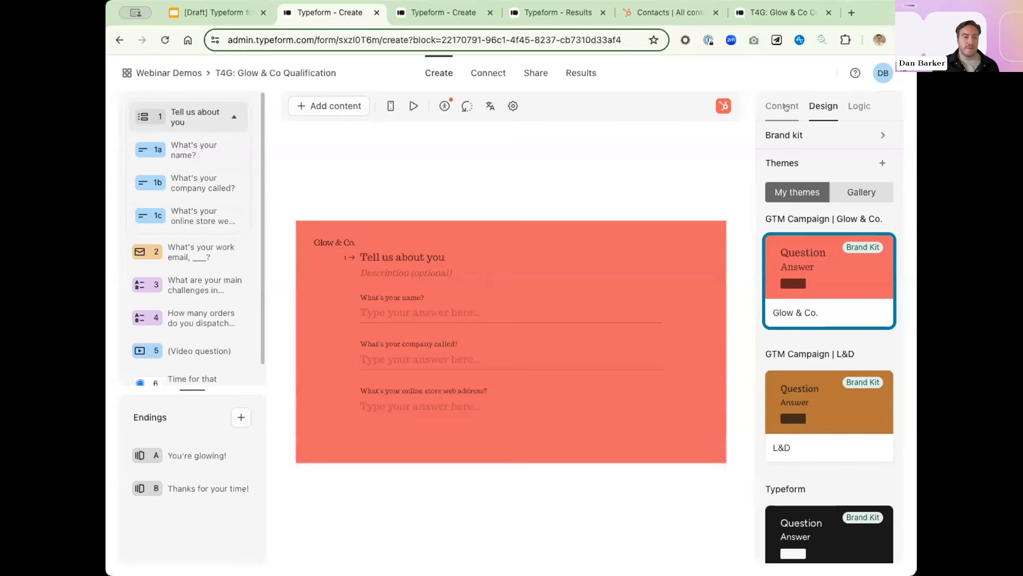
# Switch the Tell us about you page to a video question layout.
pyautogui.click(781, 106)
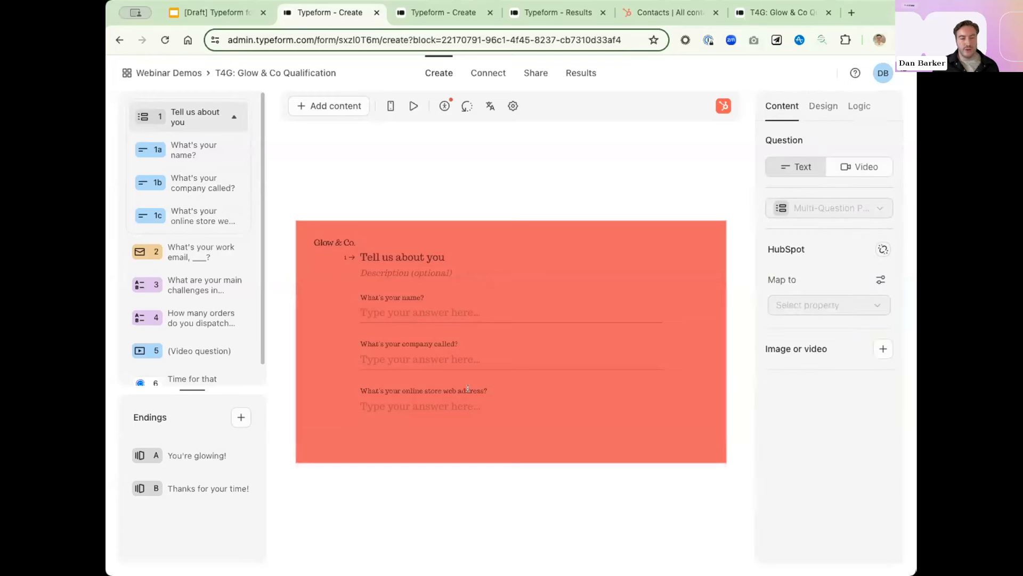
pyautogui.moveTo(498, 399)
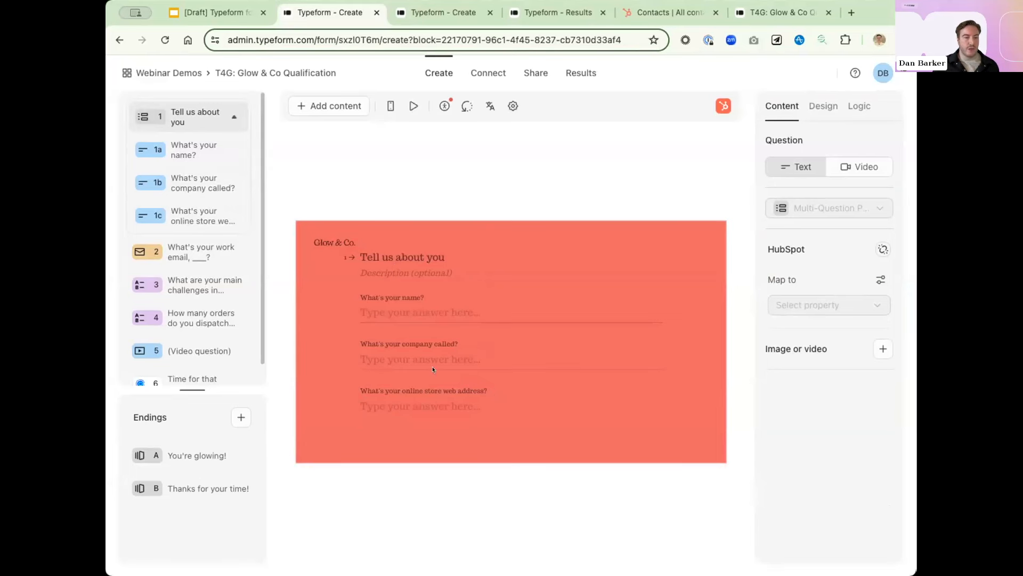
pyautogui.moveTo(548, 330)
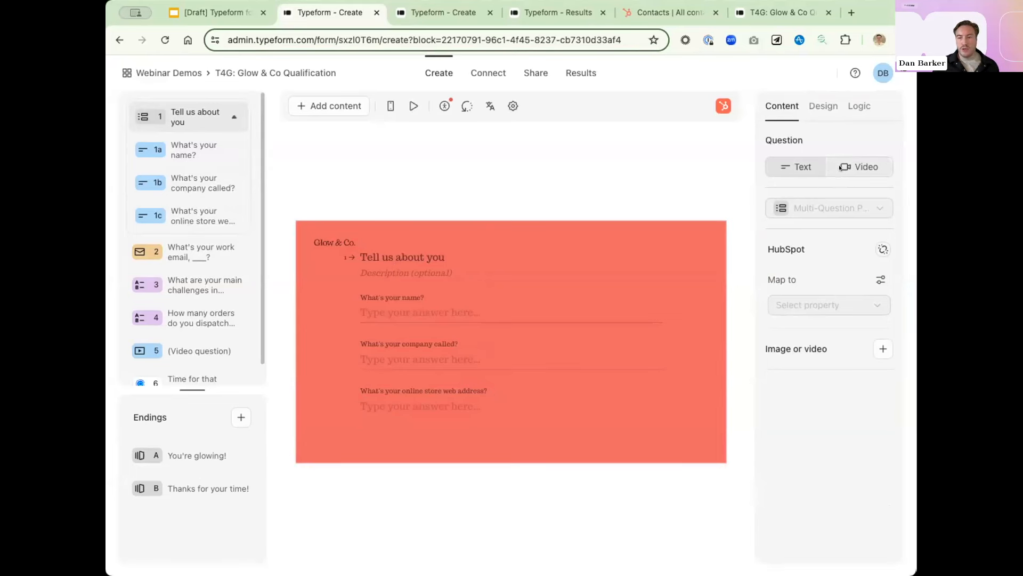
pyautogui.click(859, 166)
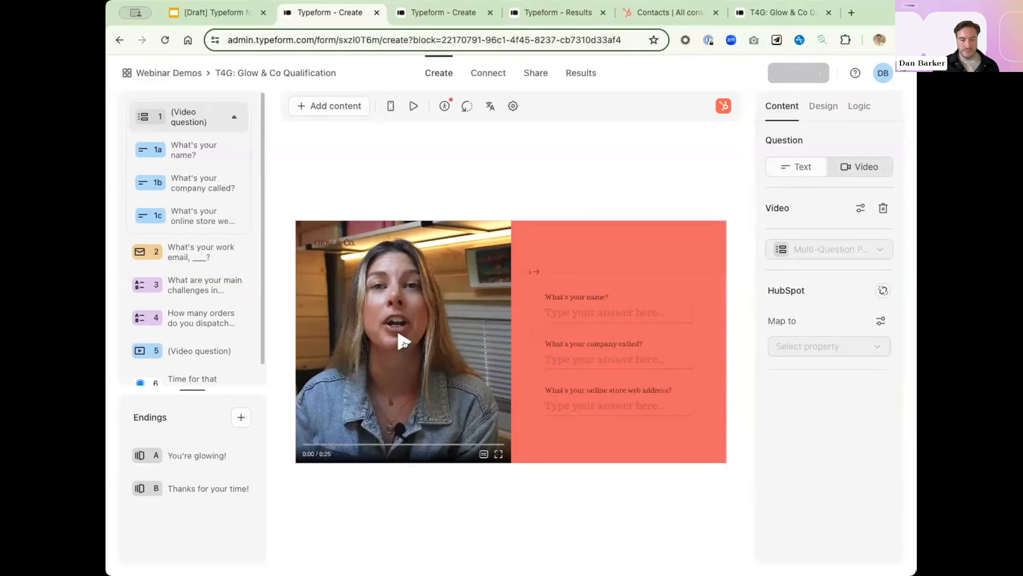
# Play the intro video preview through in the editor.
pyautogui.click(403, 341)
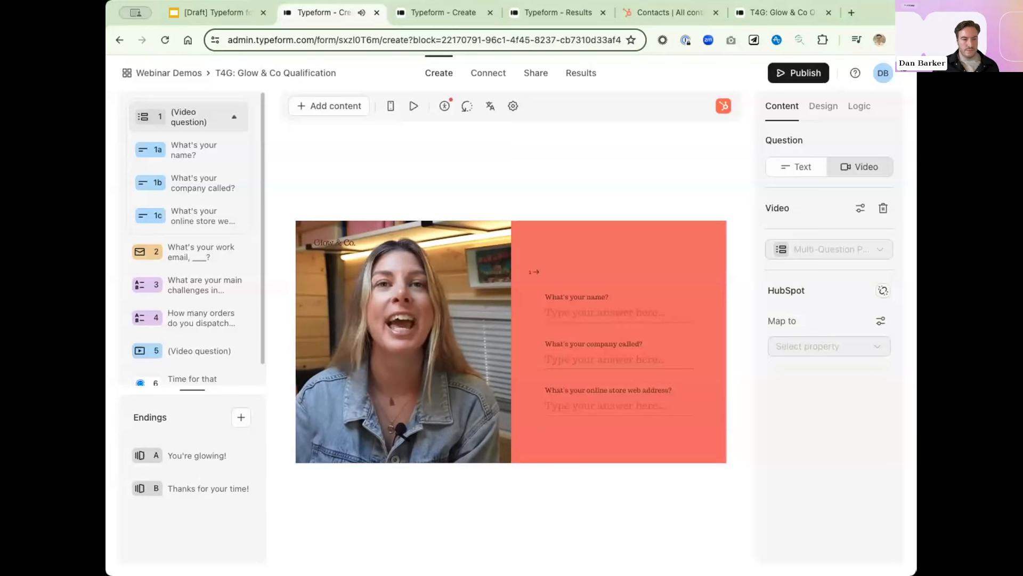
pyautogui.click(403, 341)
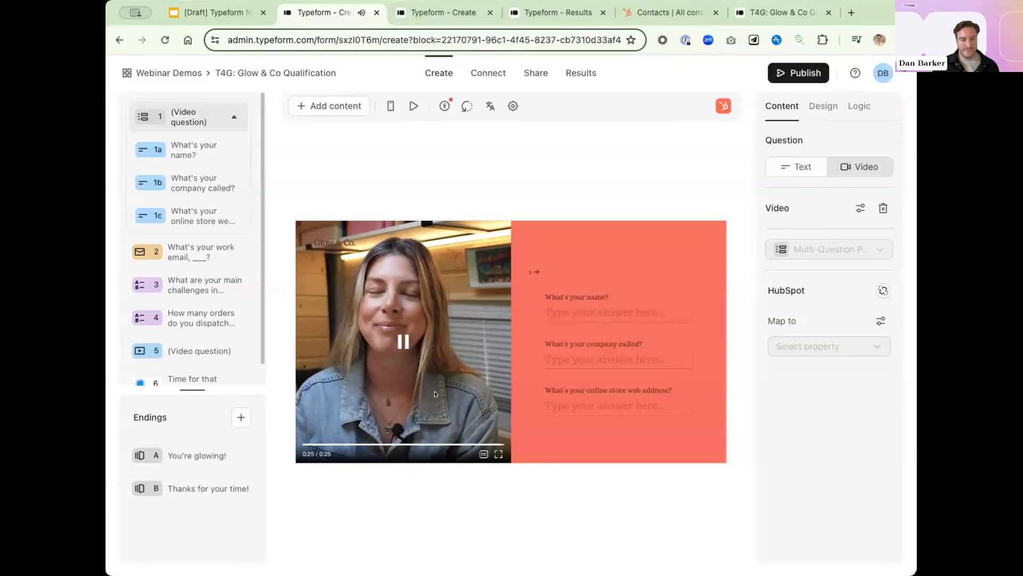
pyautogui.click(403, 341)
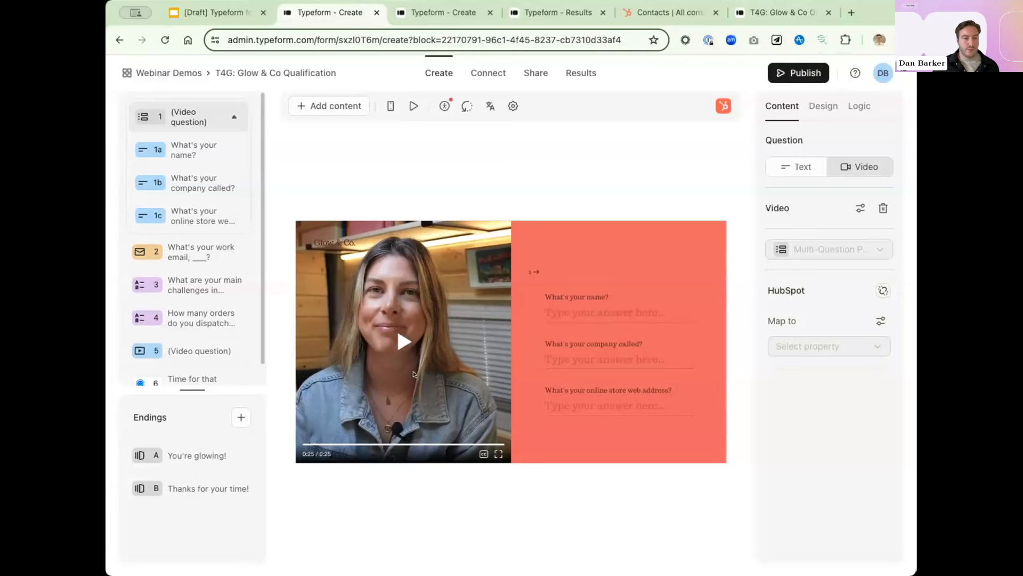
pyautogui.moveTo(386, 358)
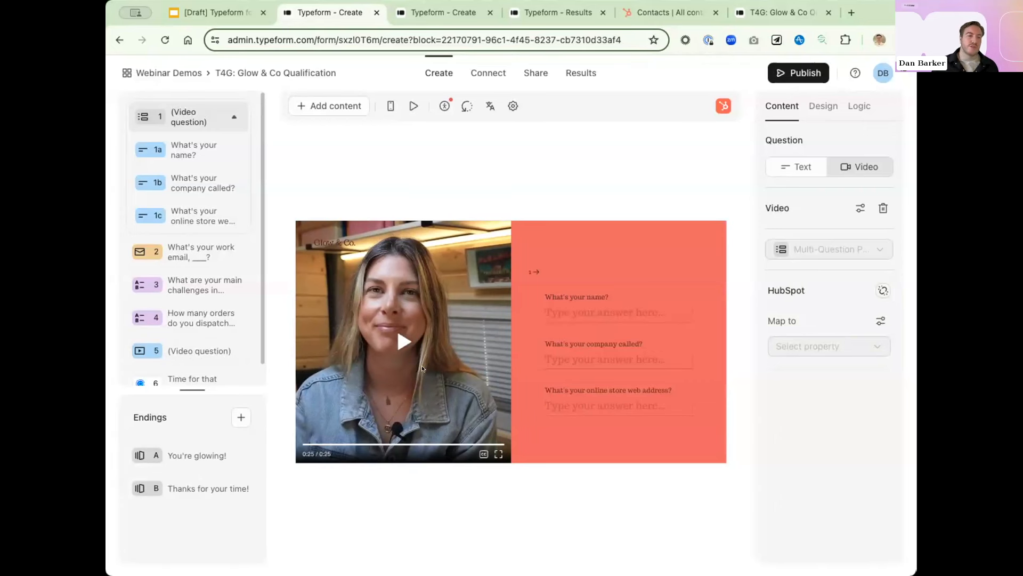
pyautogui.moveTo(437, 364)
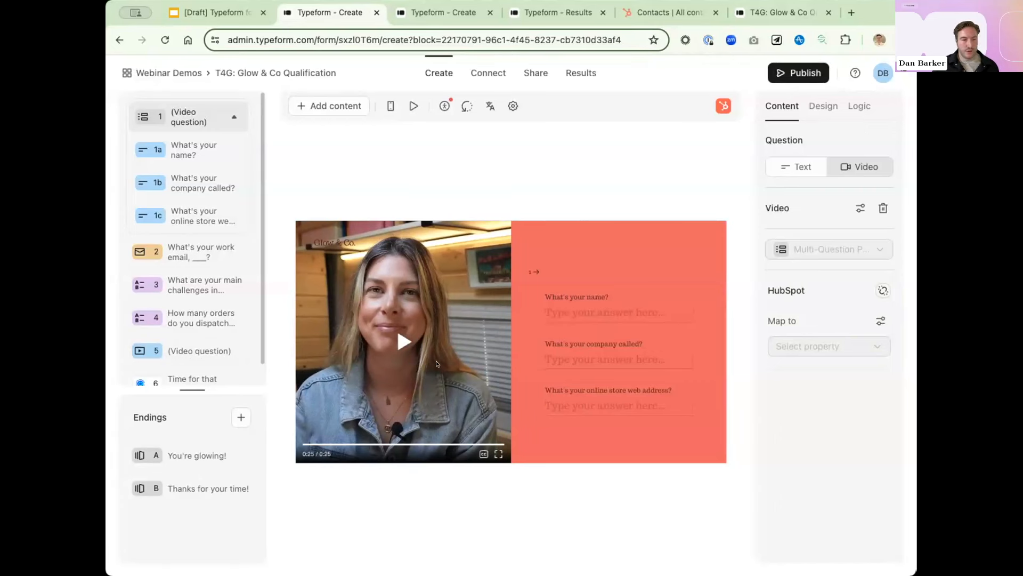
pyautogui.moveTo(403, 281)
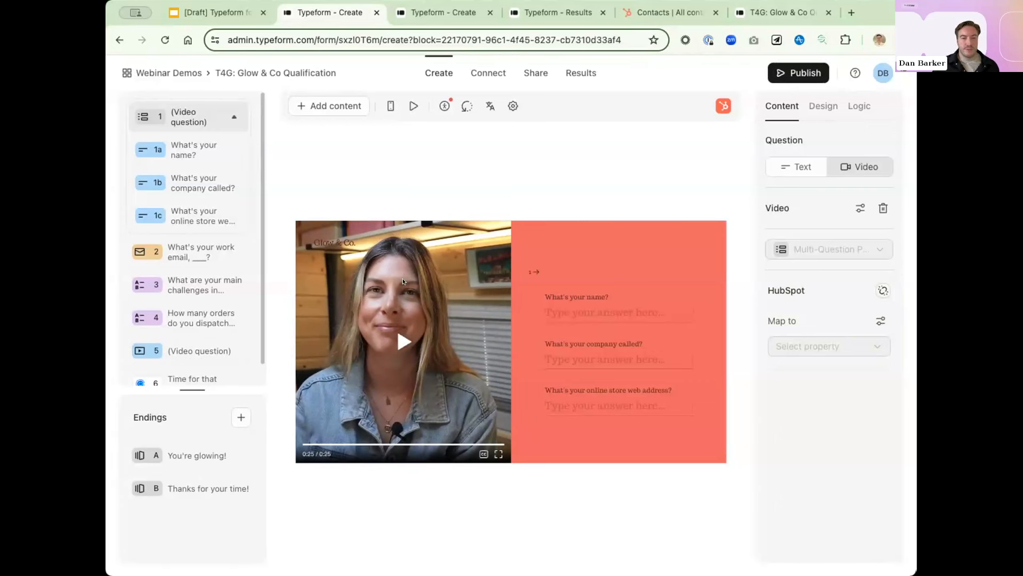
pyautogui.moveTo(215, 252)
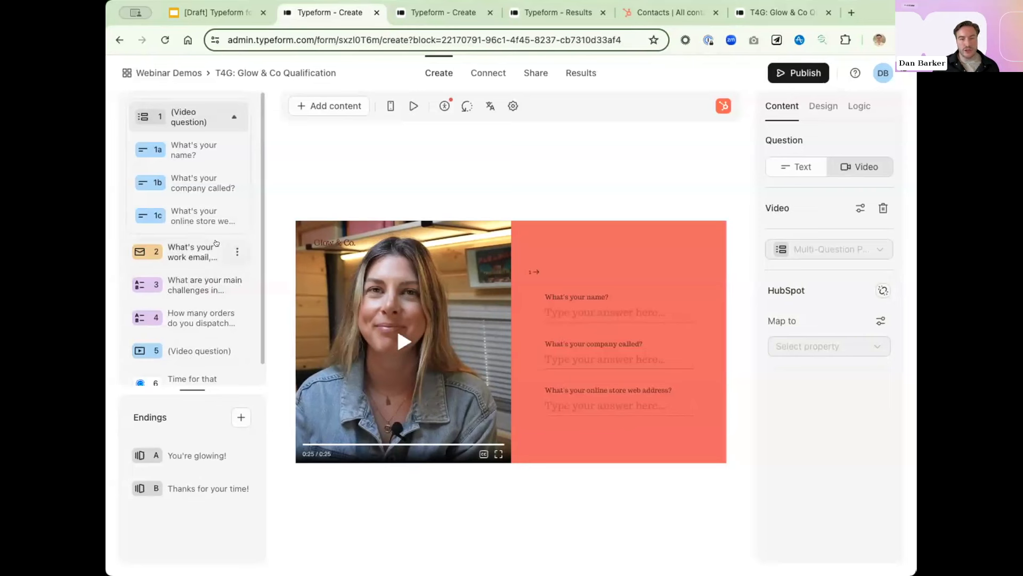
pyautogui.moveTo(205, 220)
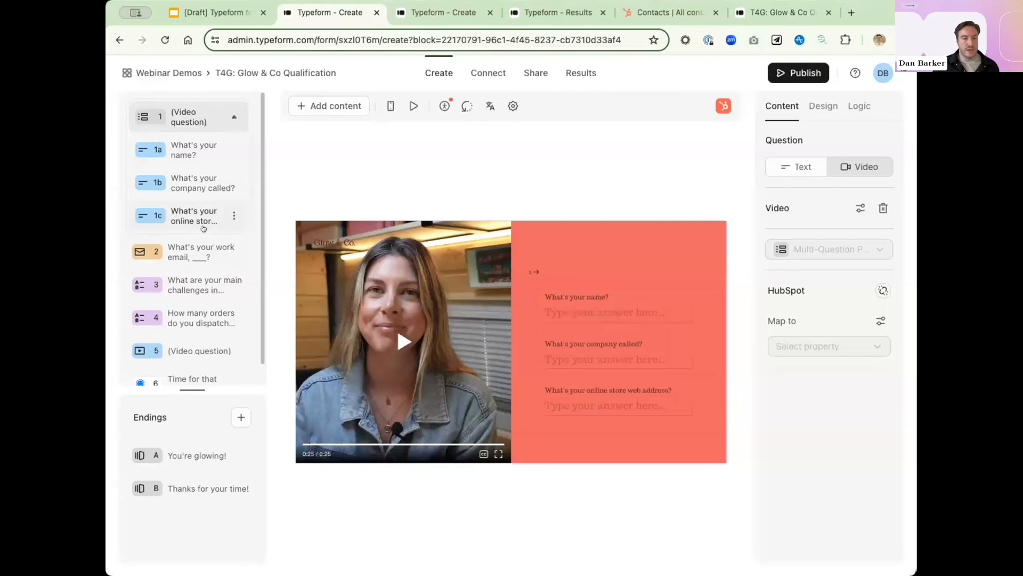
# Publish the form's latest changes from the work email question, confirming the share link.
pyautogui.click(191, 251)
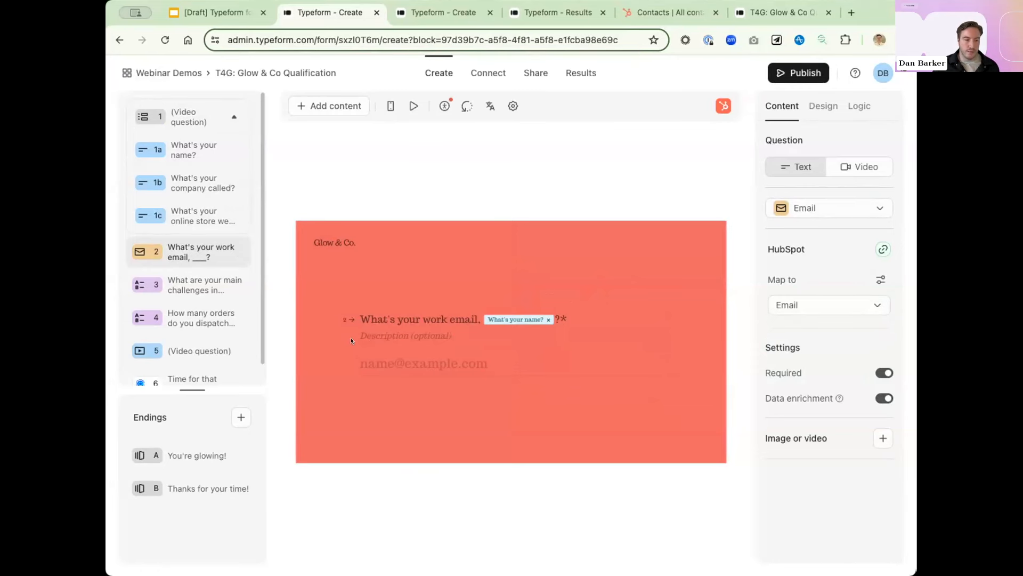
pyautogui.moveTo(799, 72)
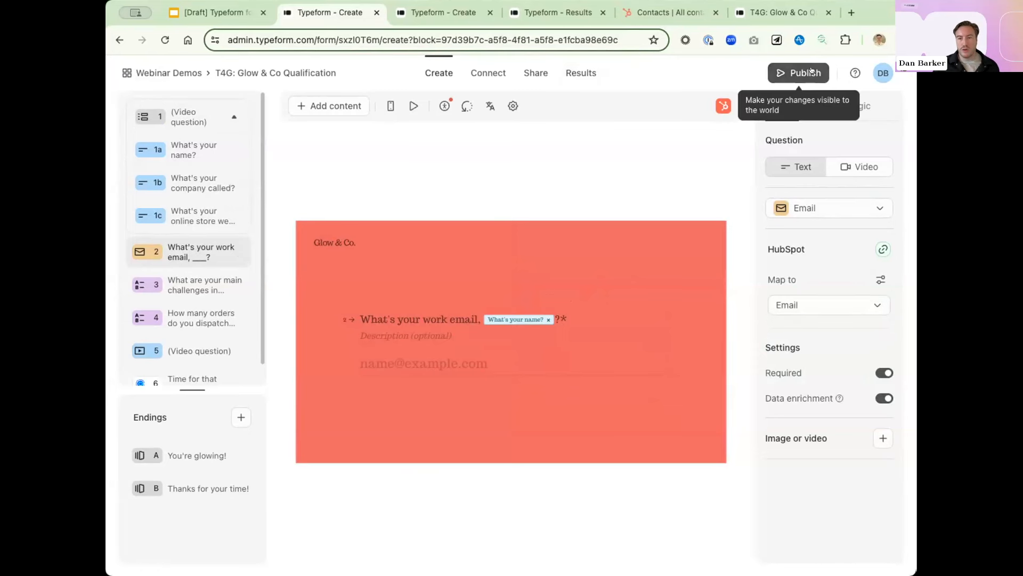
pyautogui.click(799, 73)
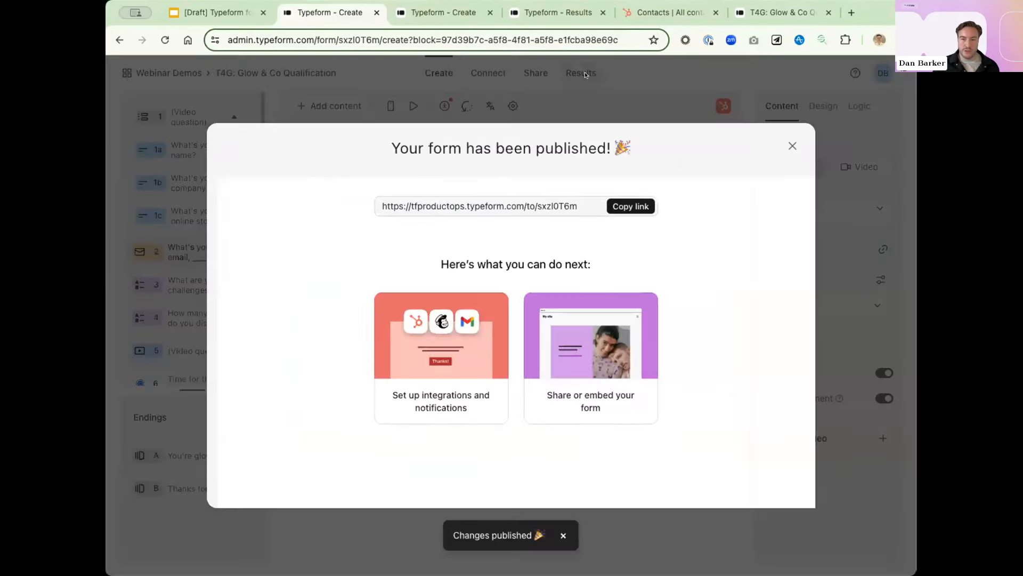
pyautogui.click(792, 146)
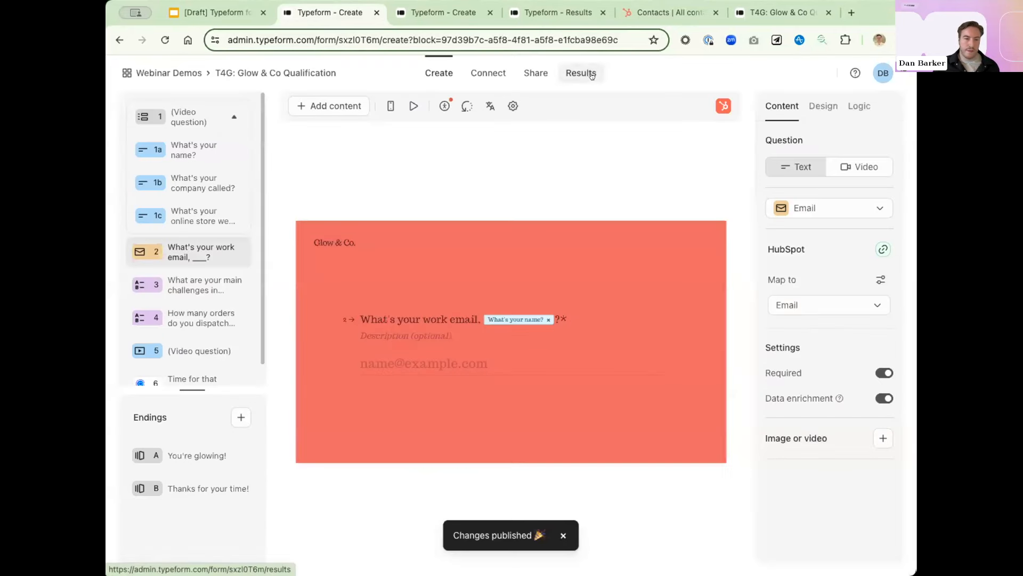
# Review the test response's enriched industry, revenue and headcount columns, then return to the editor.
pyautogui.click(580, 73)
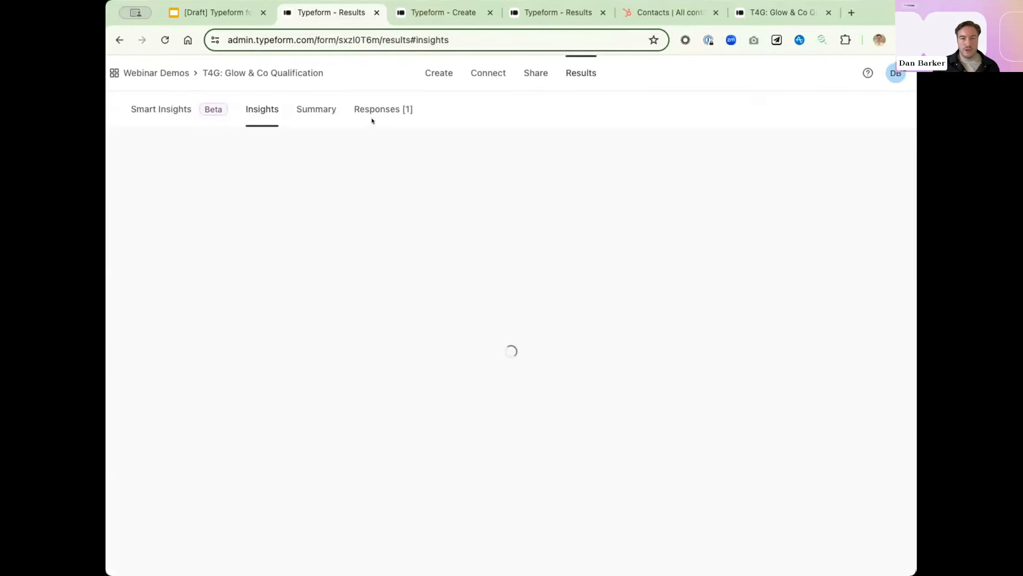
pyautogui.click(382, 108)
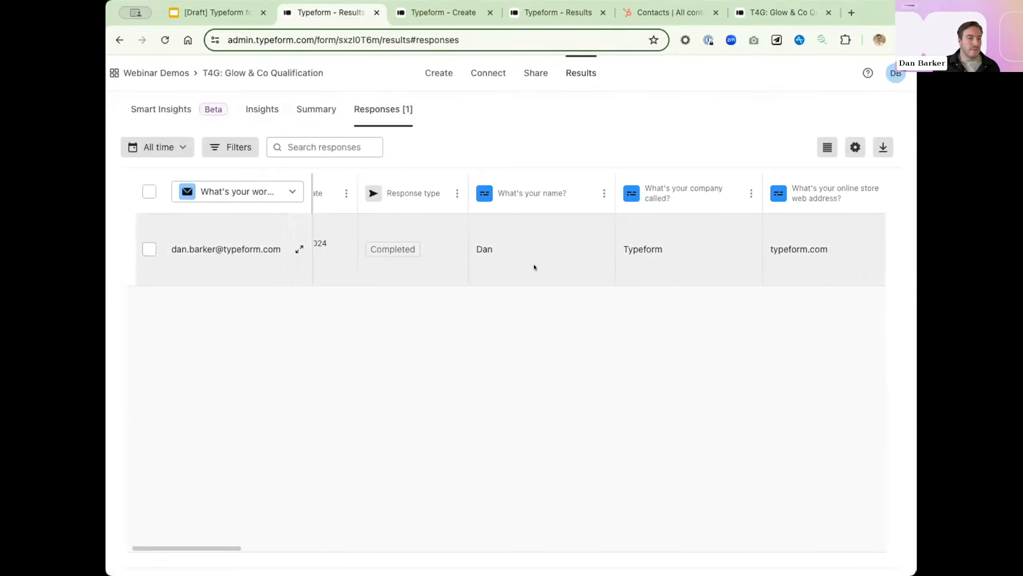
pyautogui.hscroll(3)
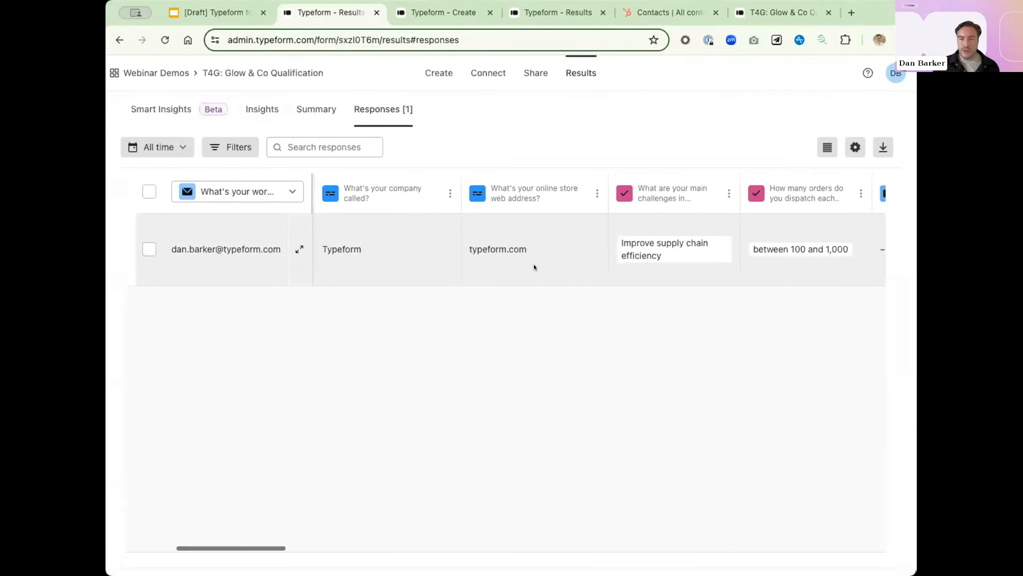
pyautogui.hscroll(3)
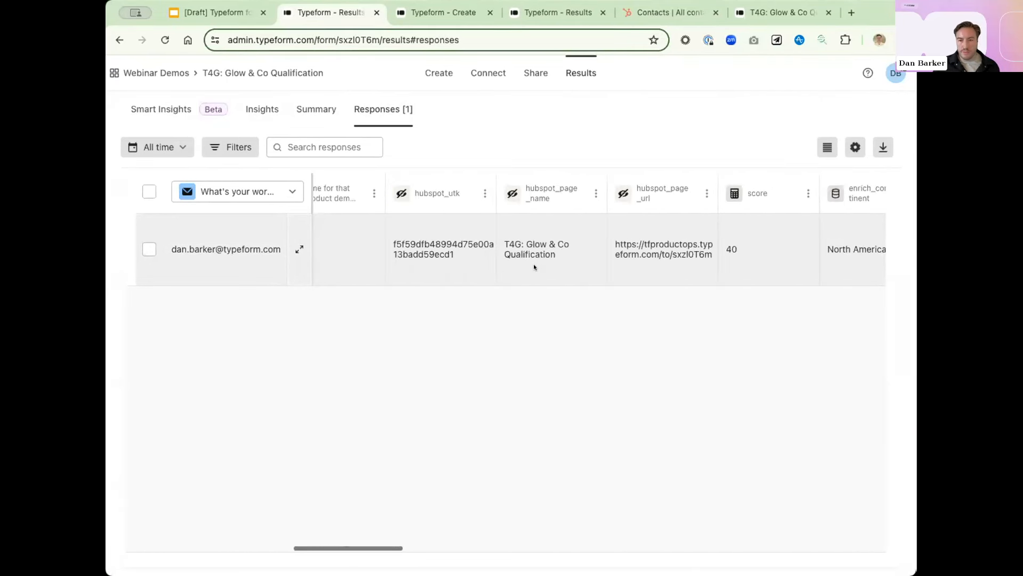
pyautogui.hscroll(3)
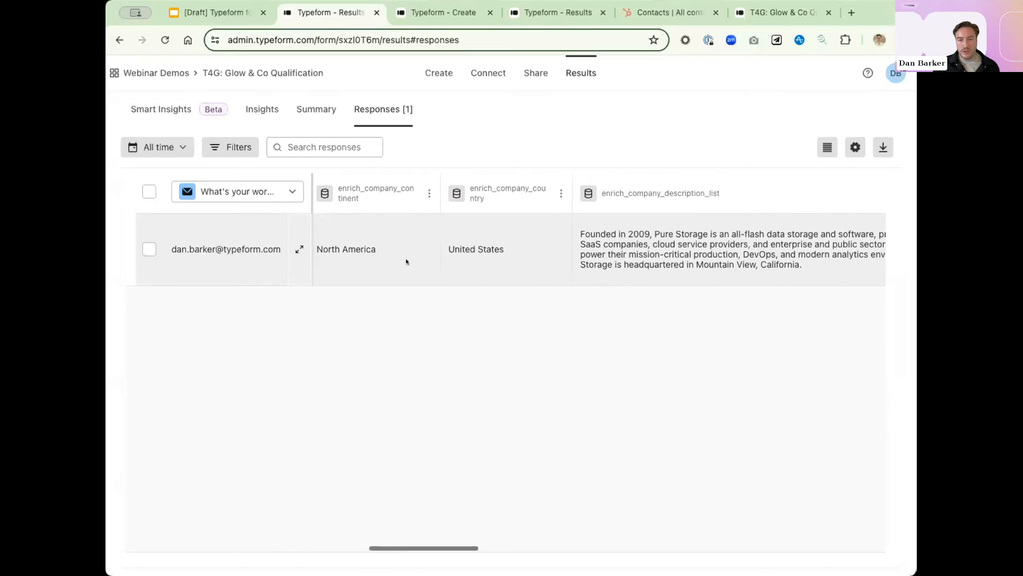
pyautogui.hscroll(3)
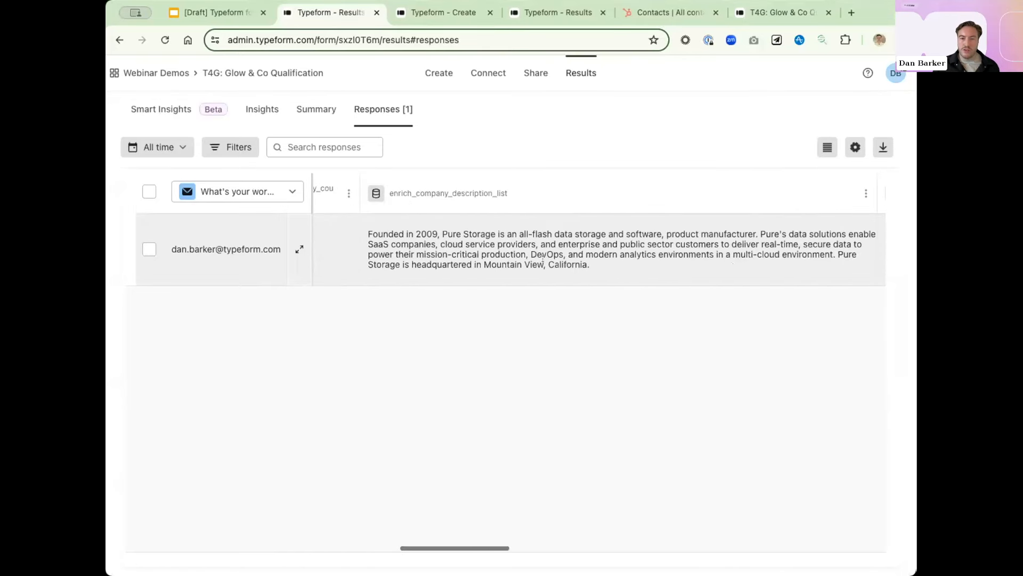
pyautogui.hscroll(3)
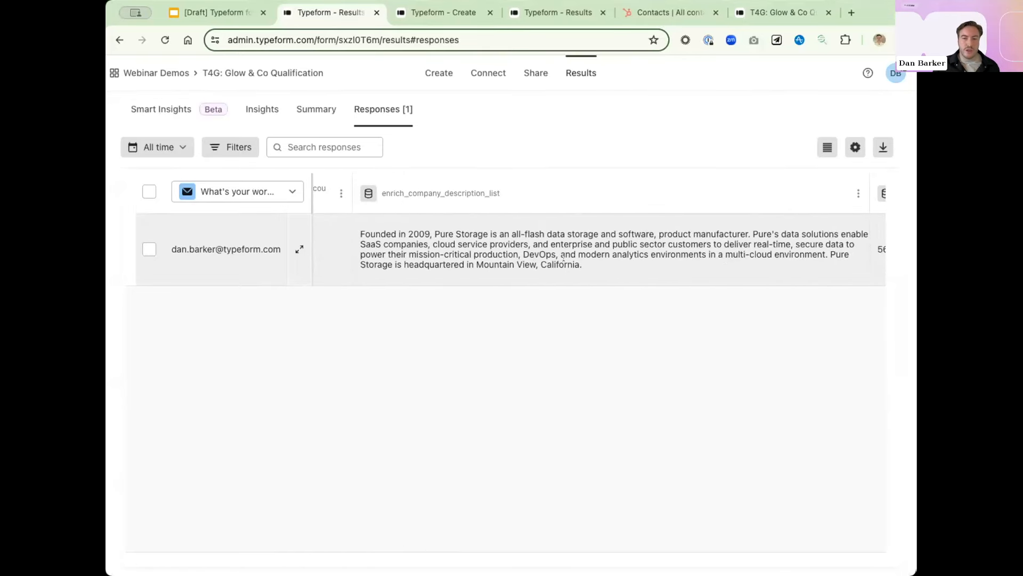
pyautogui.hscroll(3)
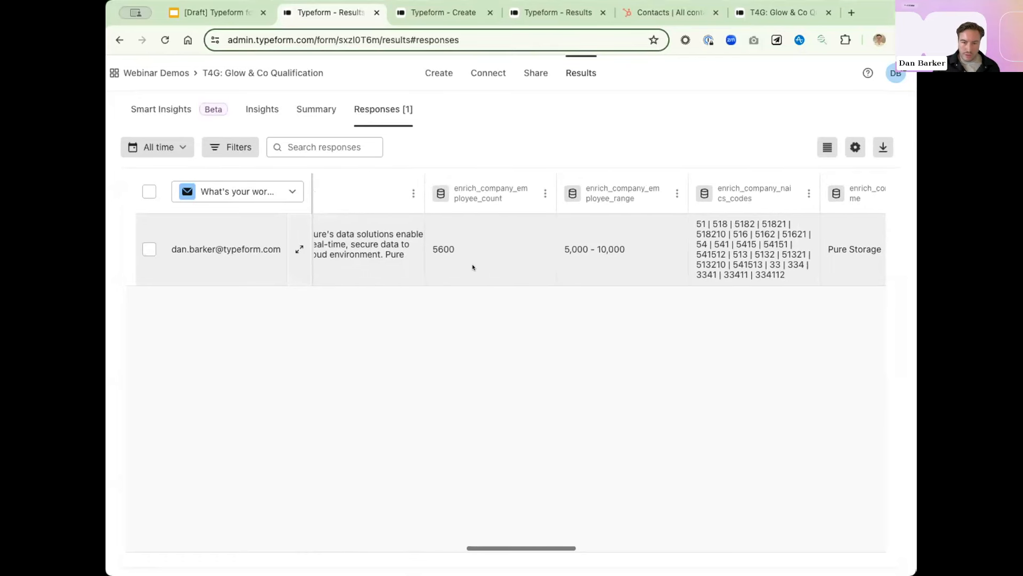
pyautogui.moveTo(656, 261)
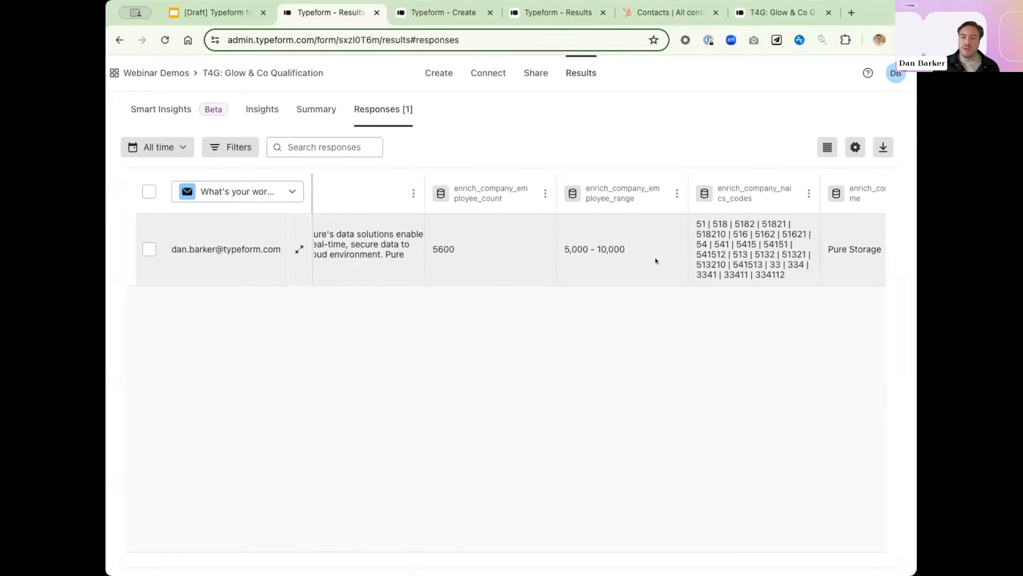
pyautogui.hscroll(3)
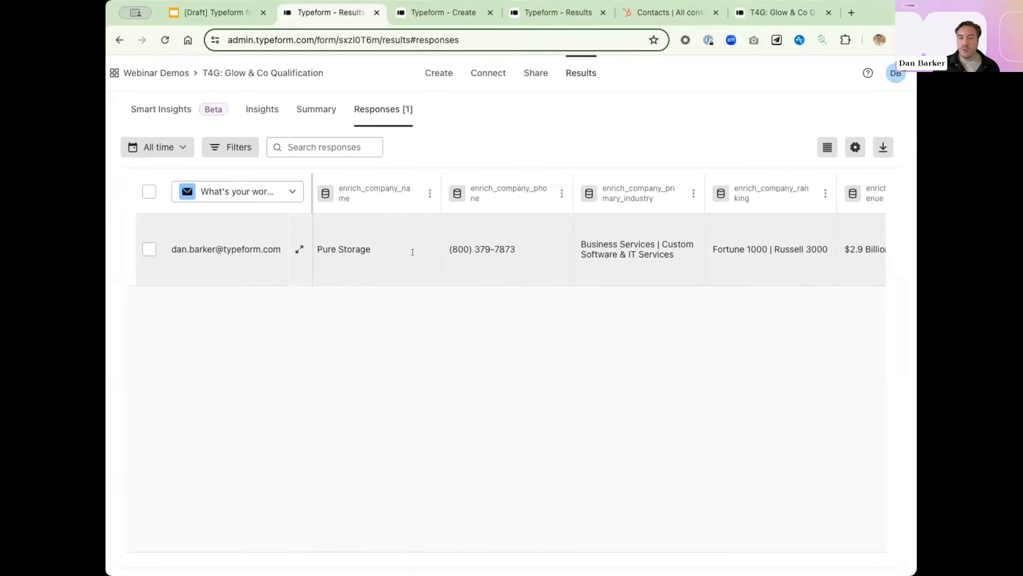
pyautogui.hscroll(3)
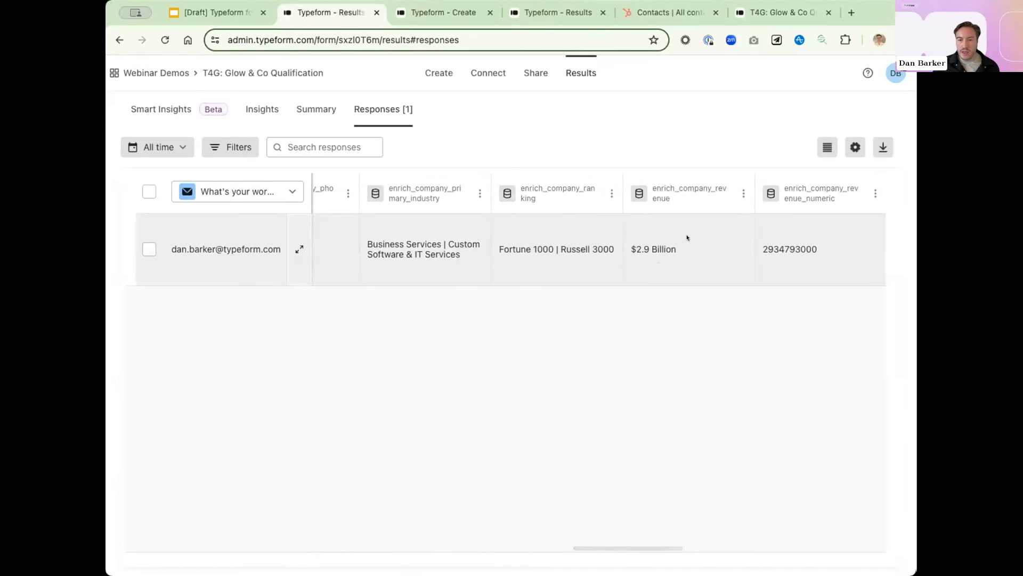
pyautogui.hscroll(3)
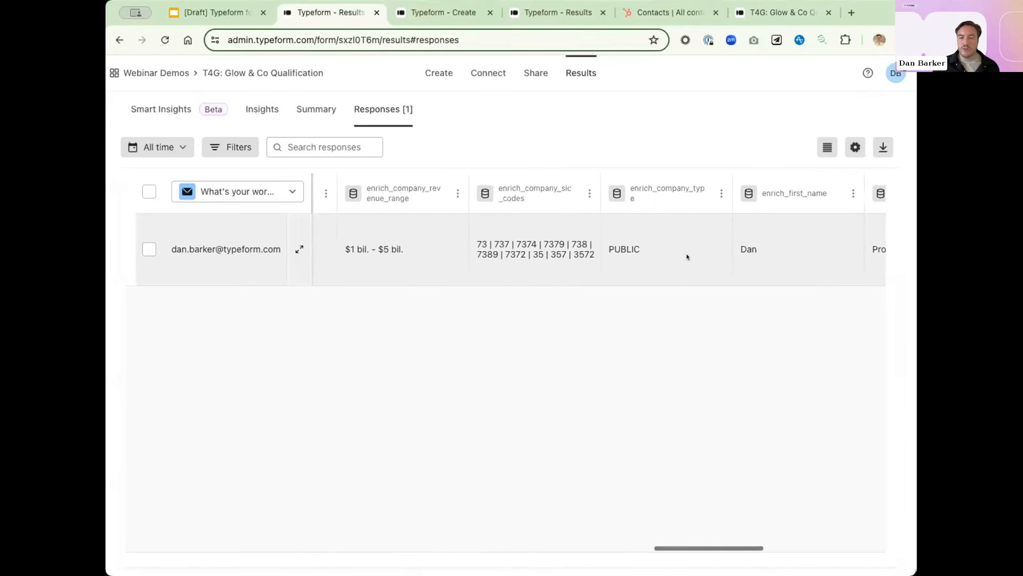
pyautogui.hscroll(3)
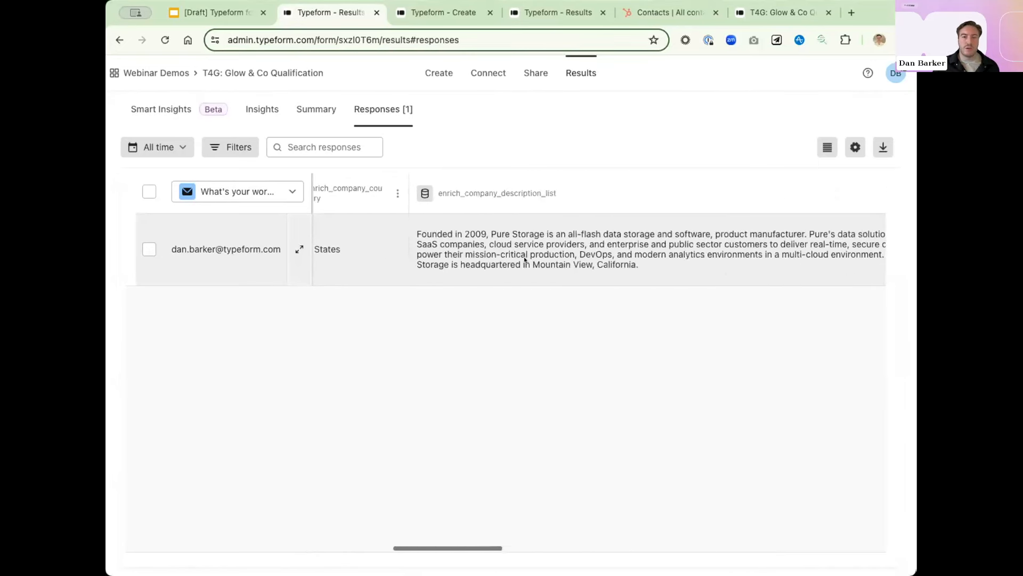
pyautogui.click(438, 73)
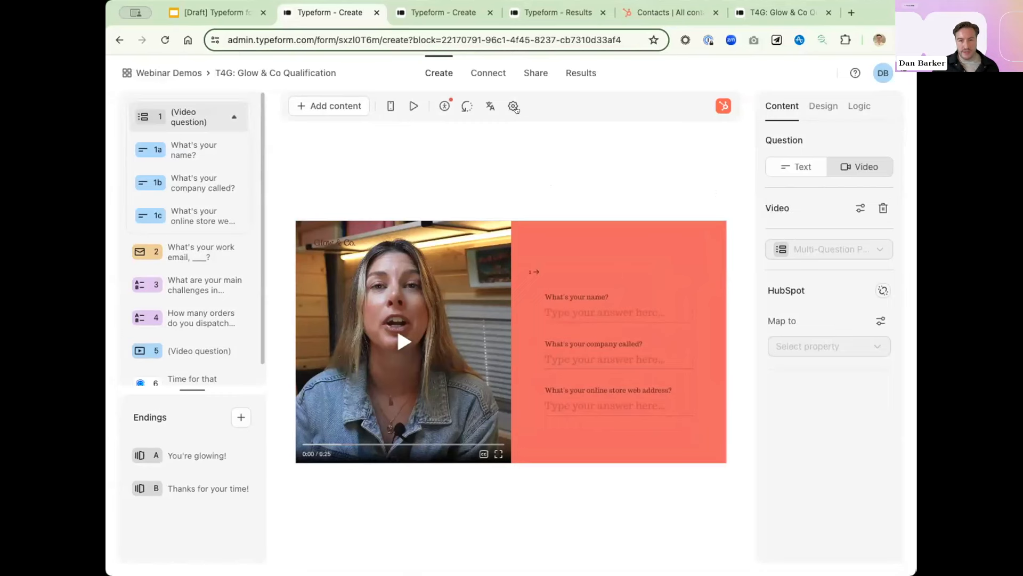
pyautogui.click(514, 105)
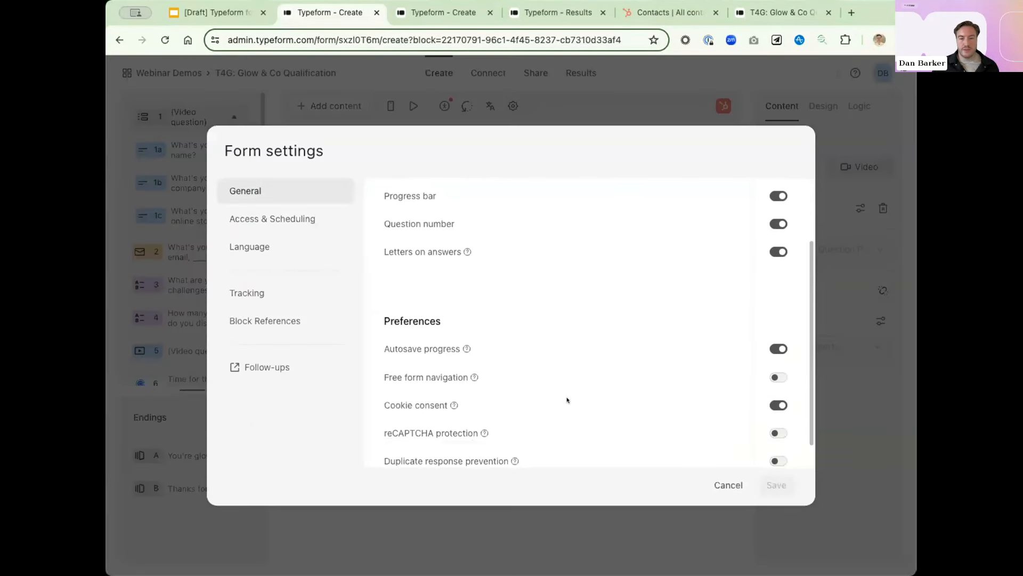
pyautogui.scroll(-3)
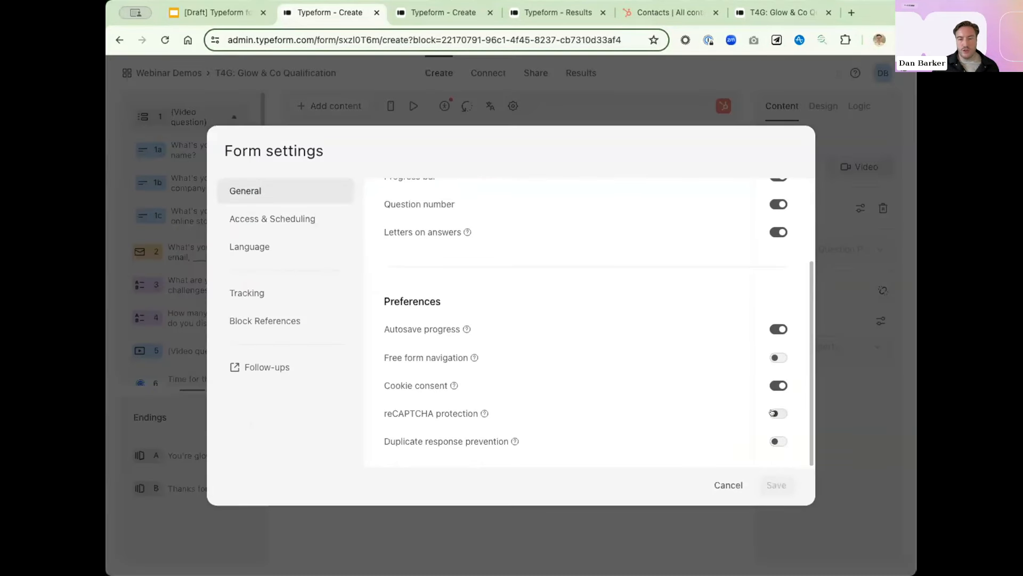
pyautogui.click(778, 413)
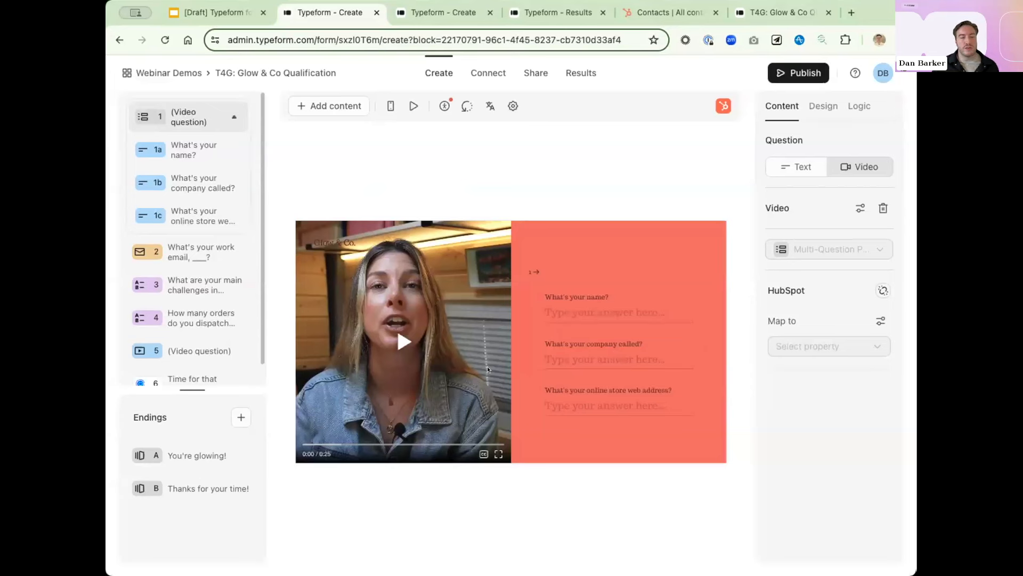
pyautogui.moveTo(455, 358)
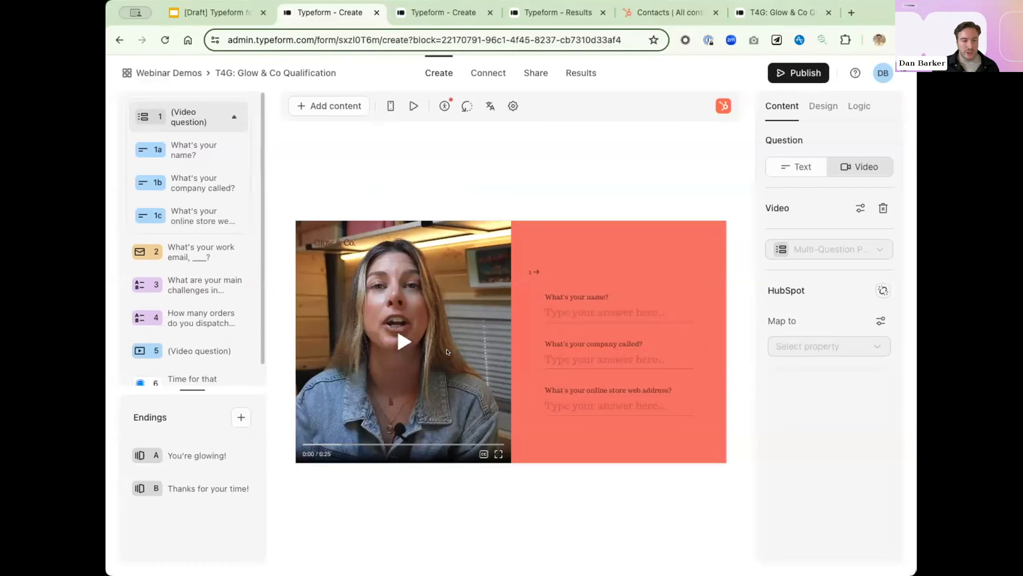
pyautogui.moveTo(383, 459)
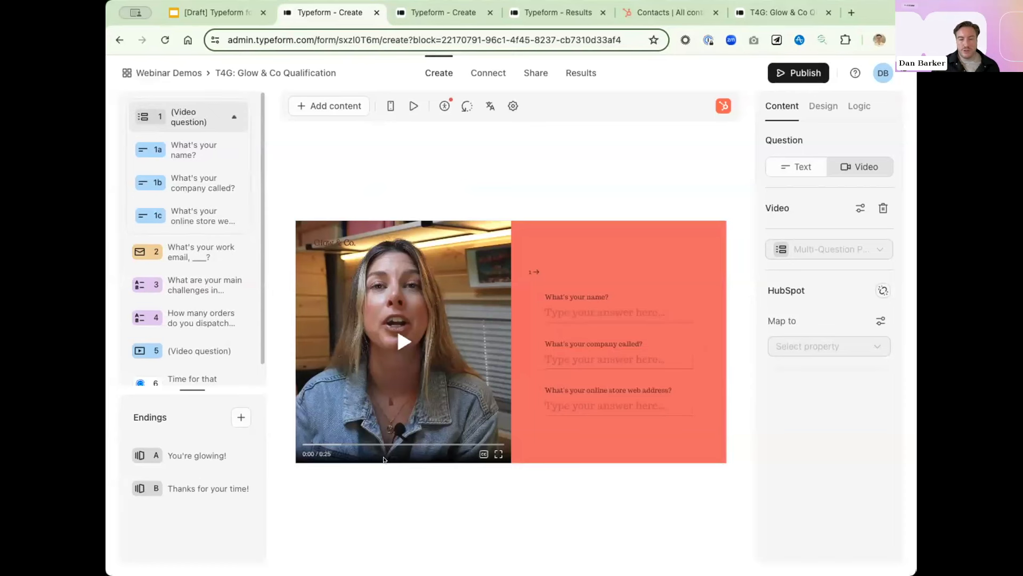
pyautogui.moveTo(365, 473)
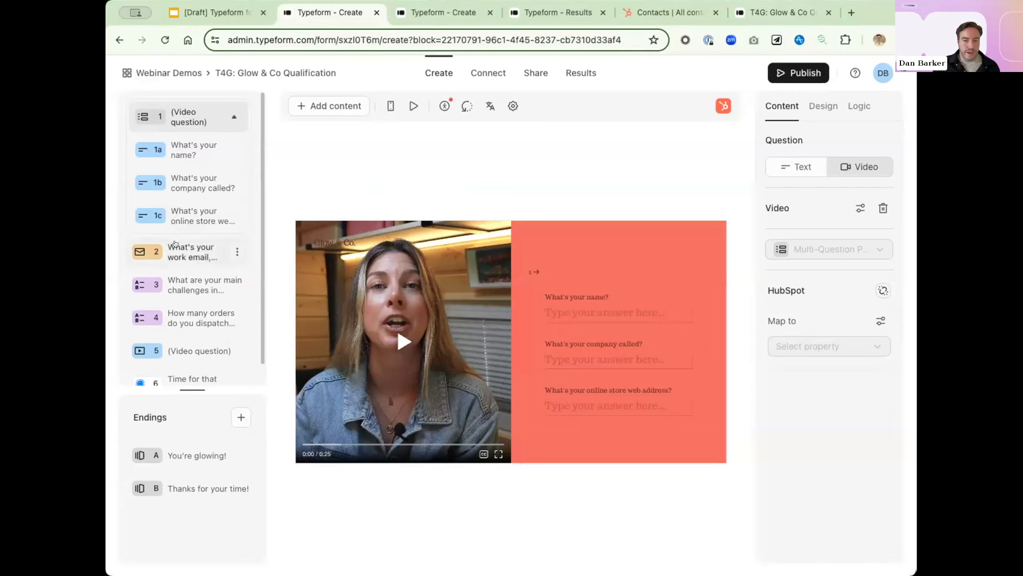
# Add a partial submit point after the work email question and select the main-challenges question.
pyautogui.click(190, 251)
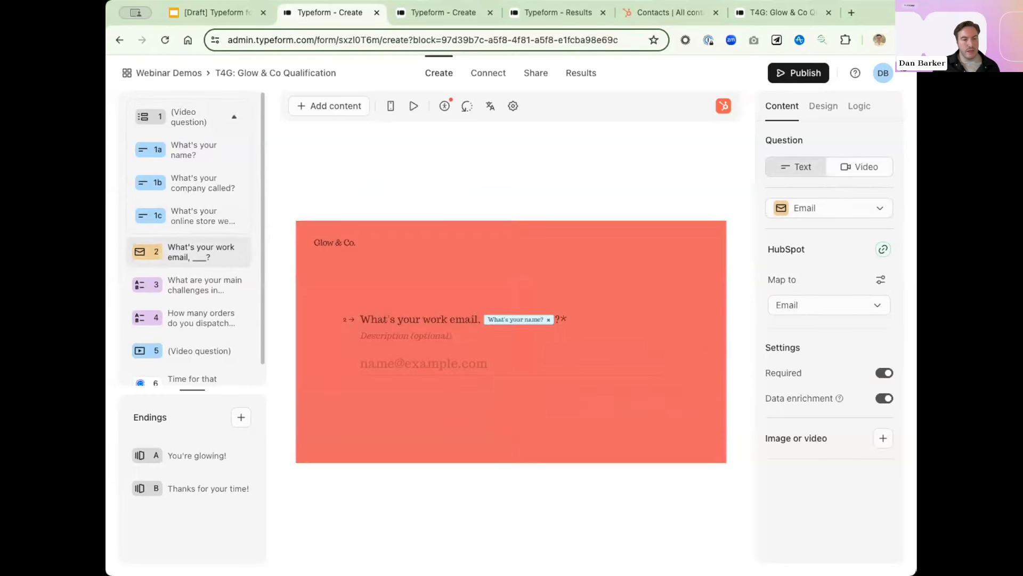
pyautogui.moveTo(324, 207)
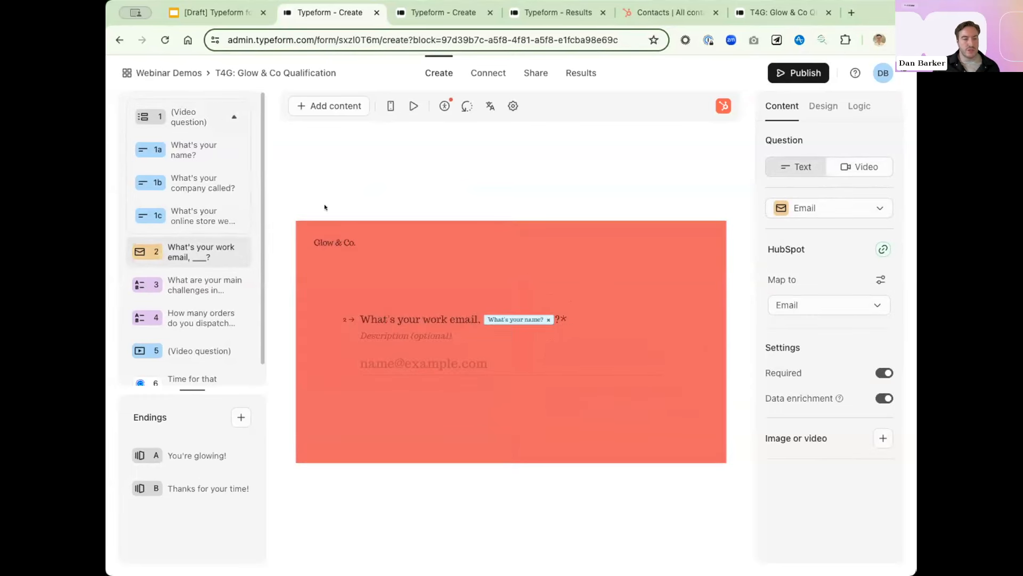
pyautogui.click(329, 105)
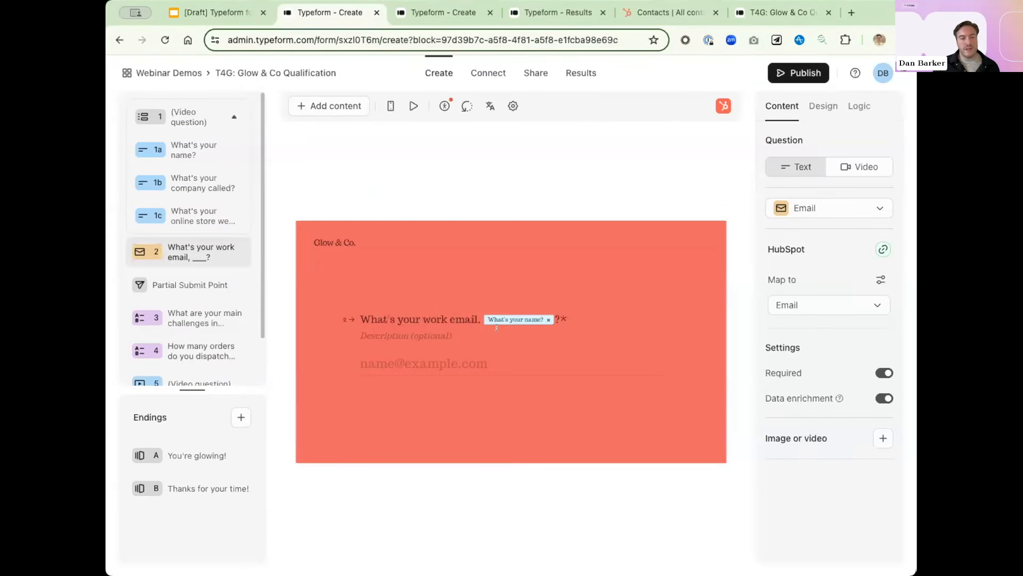
pyautogui.moveTo(434, 373)
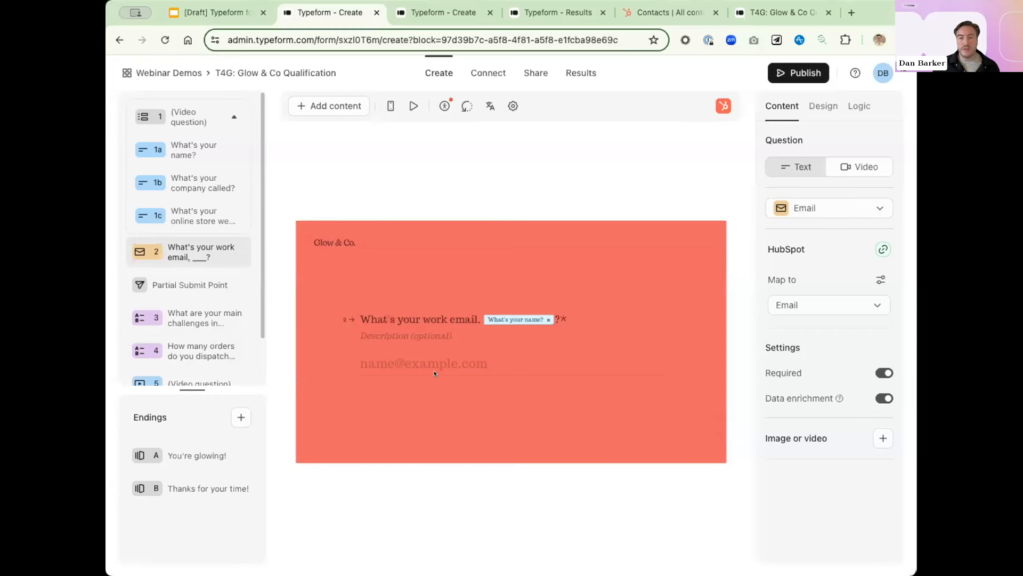
pyautogui.moveTo(180, 371)
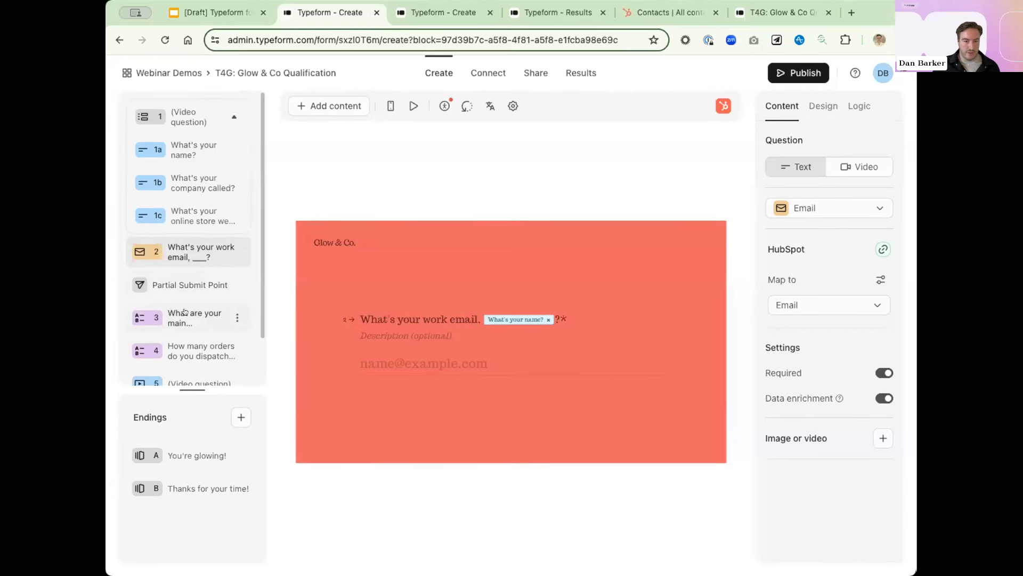
pyautogui.click(190, 317)
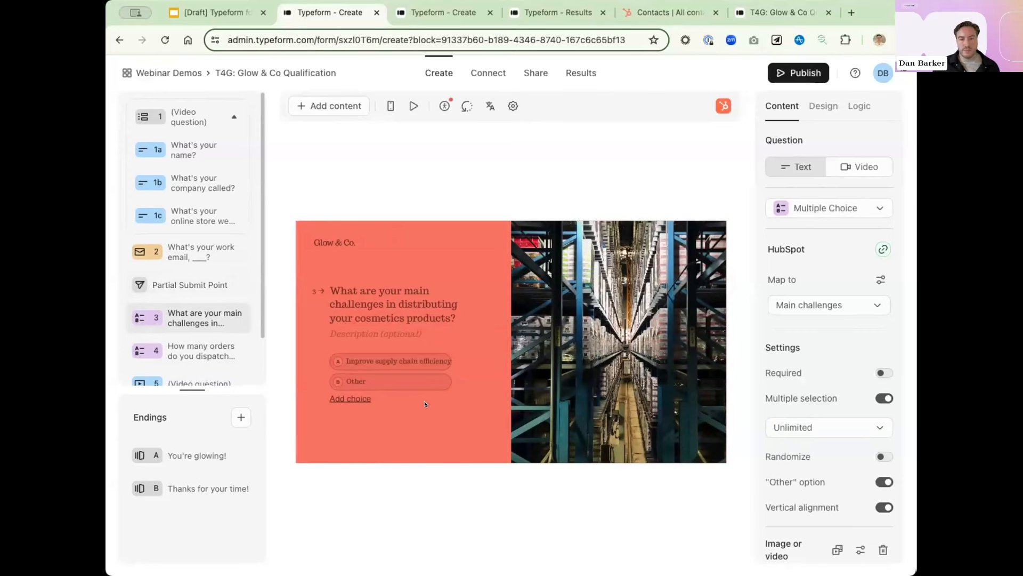
pyautogui.moveTo(432, 405)
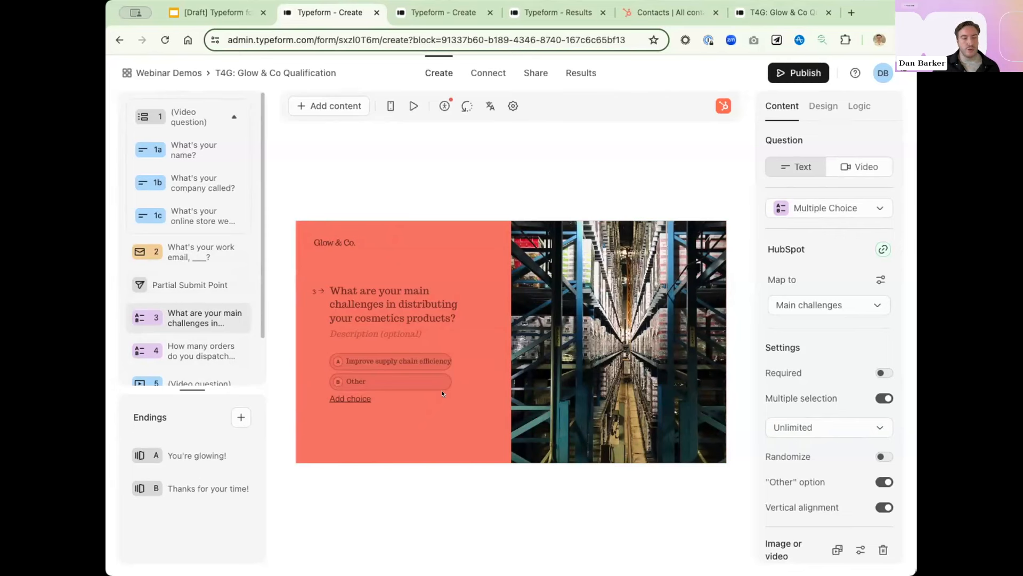
pyautogui.moveTo(424, 399)
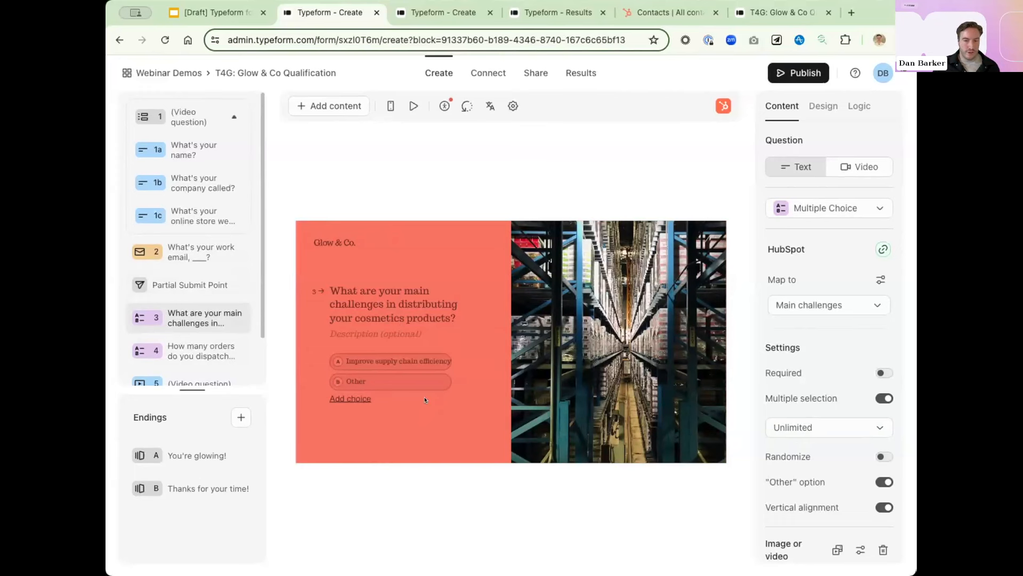
pyautogui.moveTo(437, 364)
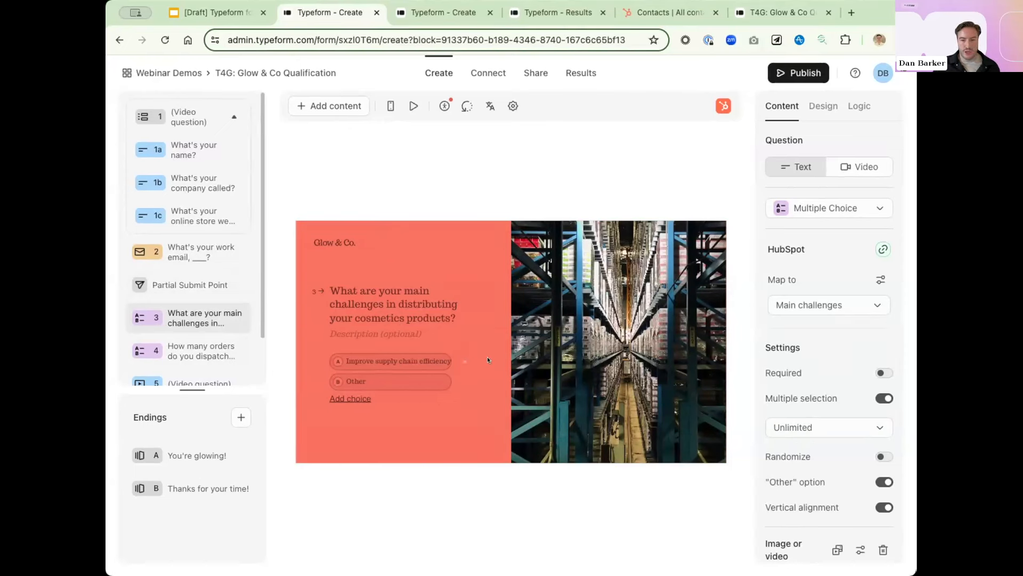
# Accept three AI-generated choices — marketing strategies, brand visibility, inventory management — for the challenges question.
pyautogui.doubleClick(396, 361)
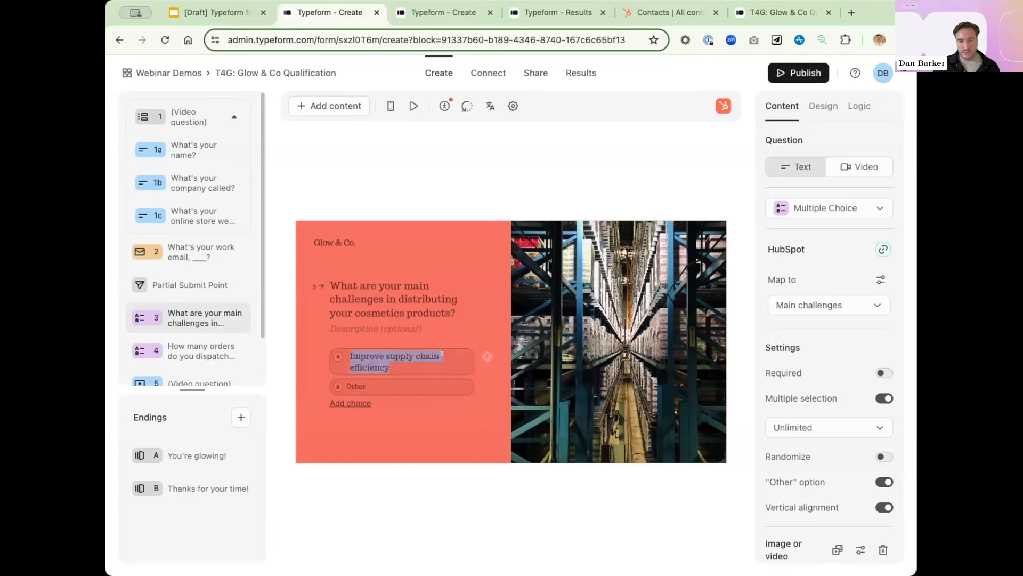
pyautogui.click(487, 356)
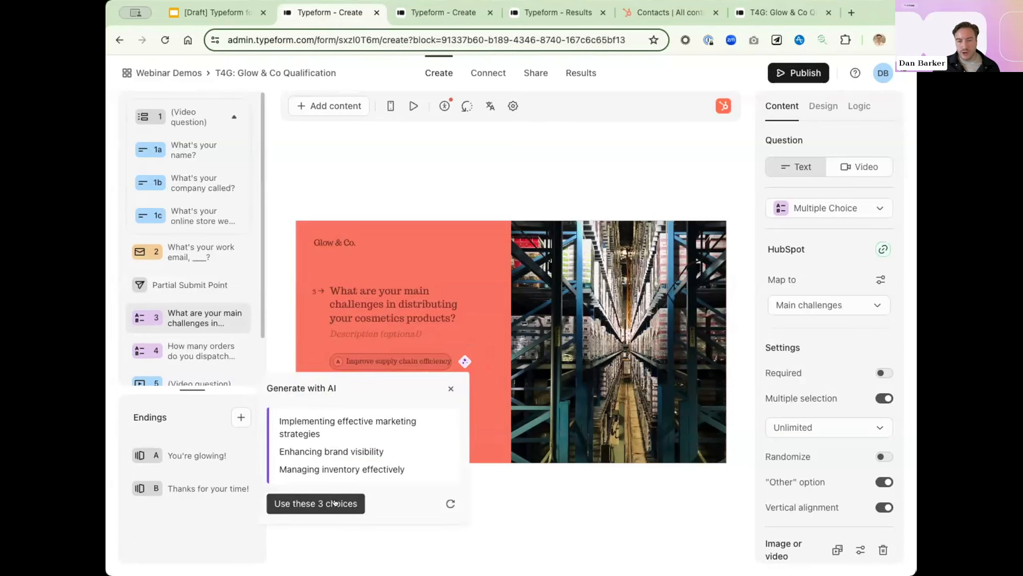
pyautogui.click(315, 503)
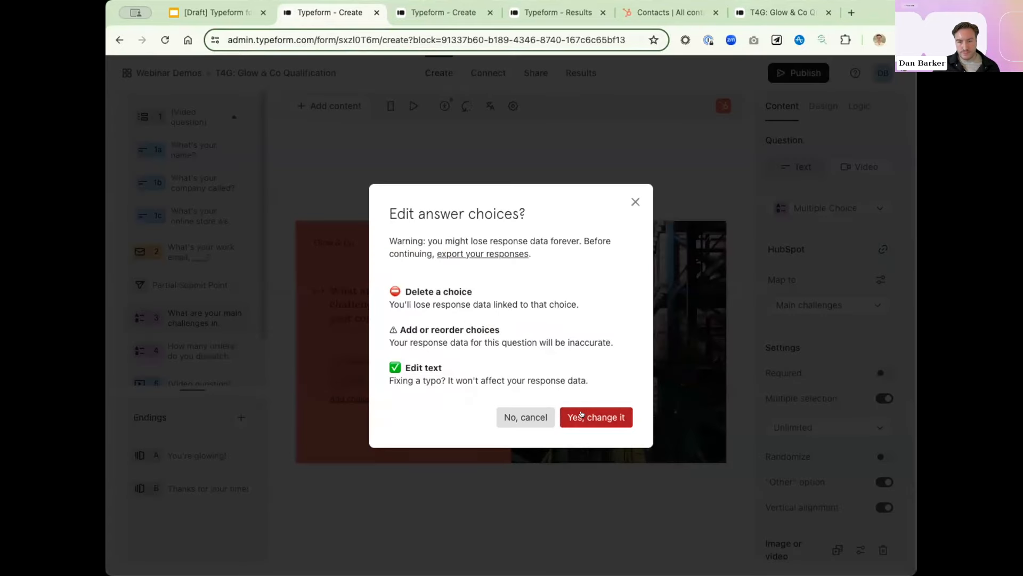
pyautogui.click(595, 417)
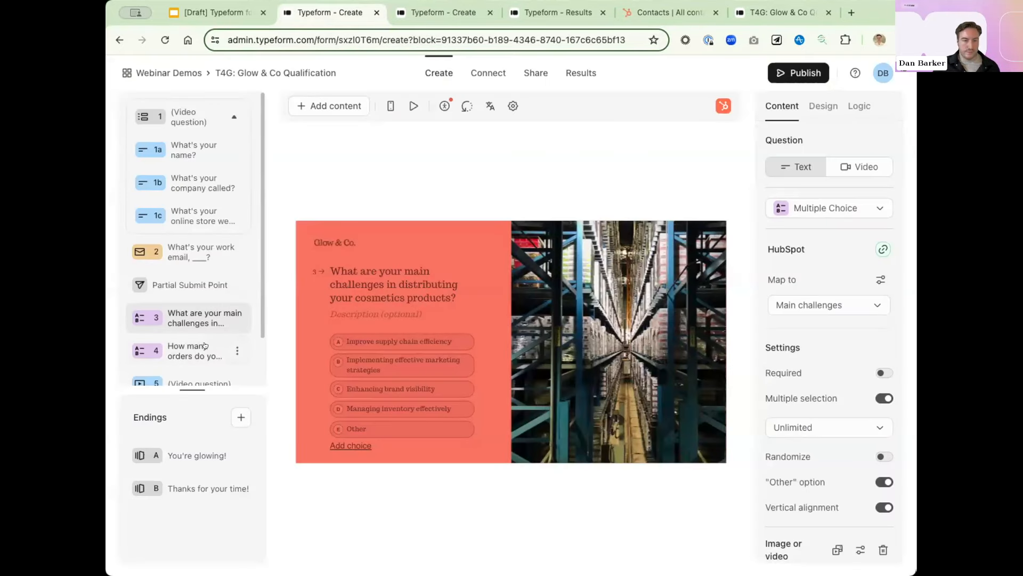
pyautogui.scroll(-3)
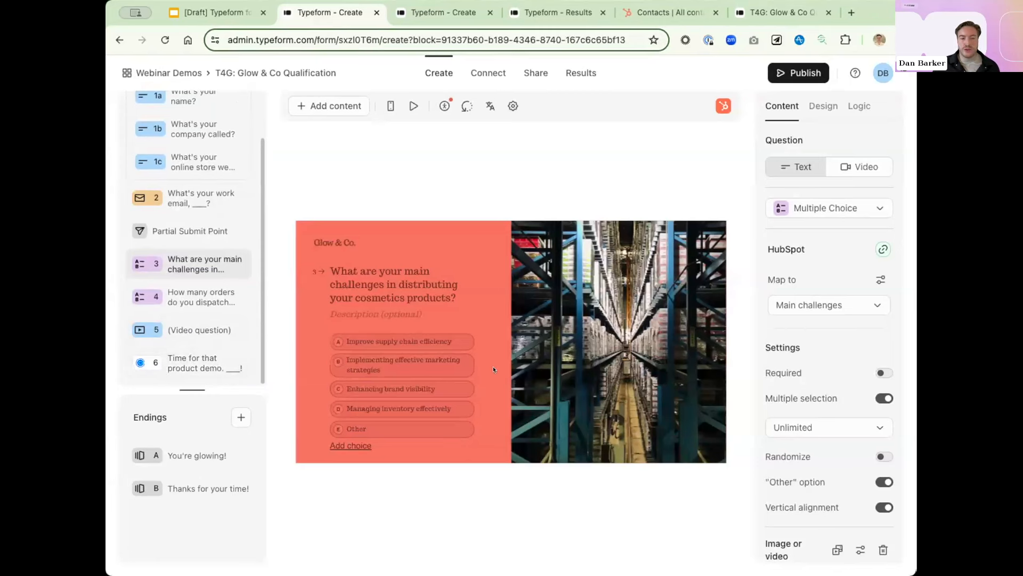
pyautogui.moveTo(666, 210)
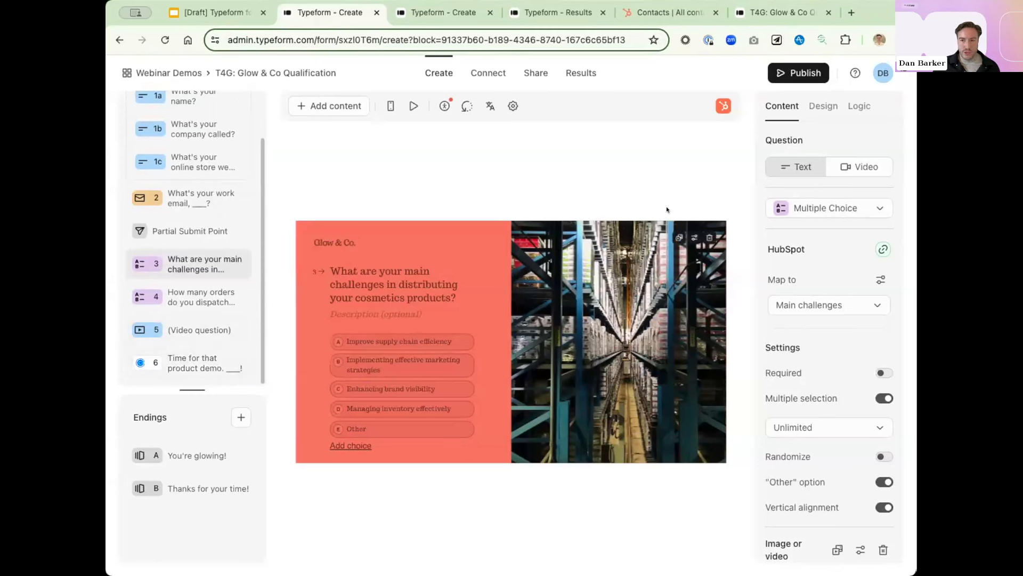
pyautogui.moveTo(723, 106)
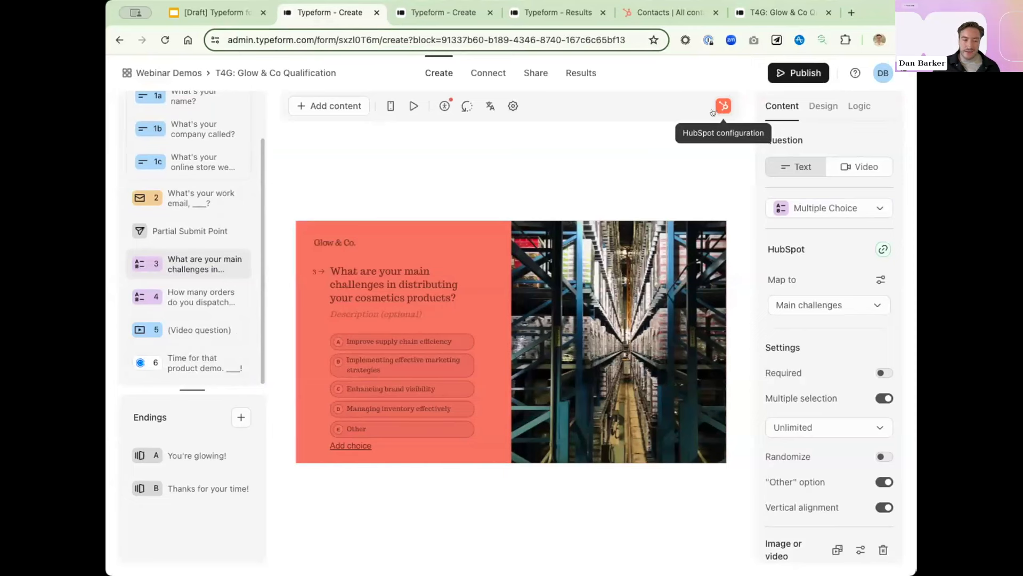
pyautogui.moveTo(665, 259)
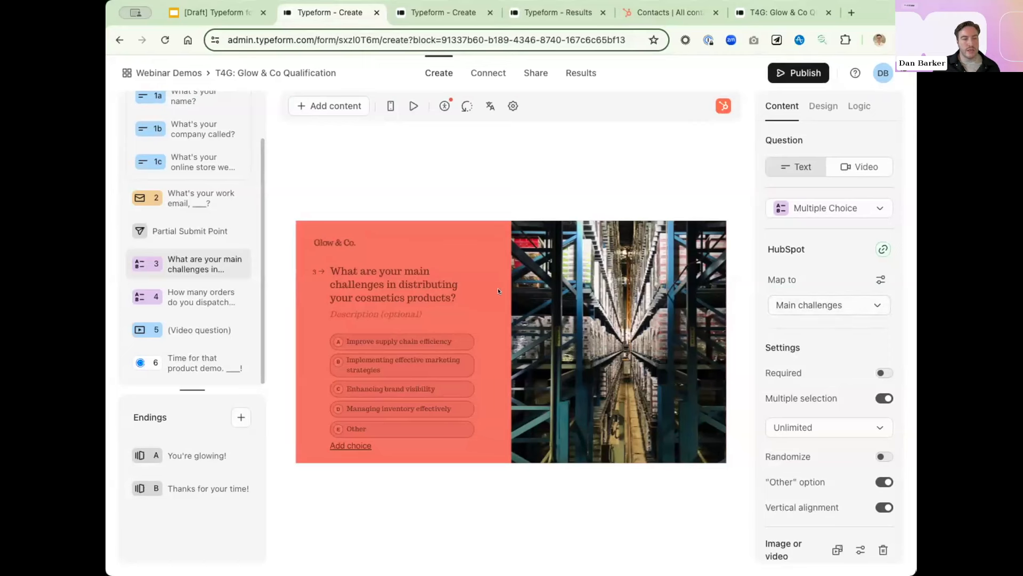
pyautogui.moveTo(506, 294)
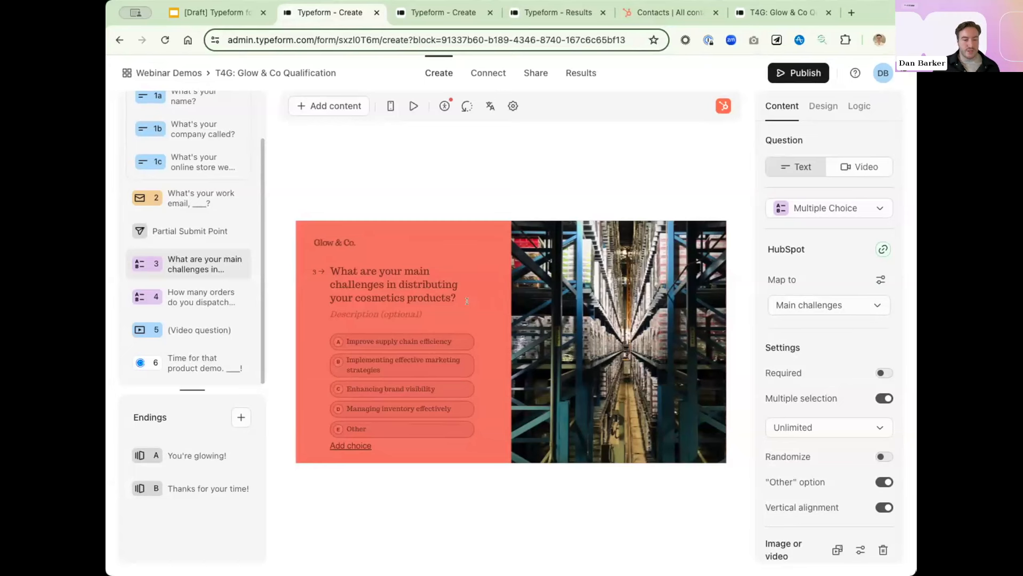
pyautogui.moveTo(329, 106)
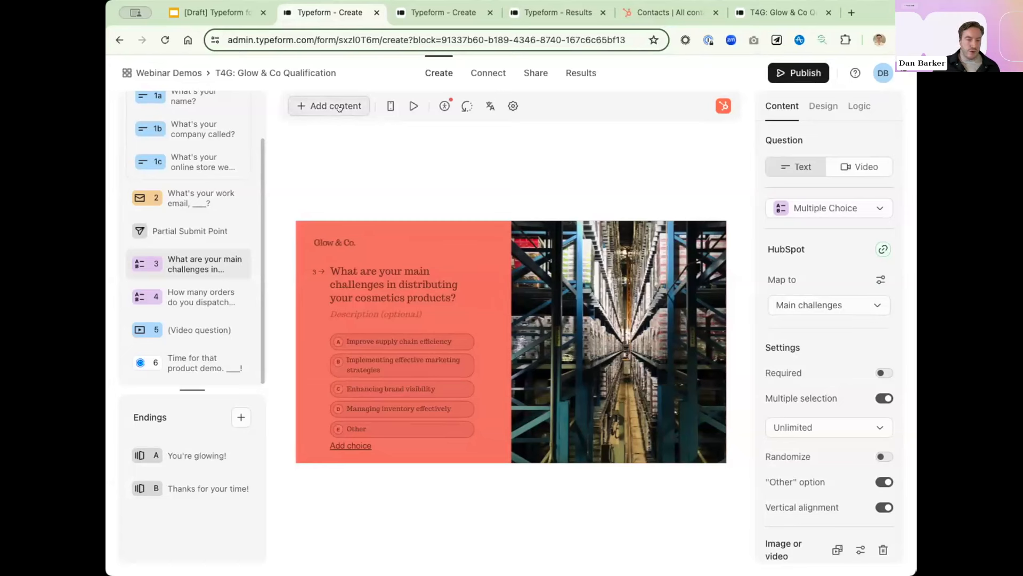
# Browse the Create with HubSpot catalogue of contact properties for a Regions shipped to question.
pyautogui.click(330, 105)
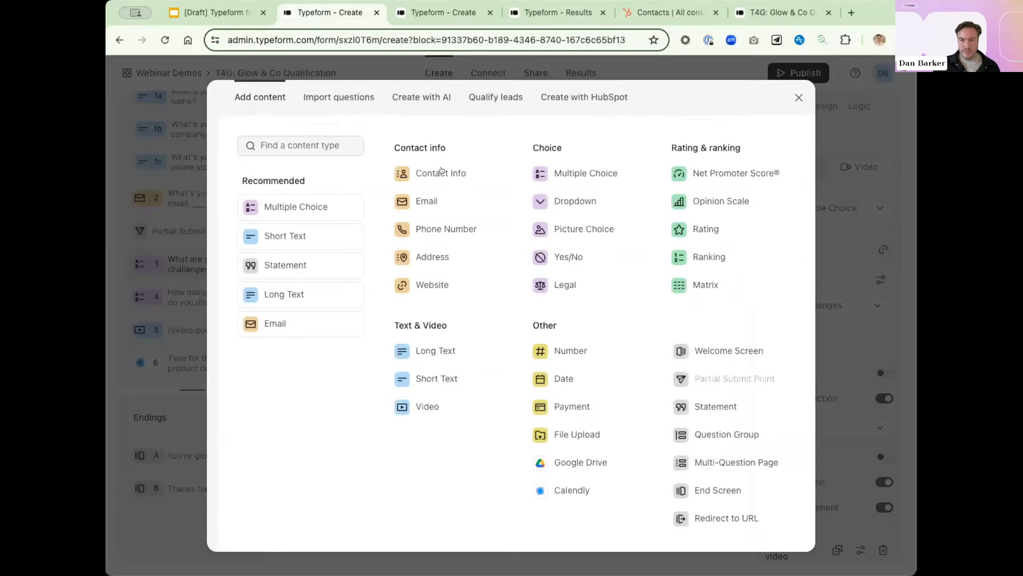
pyautogui.click(583, 98)
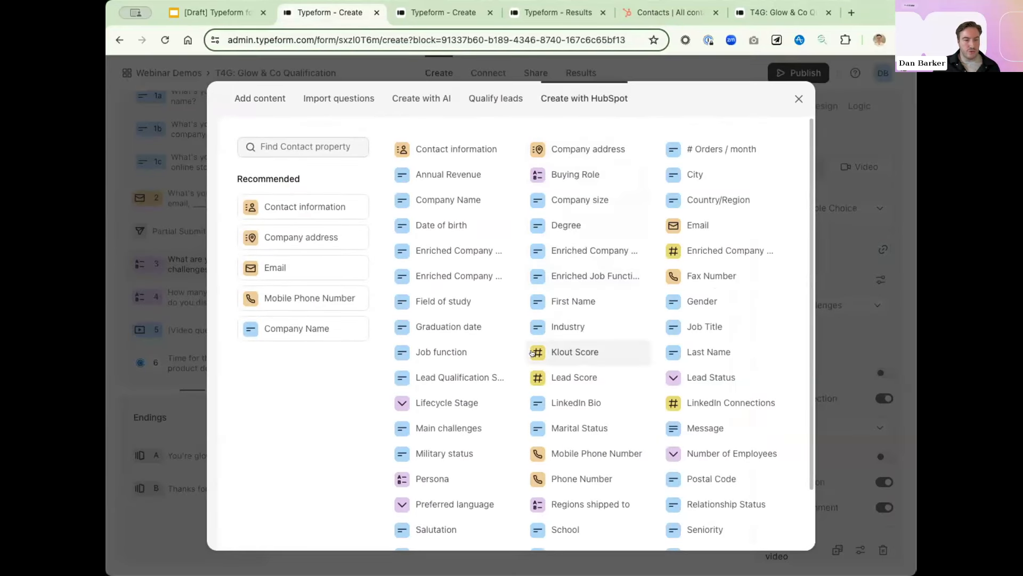
pyautogui.moveTo(589, 504)
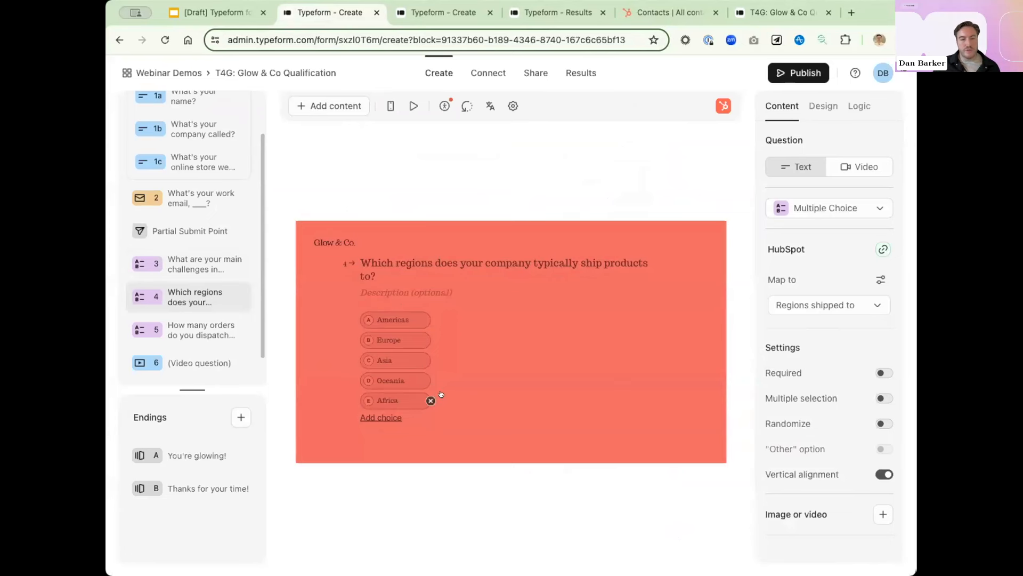
pyautogui.moveTo(506, 390)
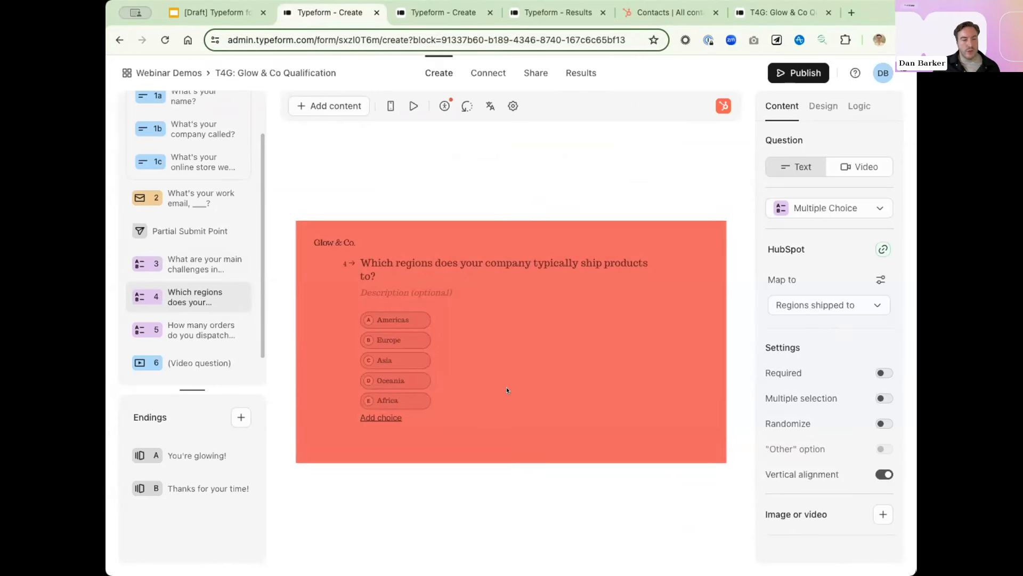
pyautogui.moveTo(496, 382)
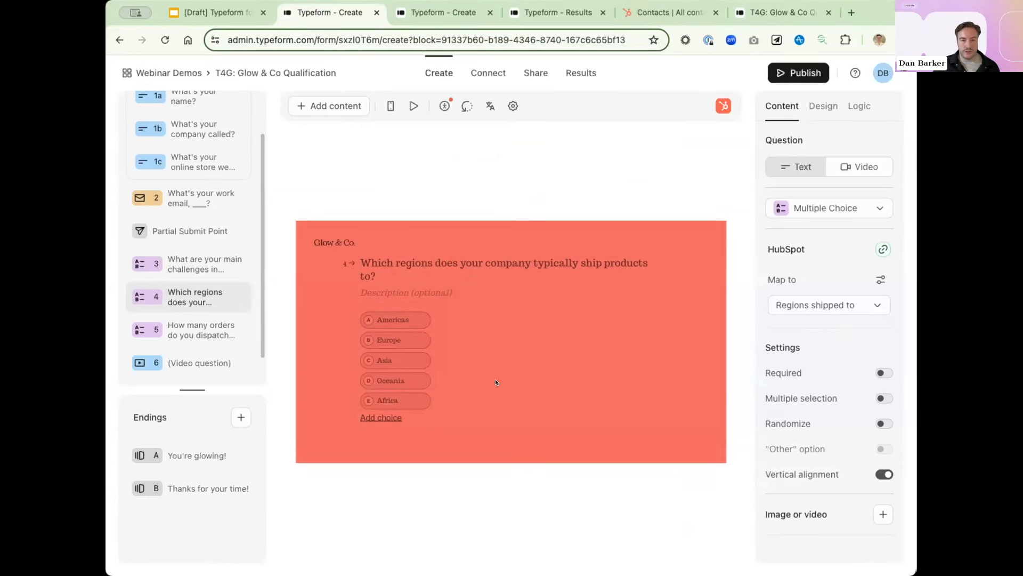
pyautogui.moveTo(455, 372)
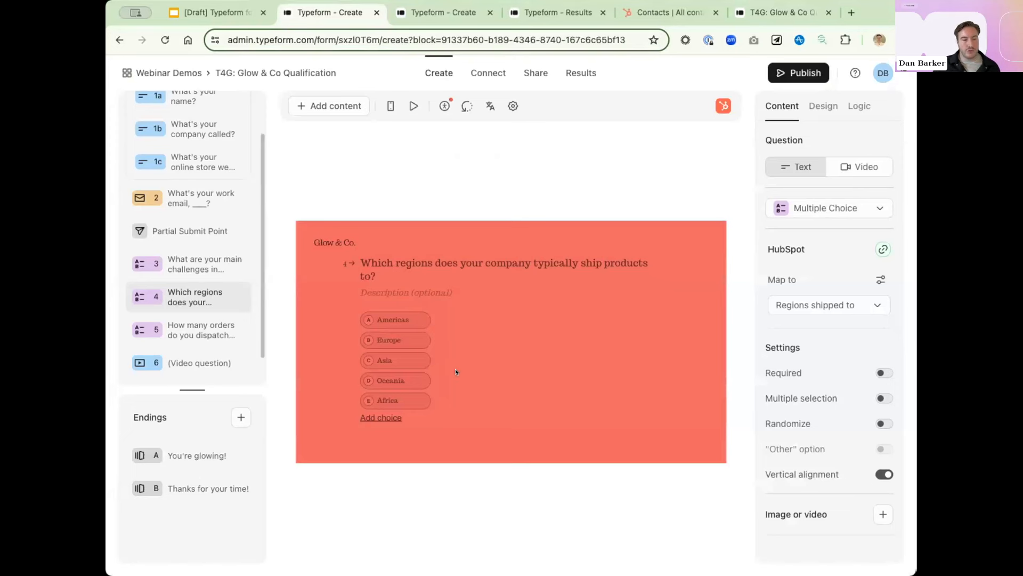
pyautogui.moveTo(436, 374)
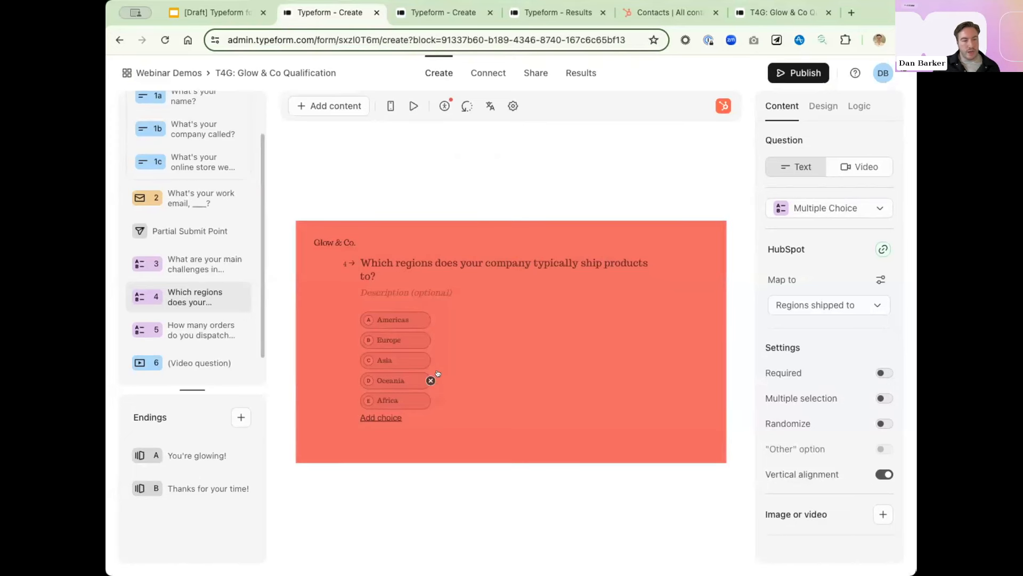
pyautogui.moveTo(440, 360)
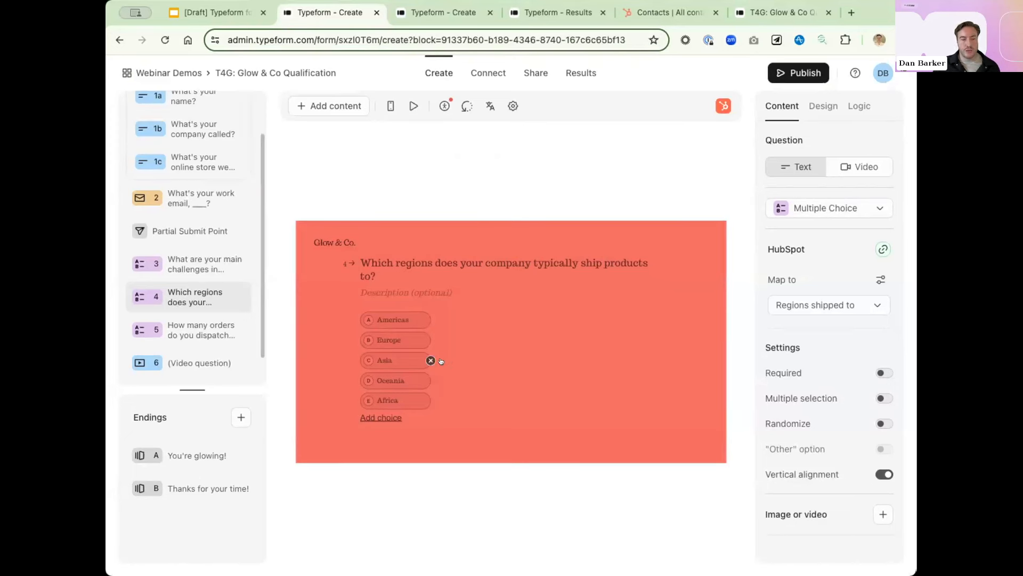
pyautogui.moveTo(453, 362)
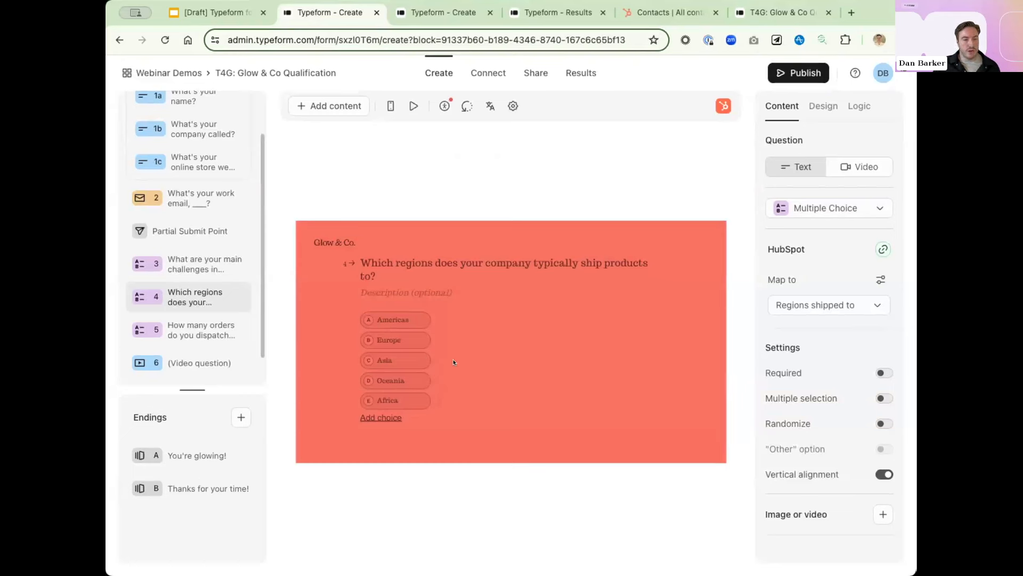
pyautogui.moveTo(394, 412)
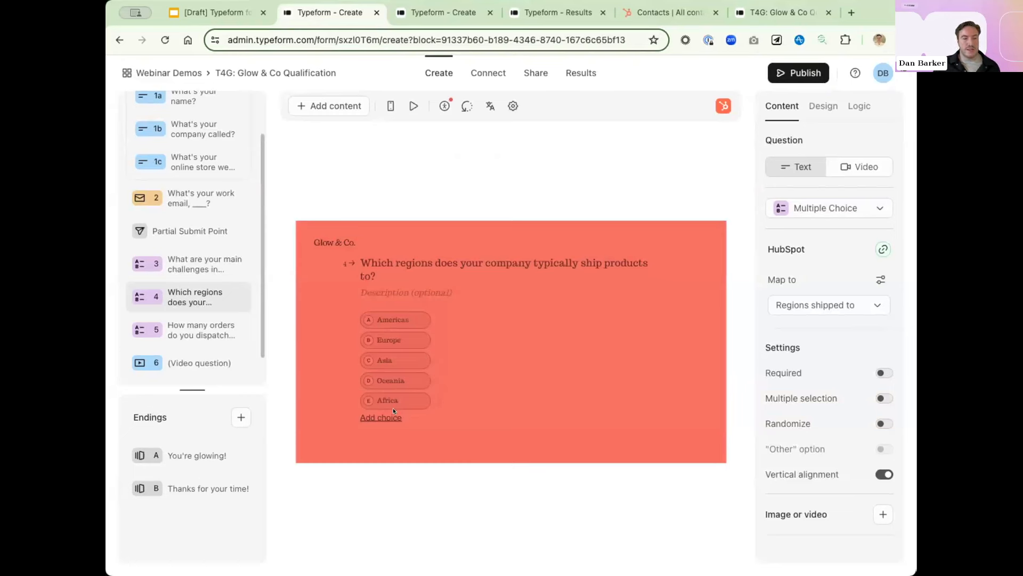
pyautogui.moveTo(394, 400)
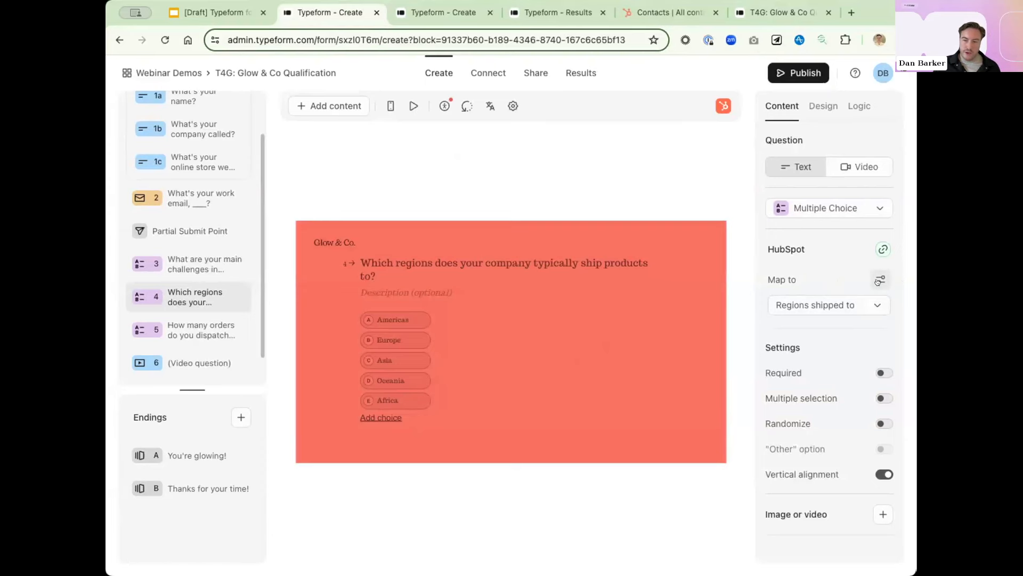
pyautogui.click(883, 279)
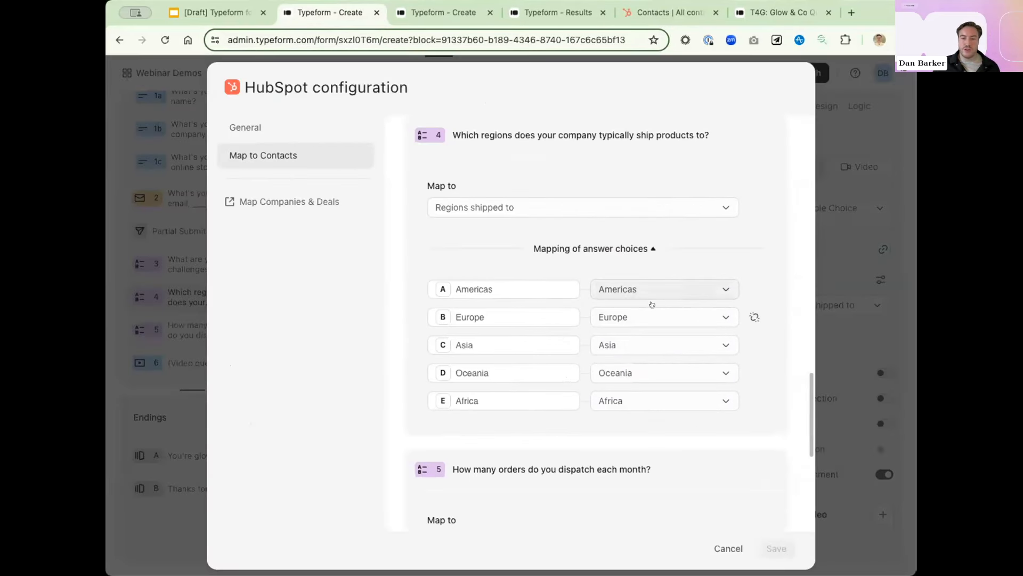
pyautogui.scroll(3)
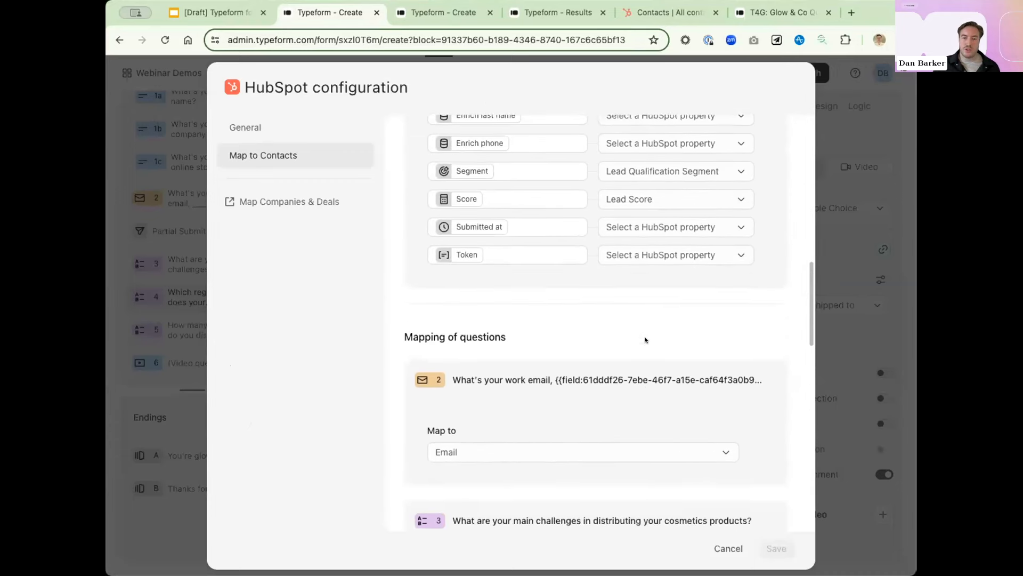
pyautogui.scroll(3)
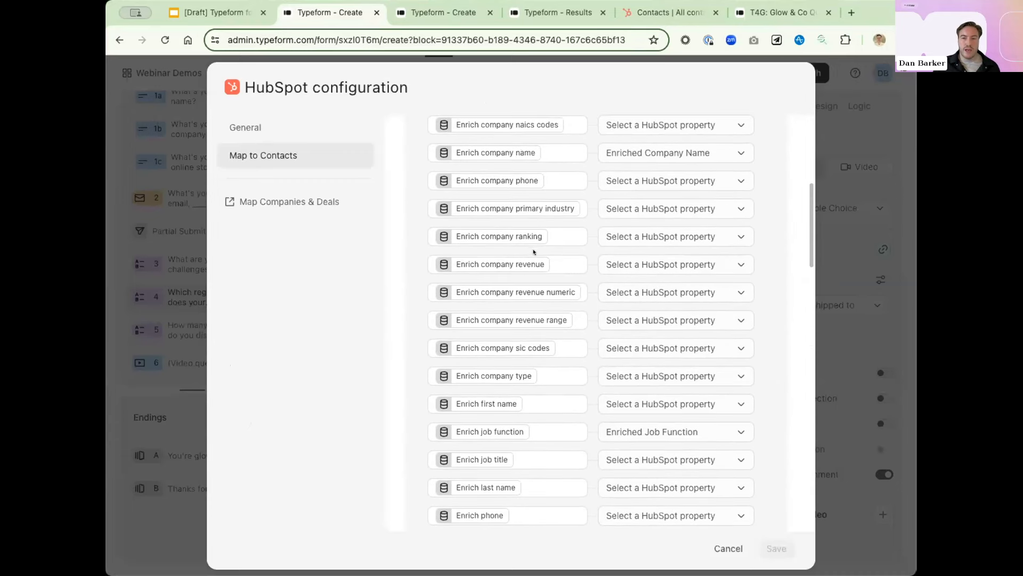
pyautogui.scroll(3)
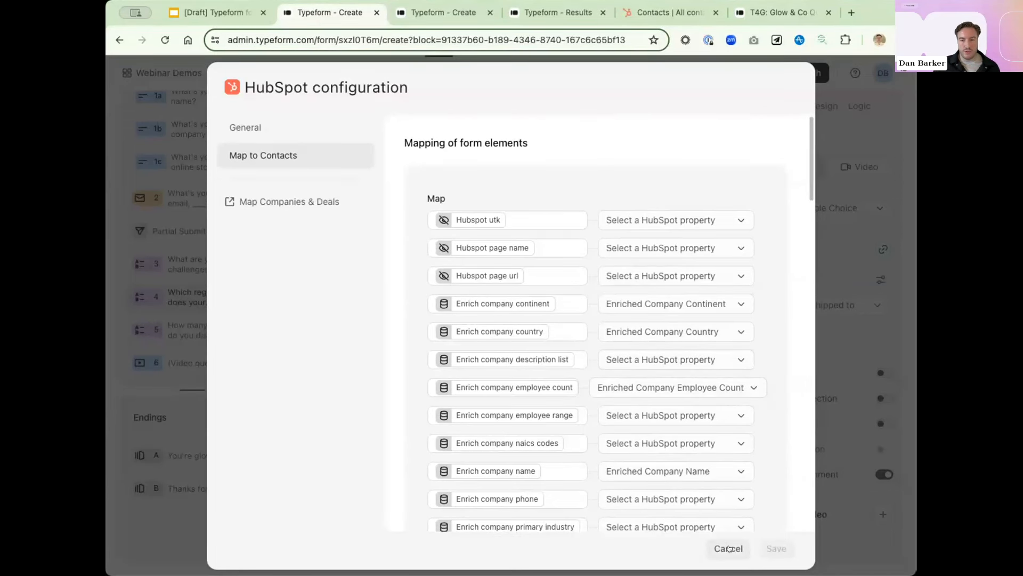
pyautogui.click(728, 548)
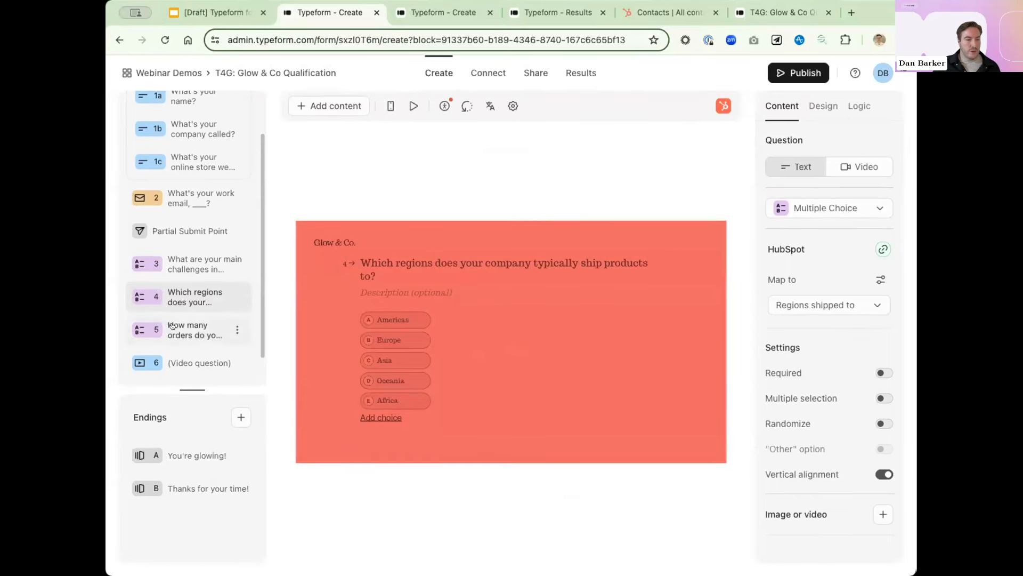
# Review the monthly-orders question with its three volume ranges, then publish the form.
pyautogui.click(194, 330)
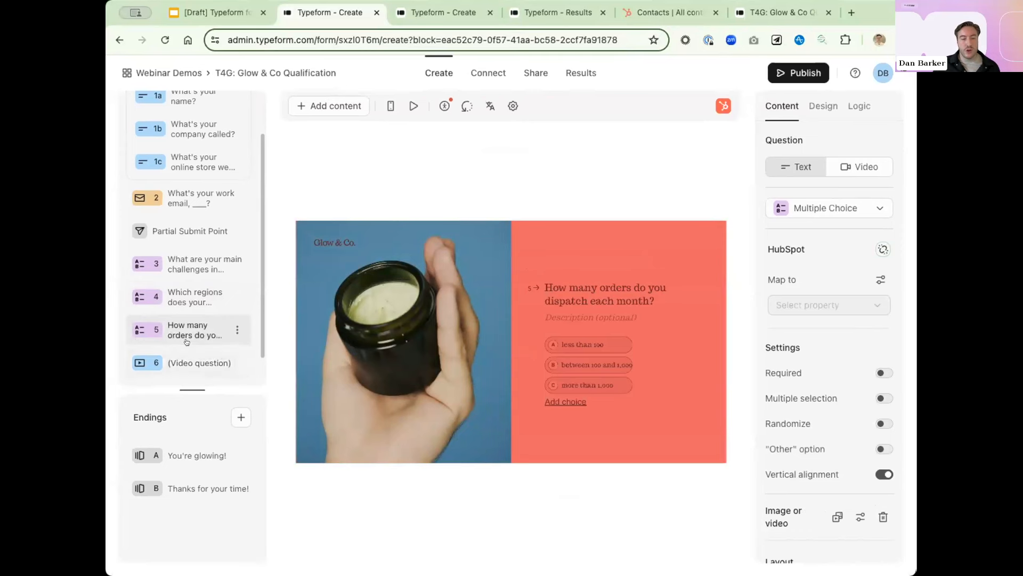
pyautogui.moveTo(433, 381)
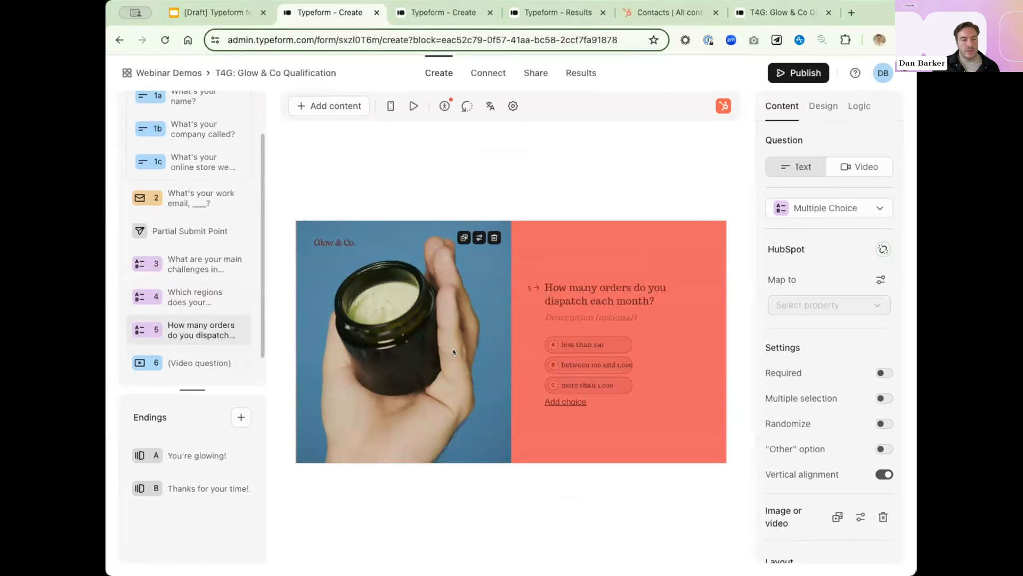
pyautogui.moveTo(427, 384)
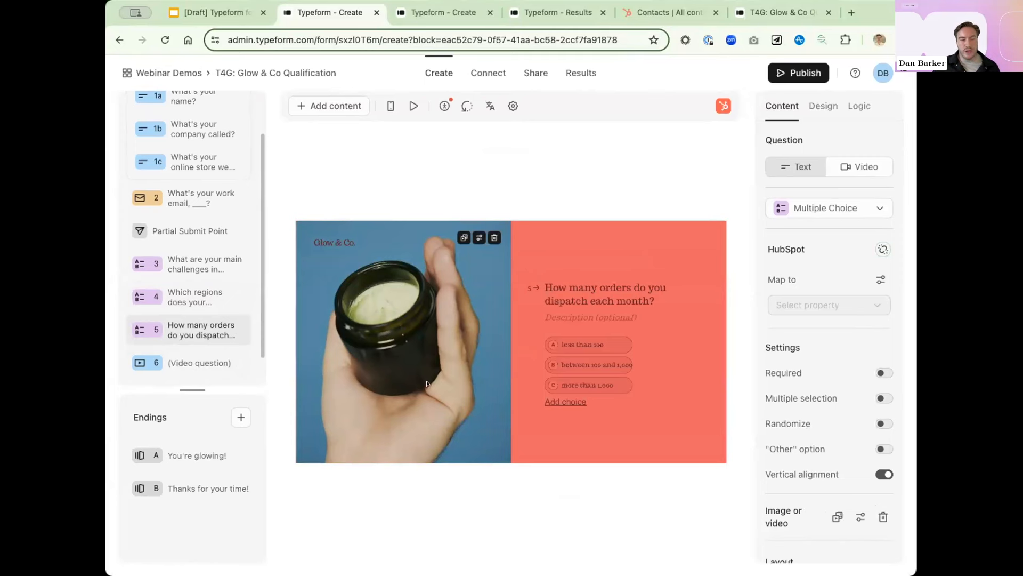
pyautogui.moveTo(412, 405)
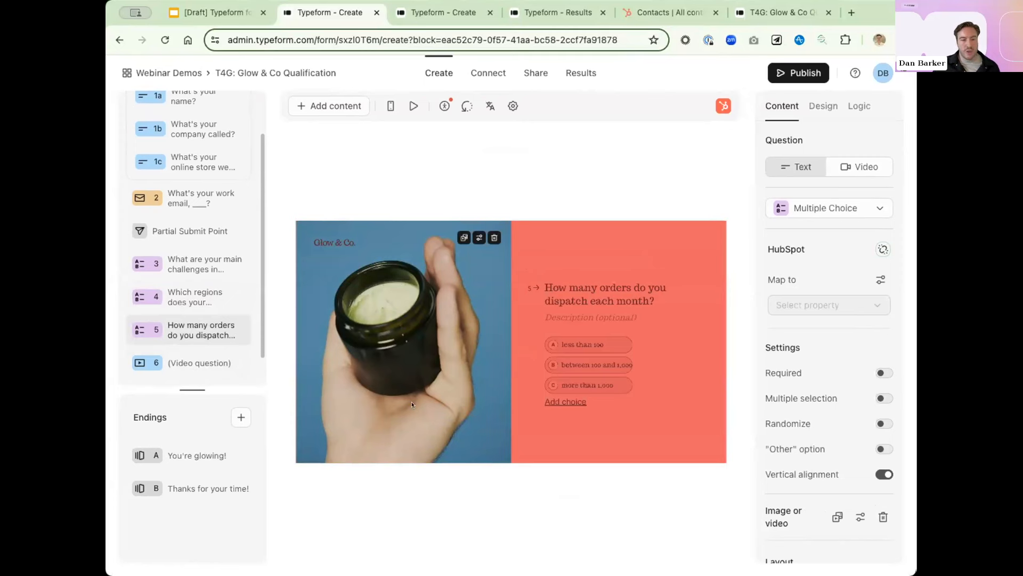
pyautogui.moveTo(364, 382)
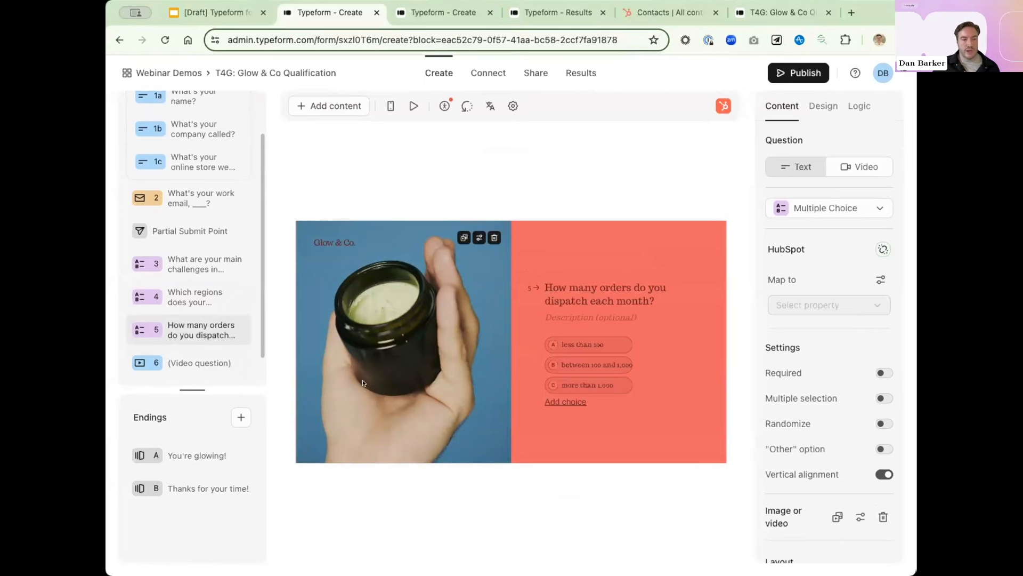
pyautogui.moveTo(310, 345)
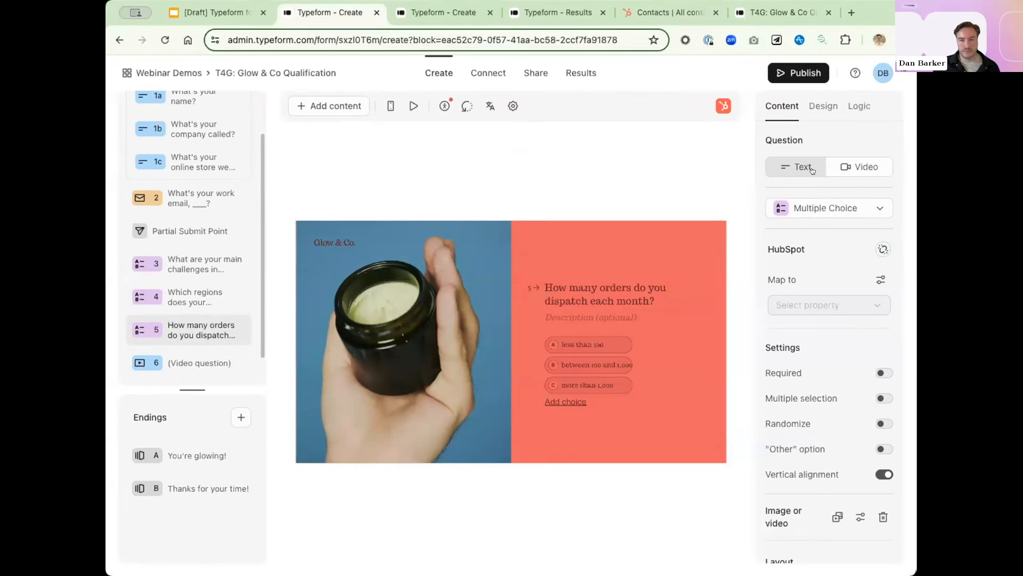
pyautogui.click(798, 72)
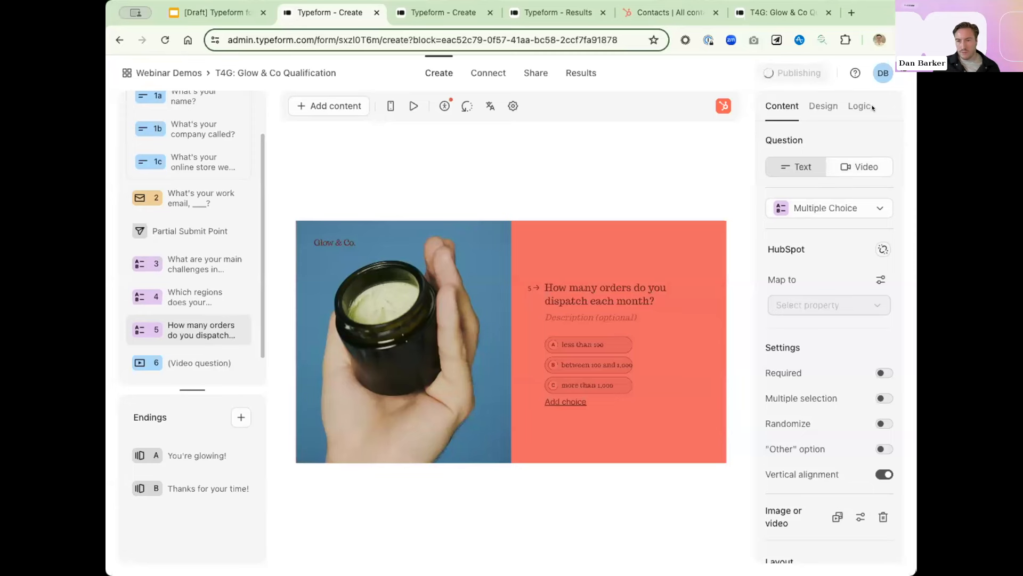
# Dismiss the publish confirmation and show the branching, segmentation and calculation rules.
pyautogui.click(793, 72)
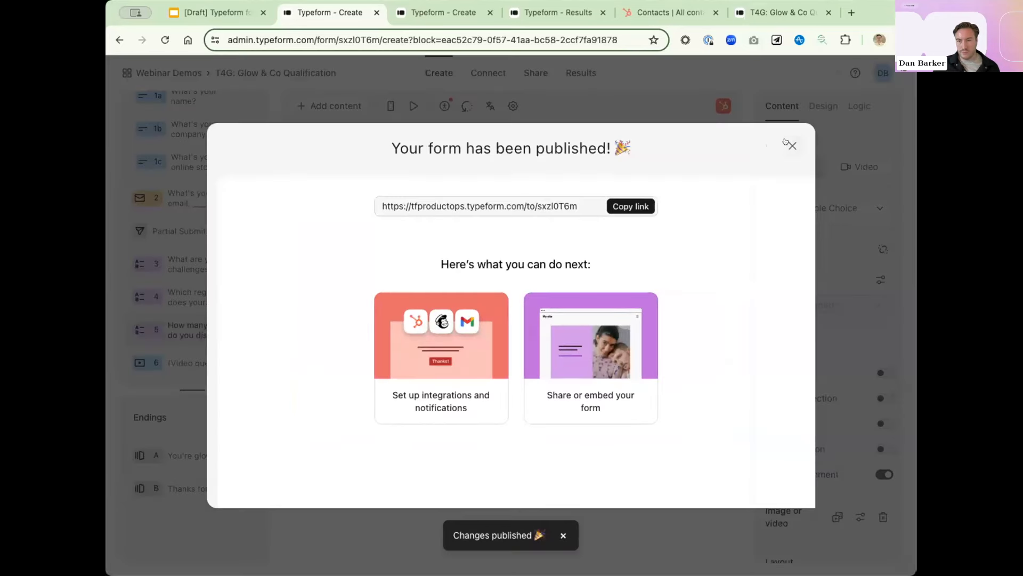
pyautogui.click(790, 145)
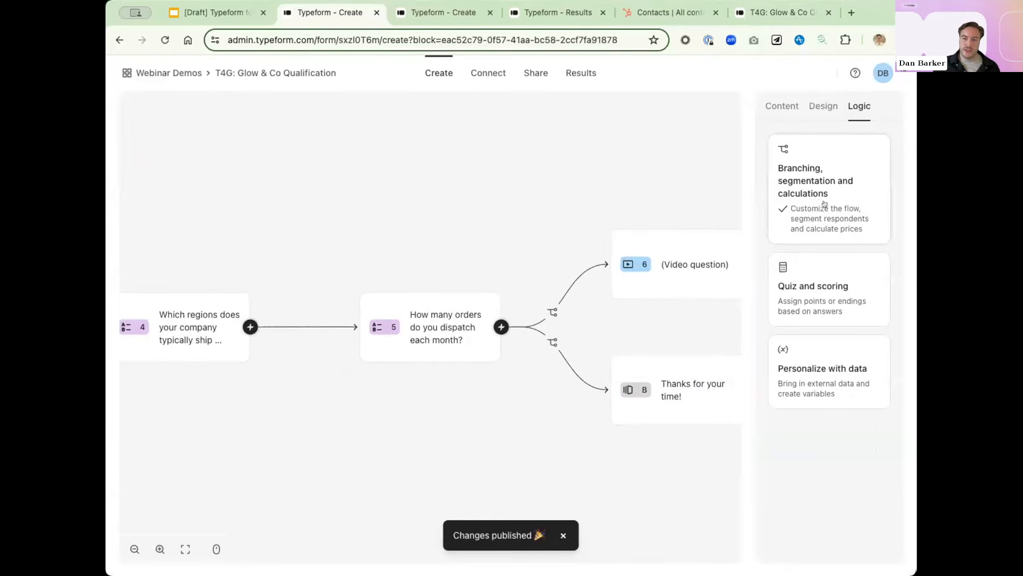
pyautogui.click(827, 182)
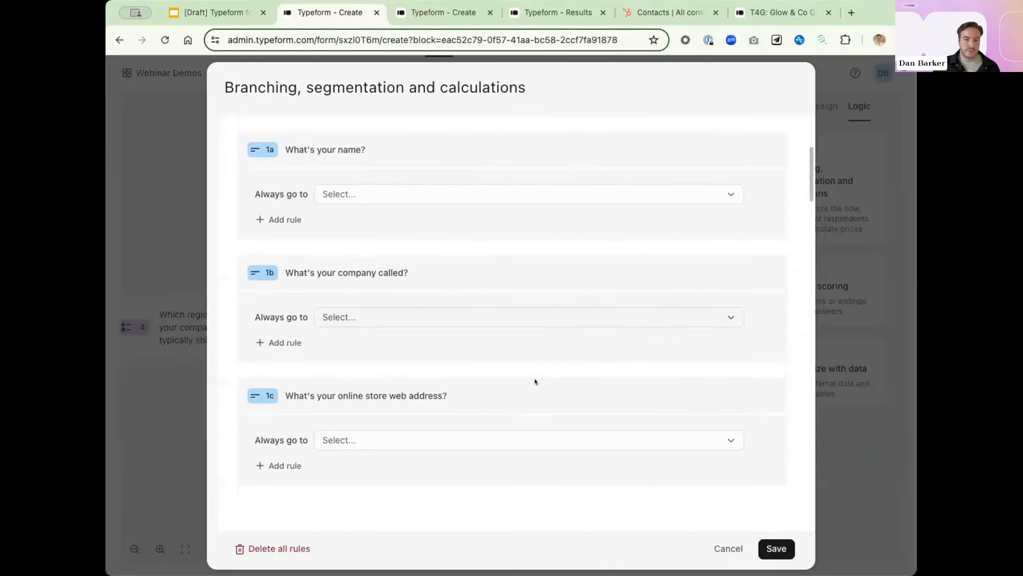
pyautogui.scroll(-3)
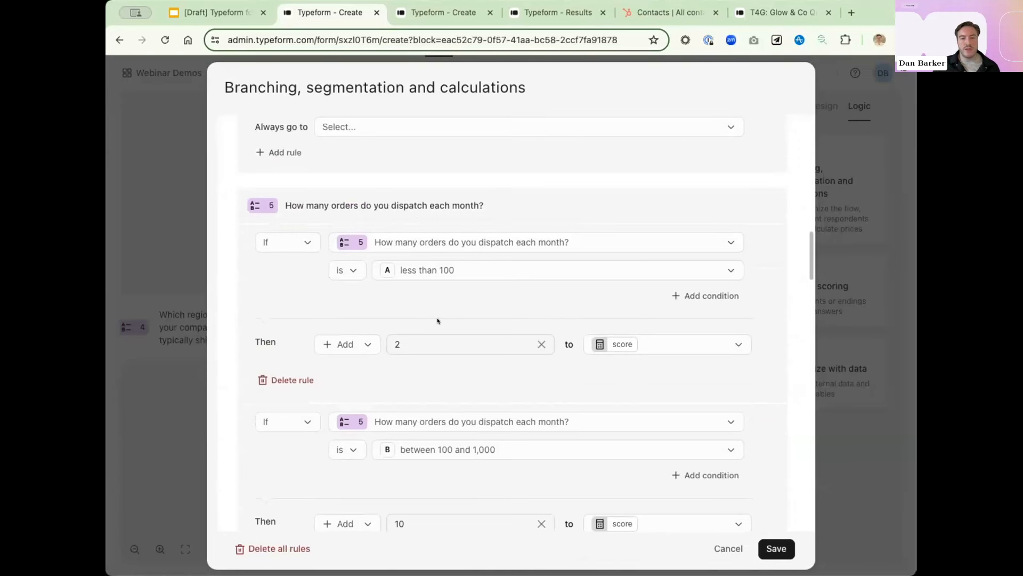
pyautogui.scroll(-3)
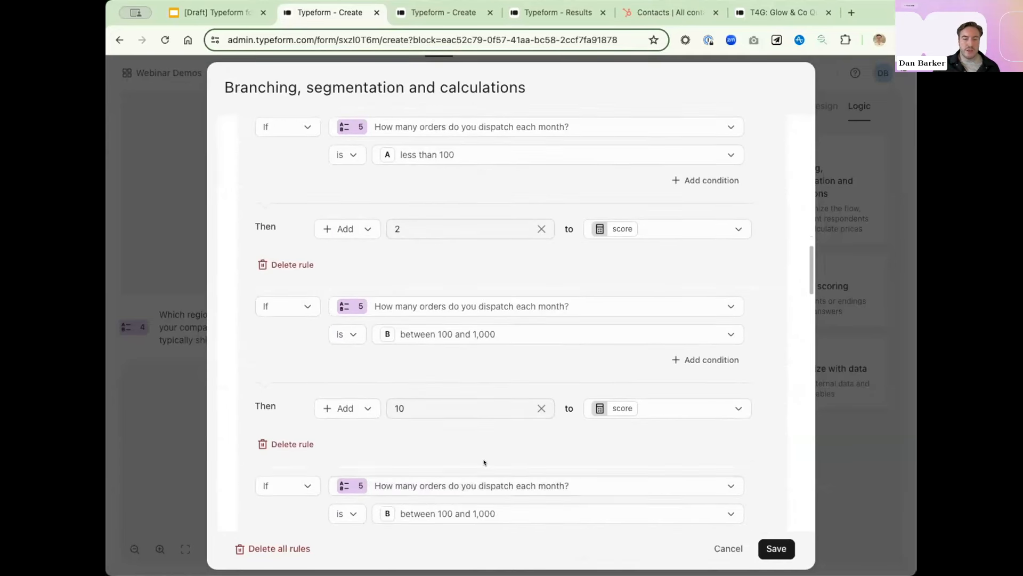
pyautogui.click(452, 408)
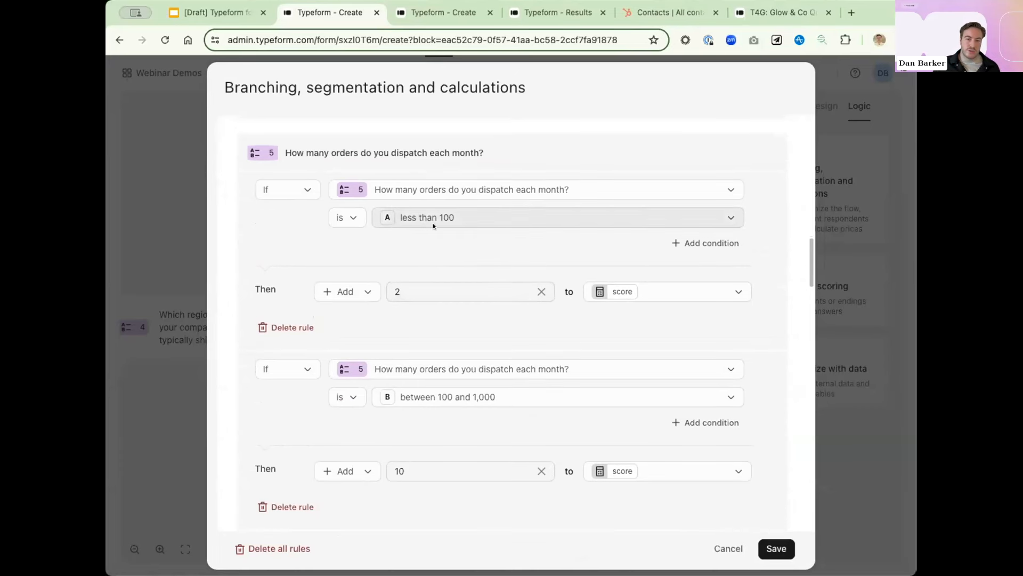
pyautogui.scroll(-3)
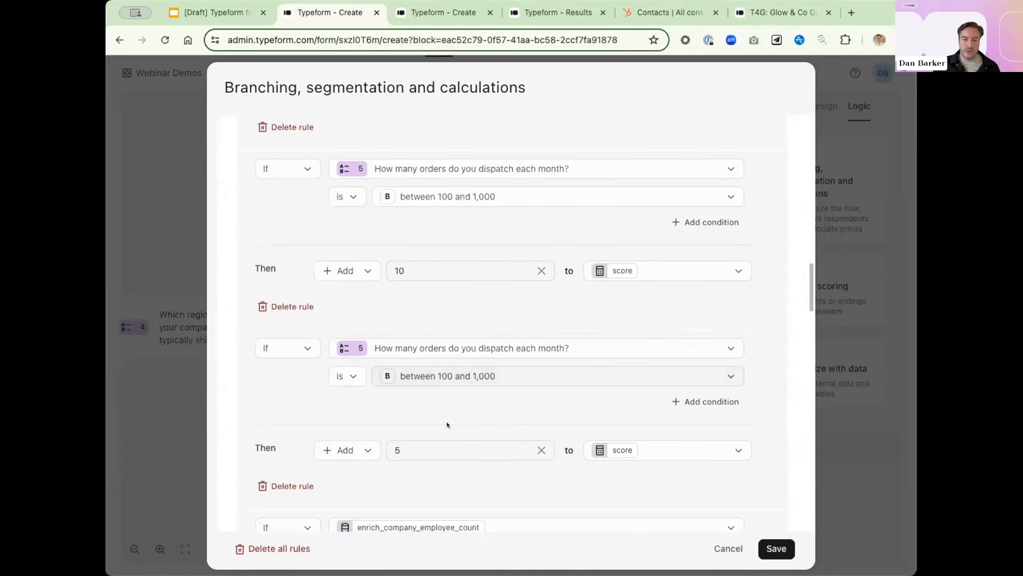
pyautogui.scroll(-3)
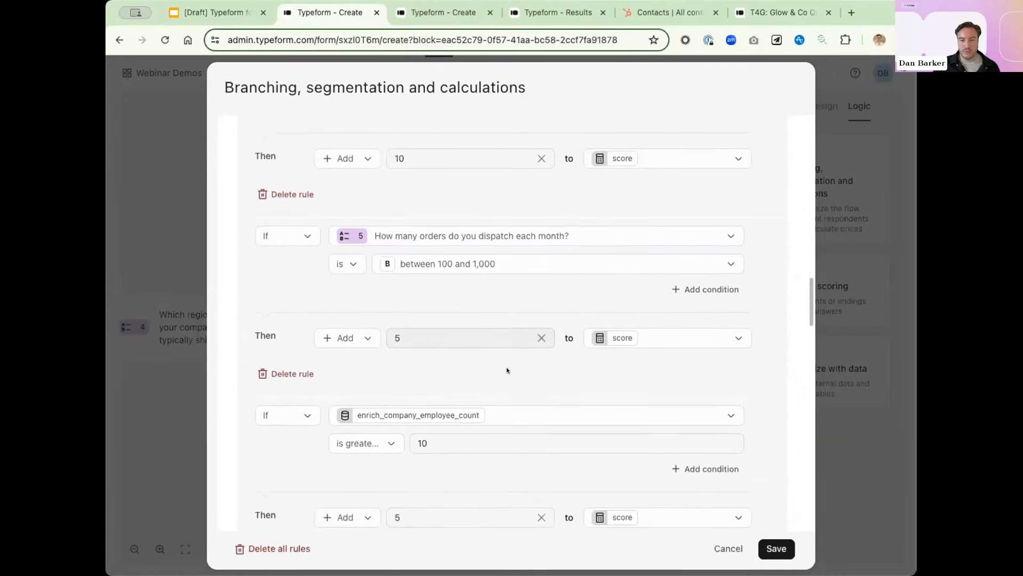
pyautogui.scroll(3)
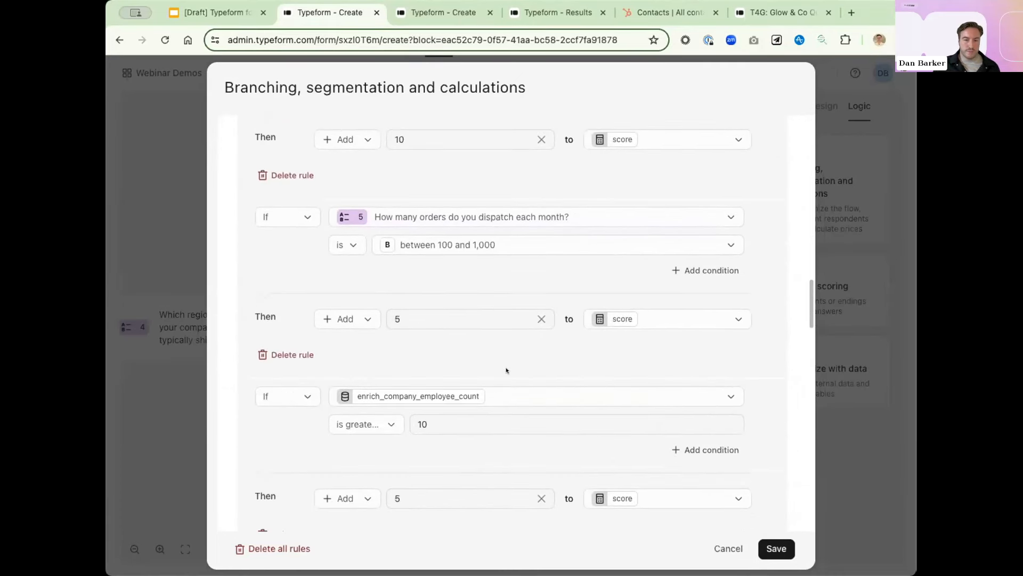
pyautogui.scroll(-3)
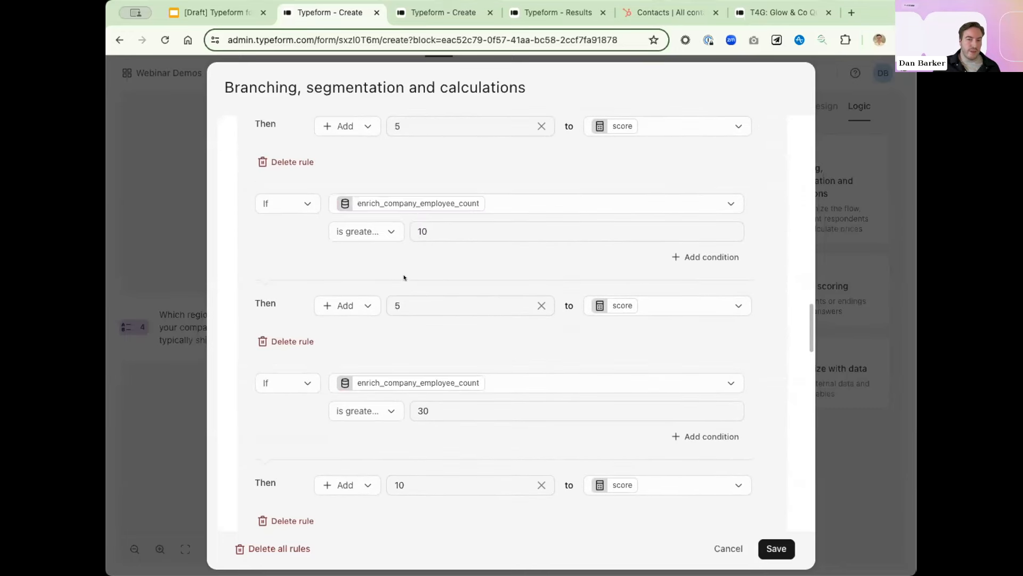
pyautogui.moveTo(158, 375)
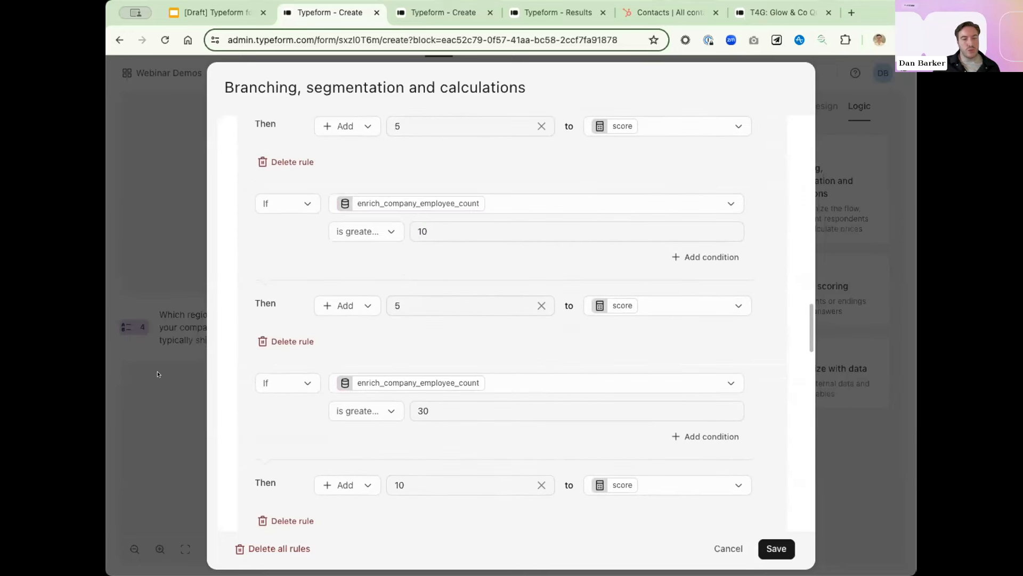
pyautogui.scroll(-3)
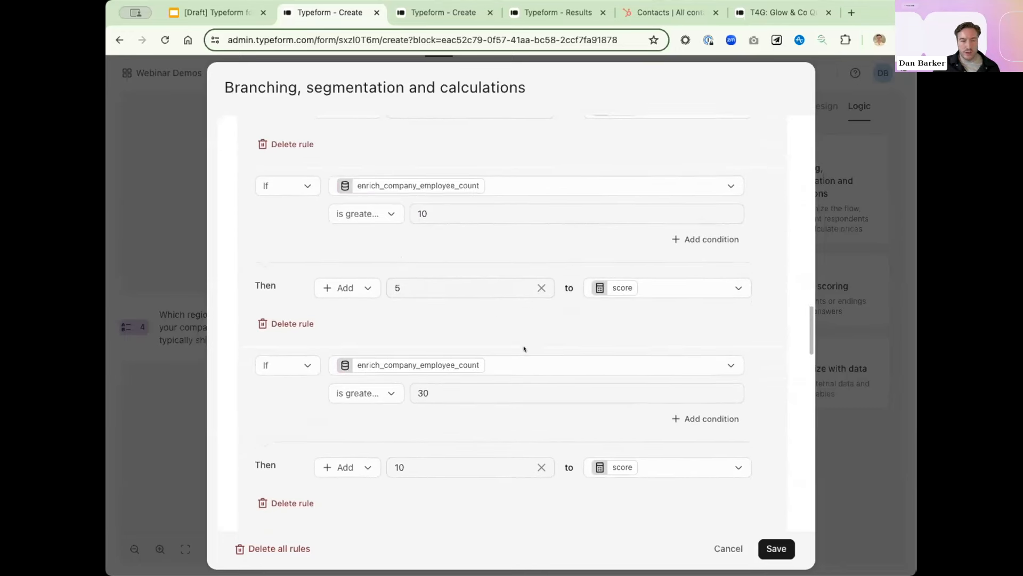
pyautogui.scroll(3)
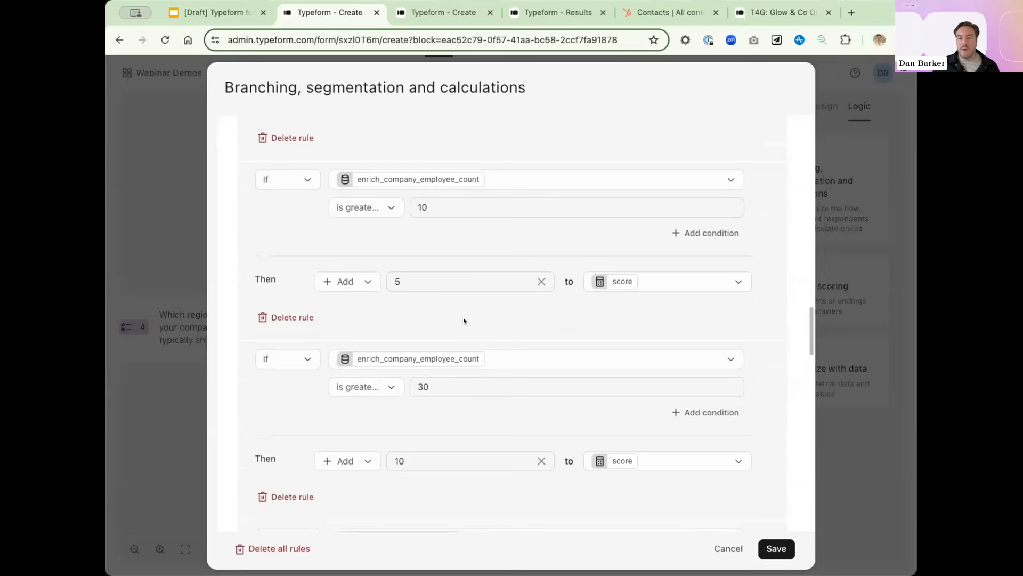
pyautogui.moveTo(457, 313)
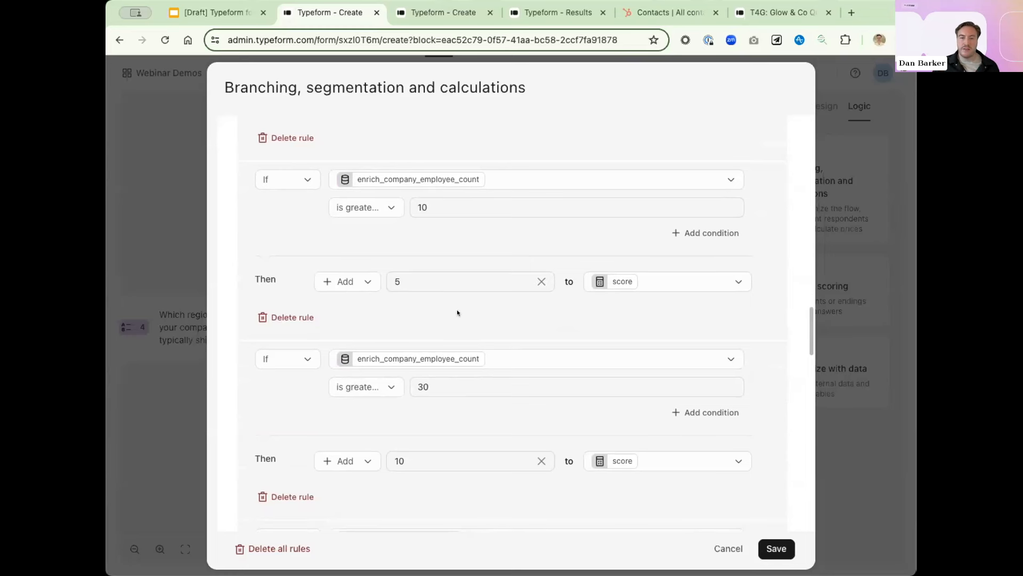
pyautogui.moveTo(441, 192)
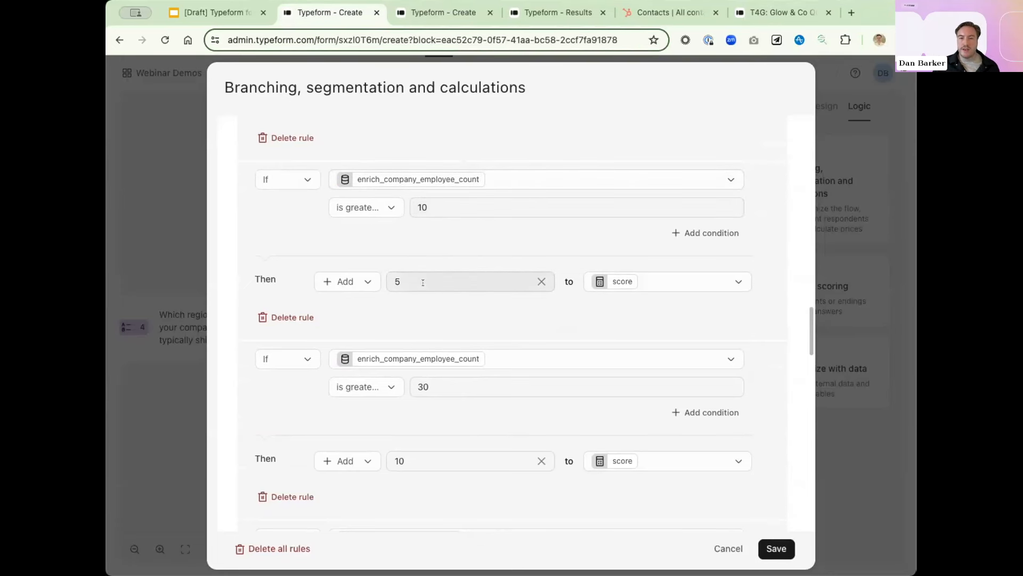
pyautogui.scroll(-3)
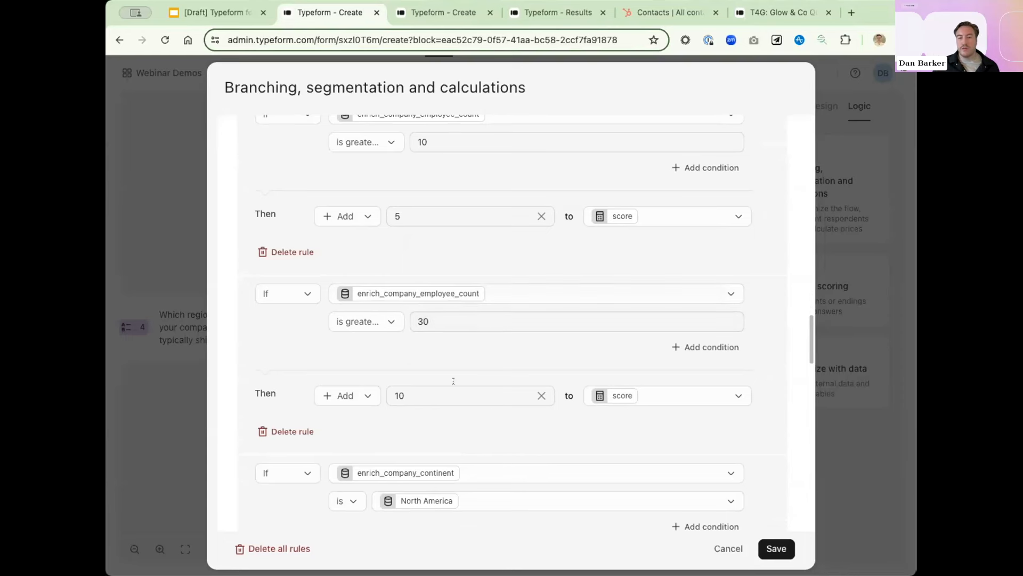
pyautogui.scroll(-3)
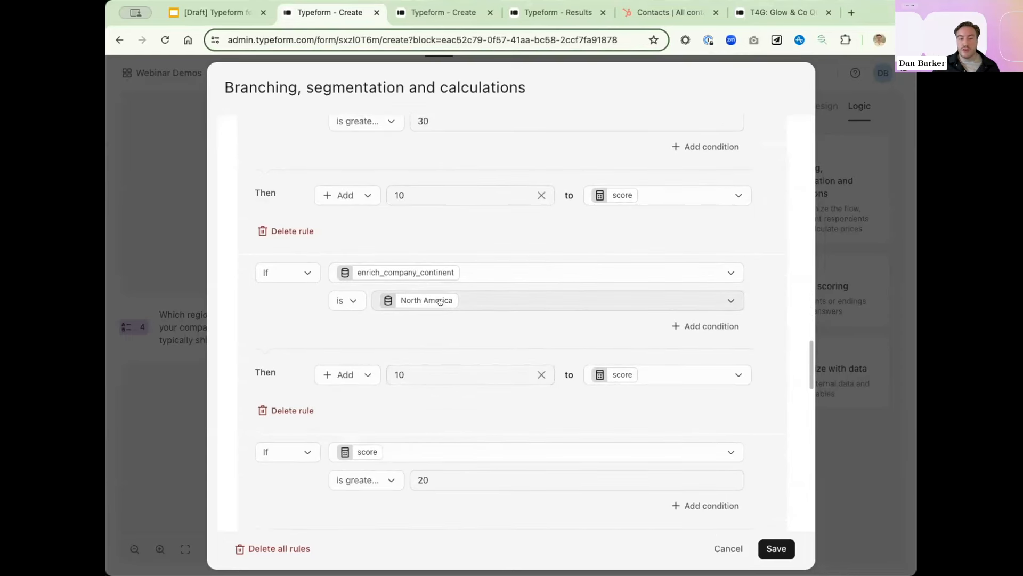
pyautogui.scroll(-3)
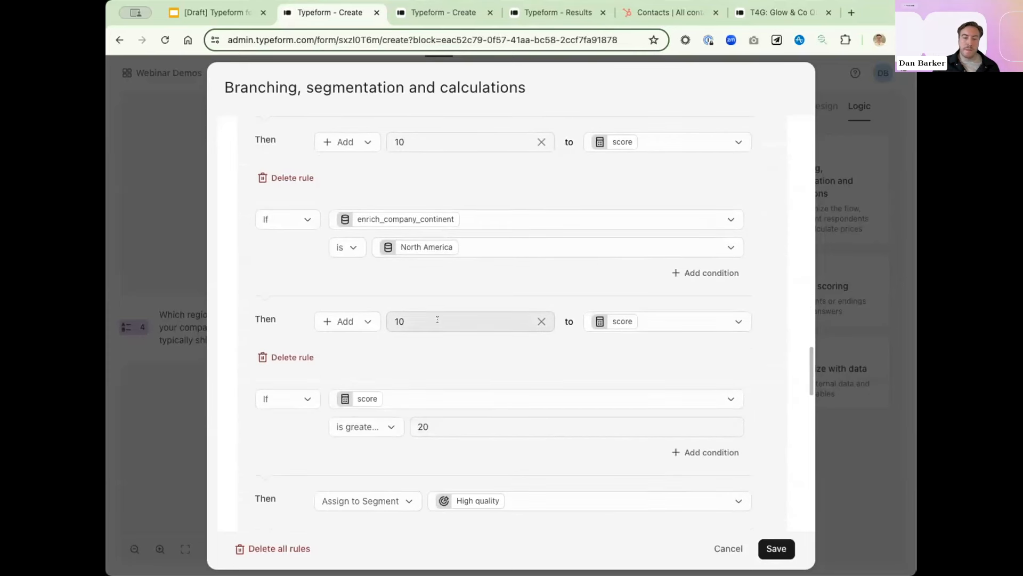
pyautogui.scroll(3)
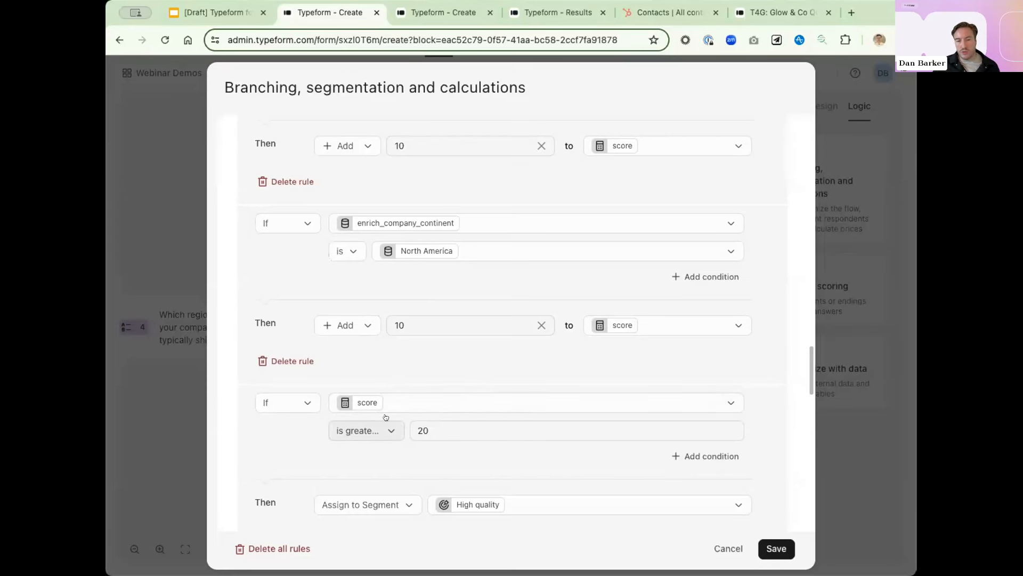
pyautogui.scroll(-3)
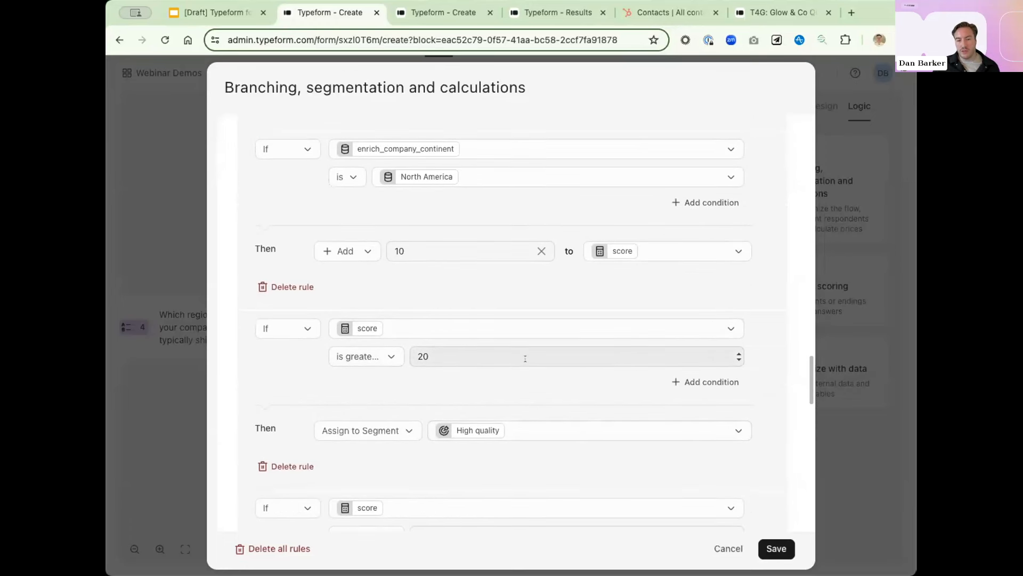
pyautogui.scroll(-3)
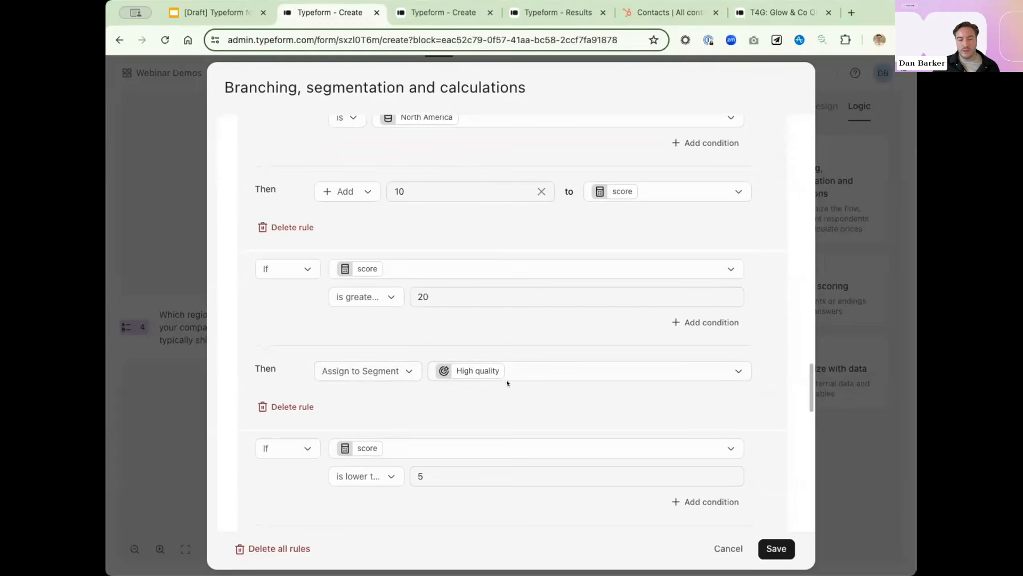
pyautogui.scroll(-3)
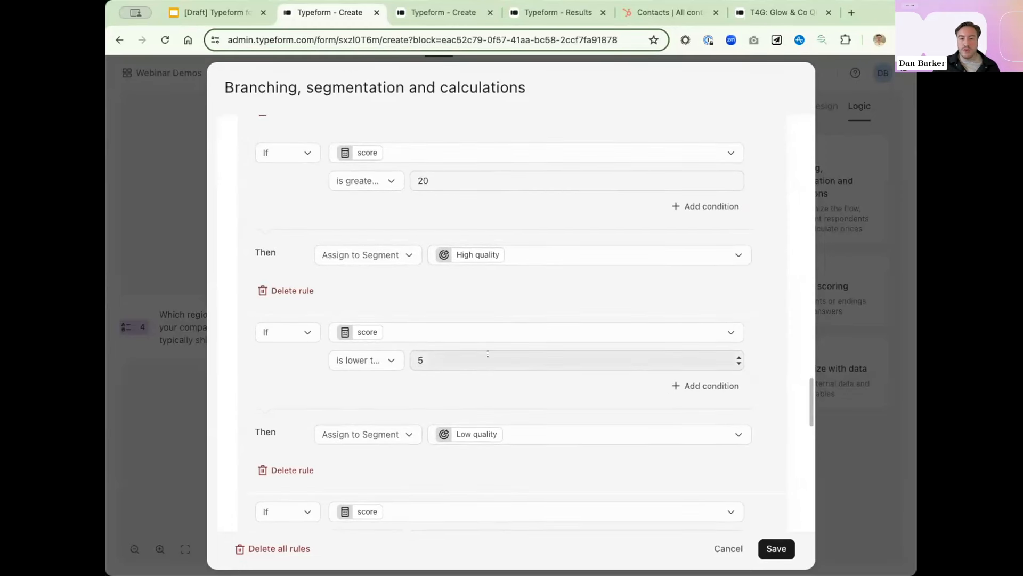
pyautogui.scroll(-3)
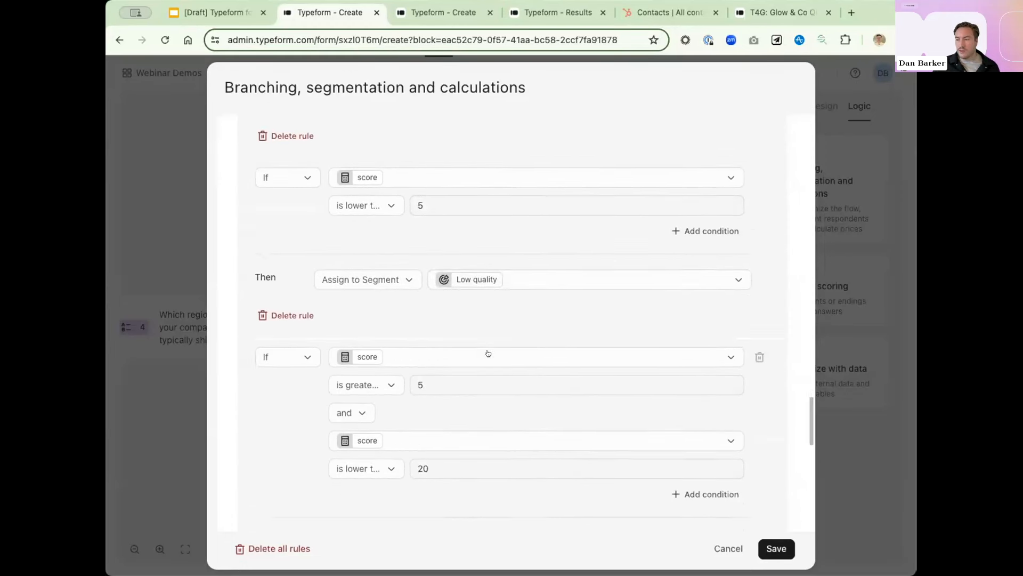
pyautogui.scroll(-3)
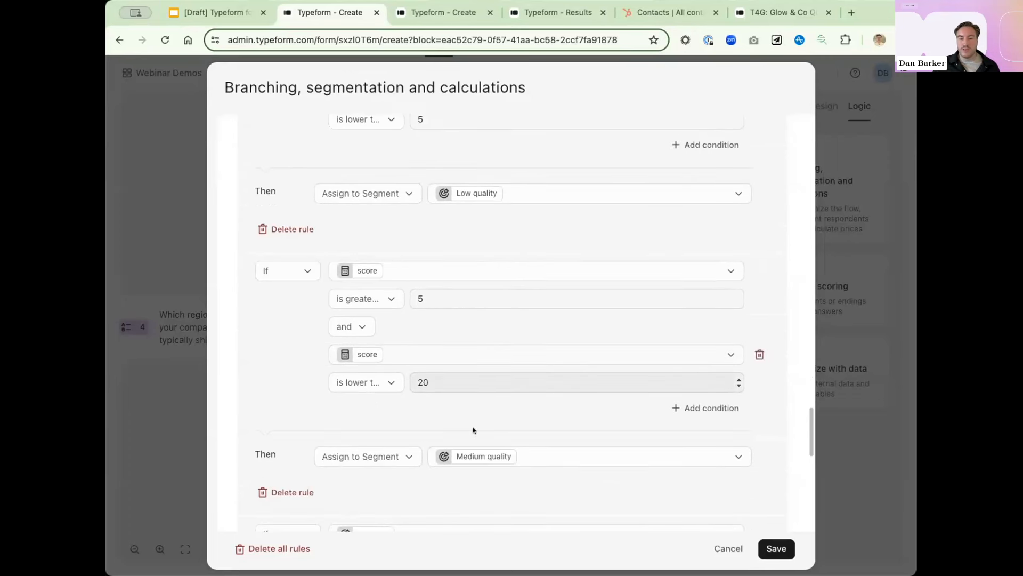
pyautogui.scroll(-3)
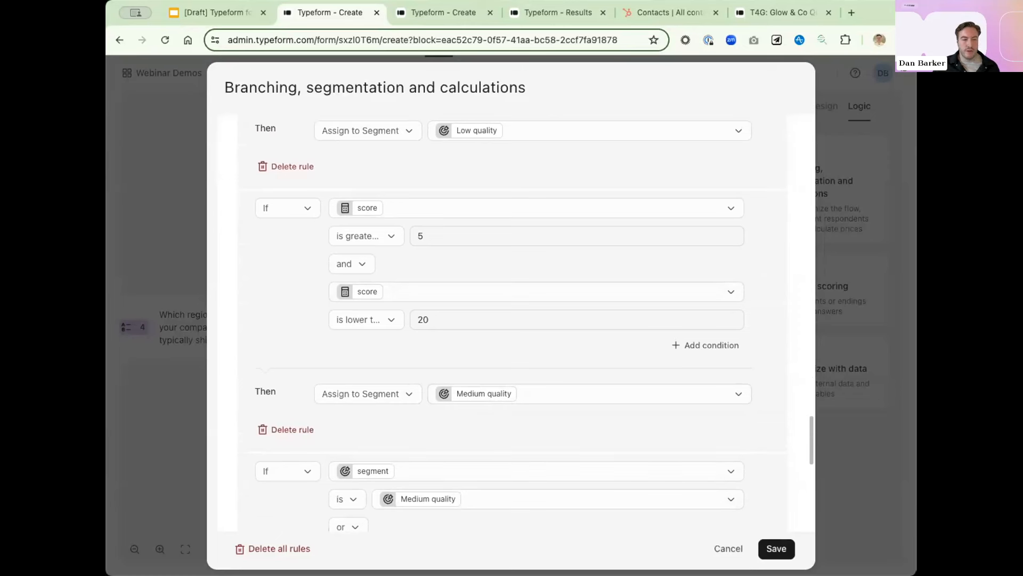
pyautogui.scroll(-3)
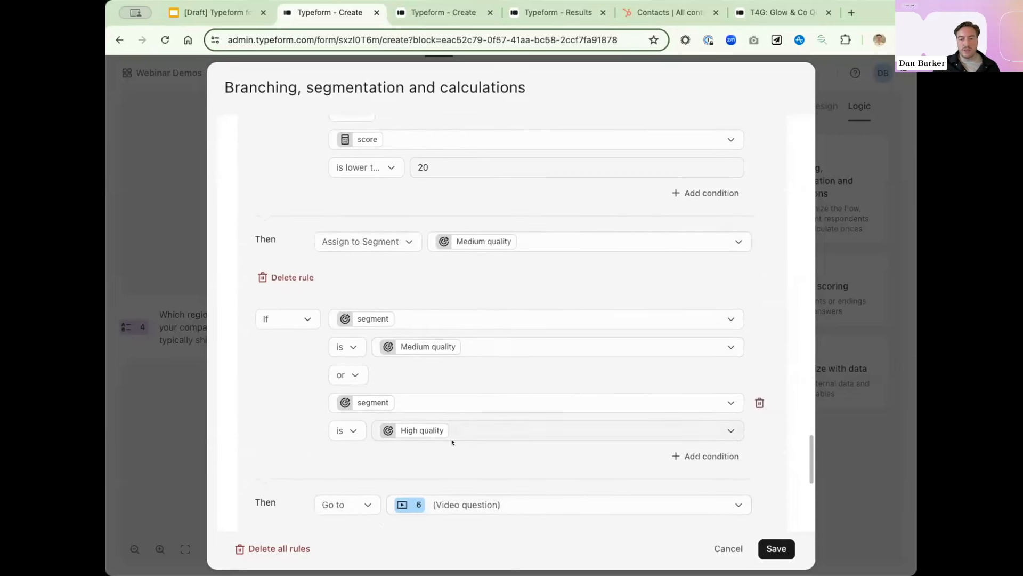
pyautogui.scroll(-3)
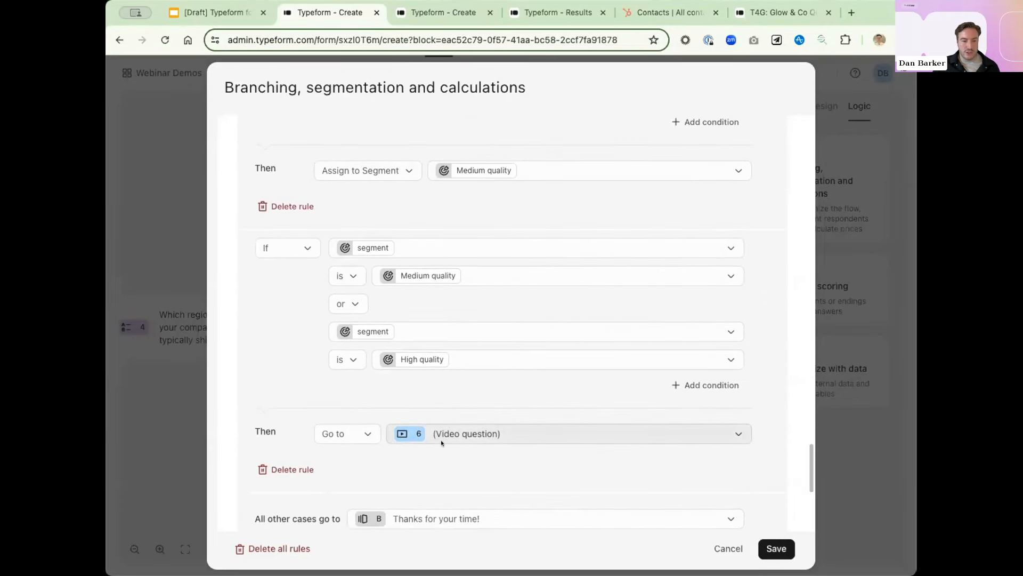
pyautogui.scroll(-3)
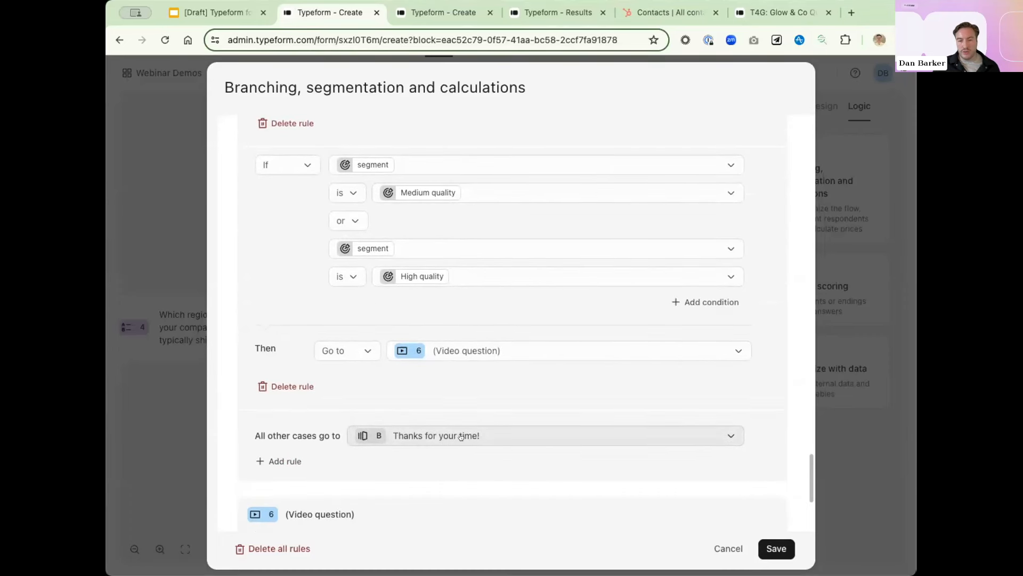
pyautogui.moveTo(488, 434)
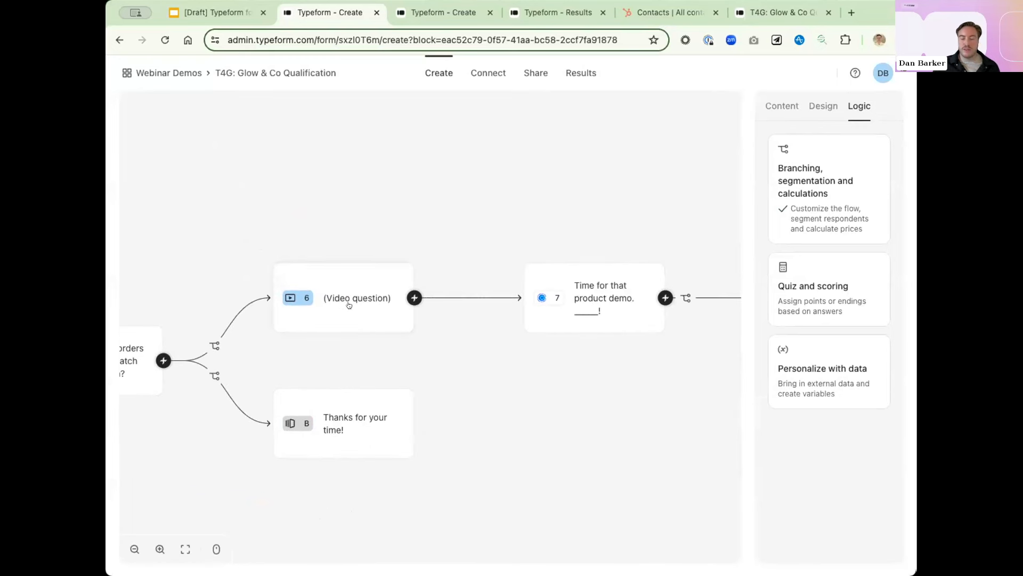
pyautogui.moveTo(359, 359)
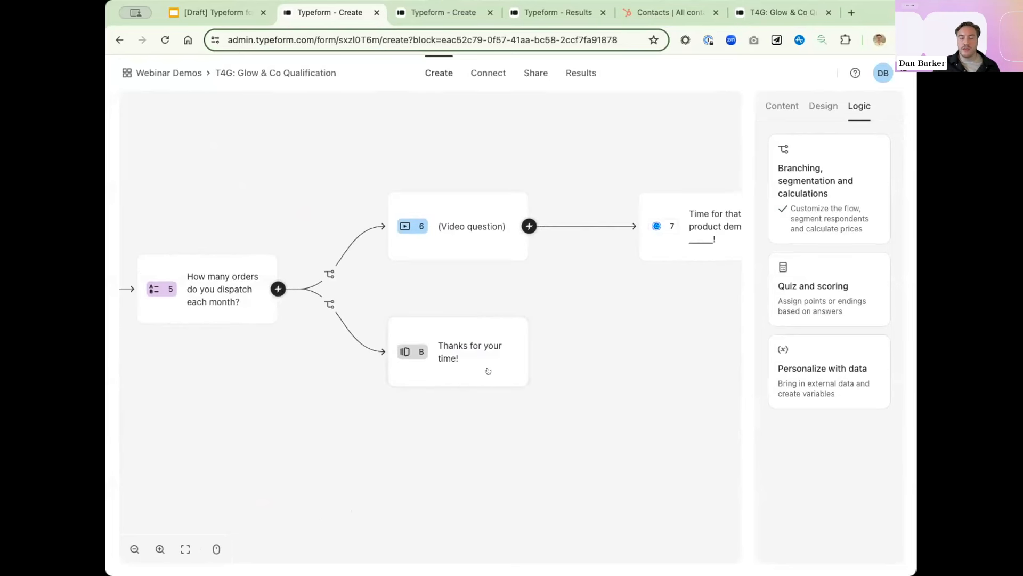
pyautogui.moveTo(202, 159)
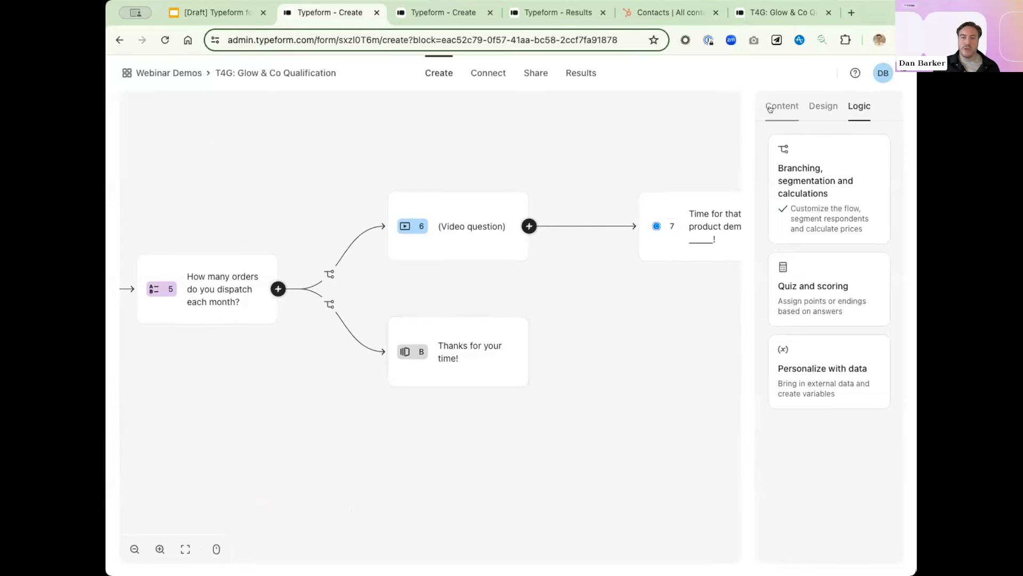
# Return from the logic map to the monthly-orders question's content settings.
pyautogui.click(782, 106)
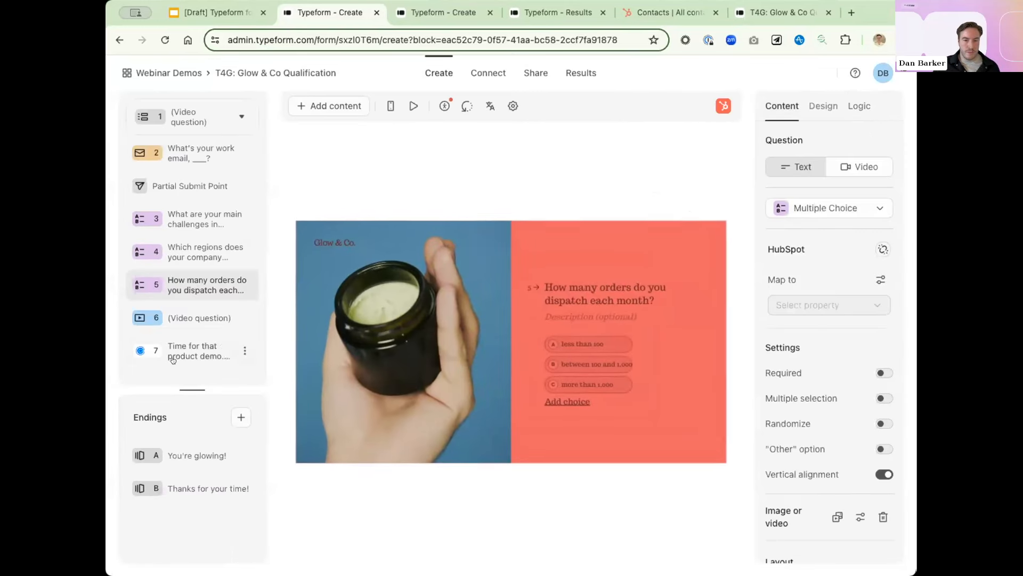
# Play the intro video of question 6, the video question with Video/Text answer options.
pyautogui.click(199, 318)
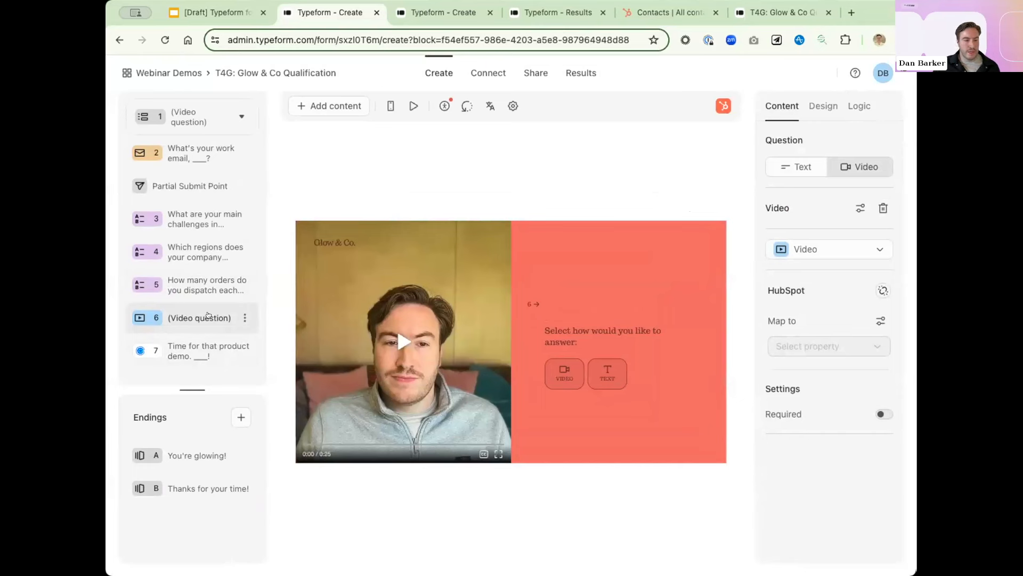
pyautogui.moveTo(466, 363)
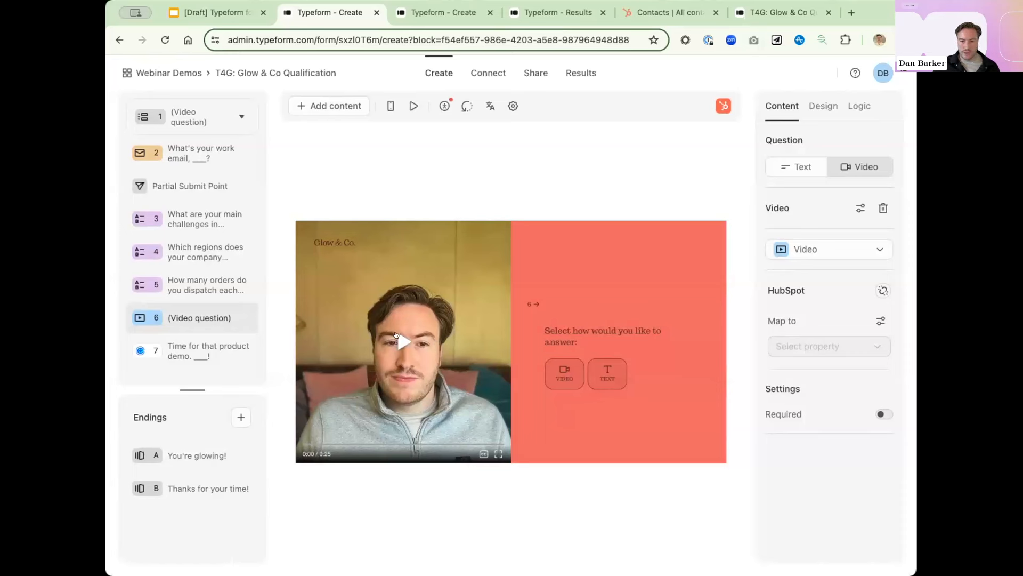
pyautogui.click(403, 341)
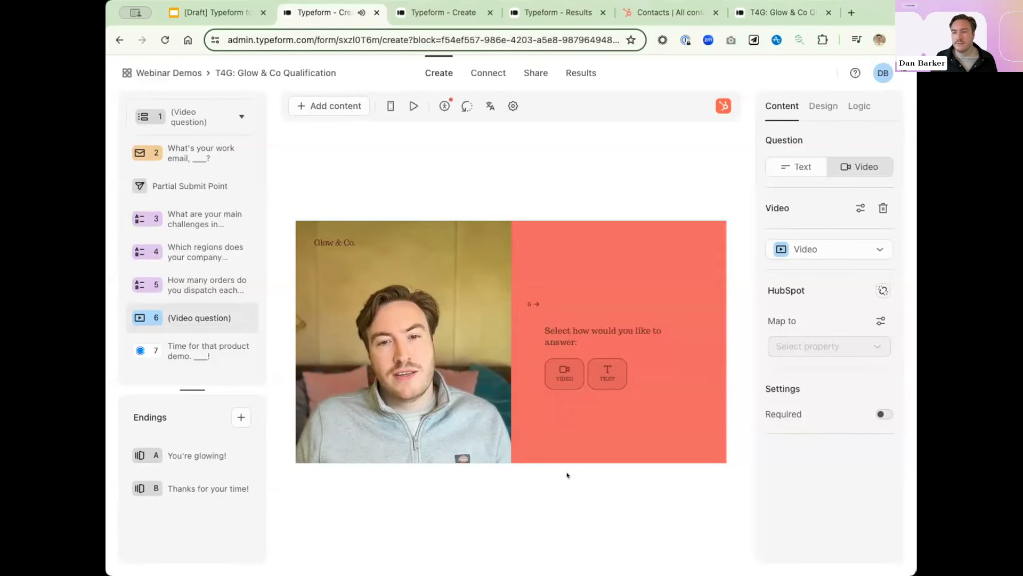
pyautogui.moveTo(352, 565)
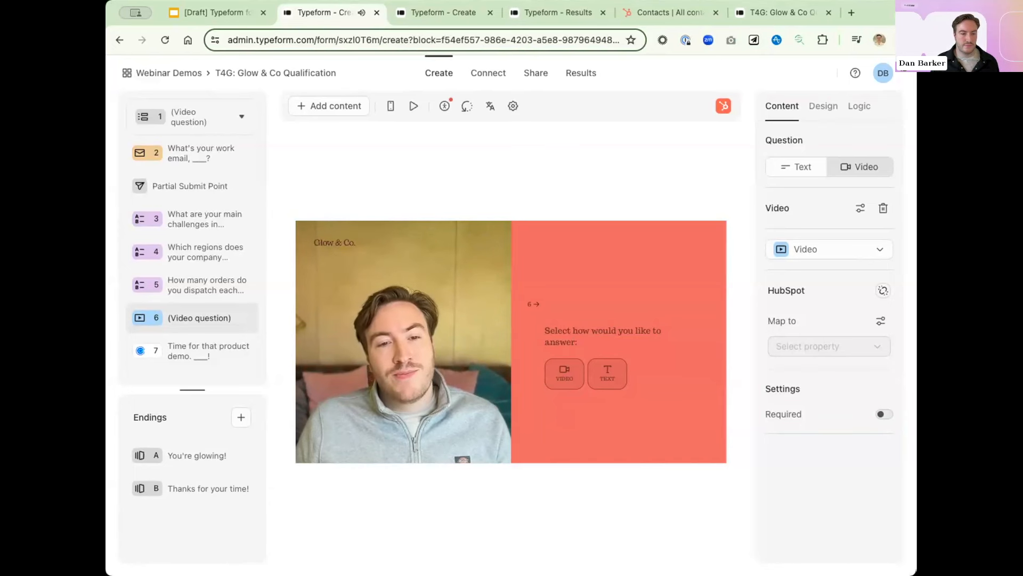
pyautogui.click(403, 341)
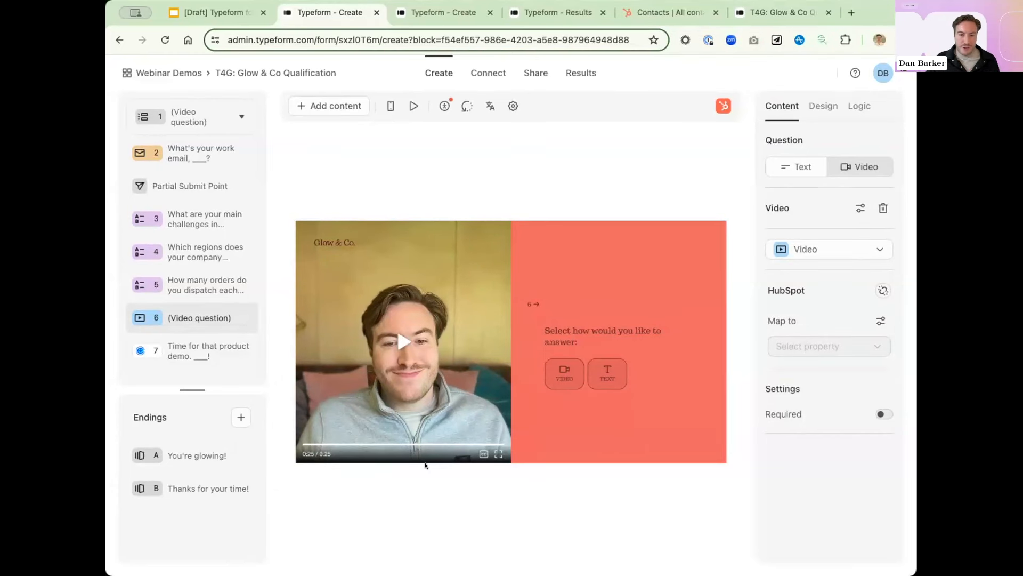
pyautogui.moveTo(405, 462)
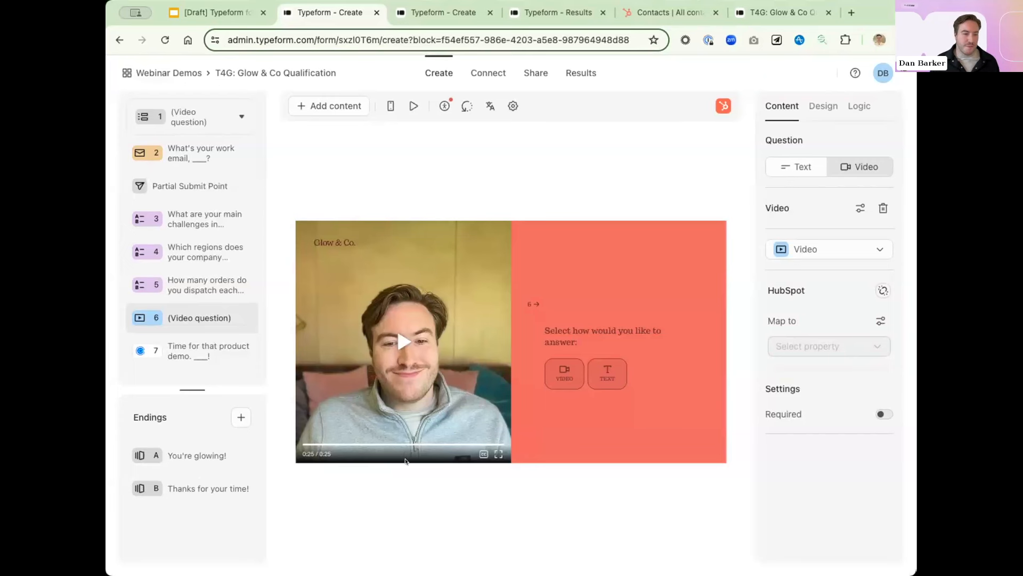
pyautogui.moveTo(413, 470)
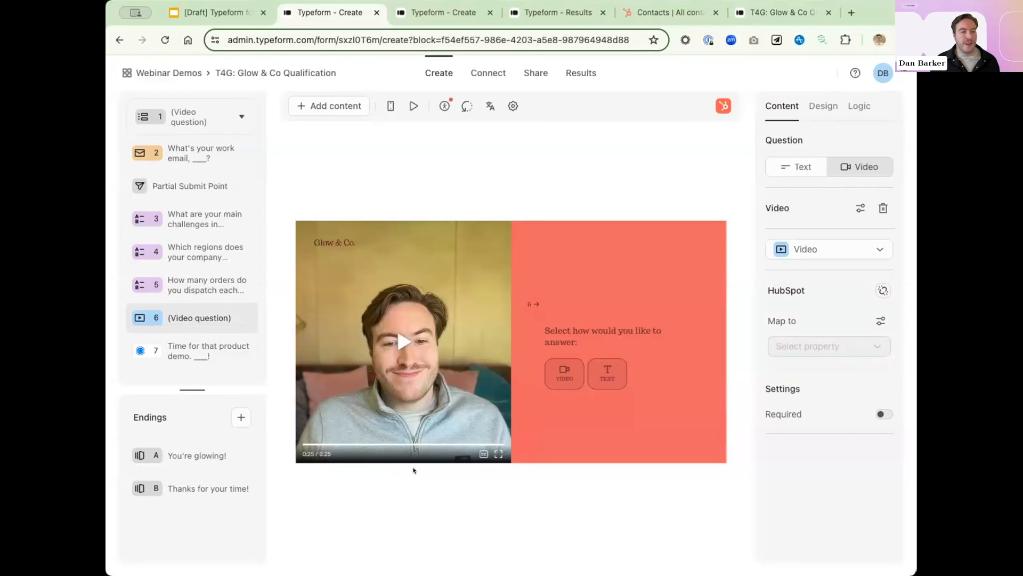
pyautogui.moveTo(405, 409)
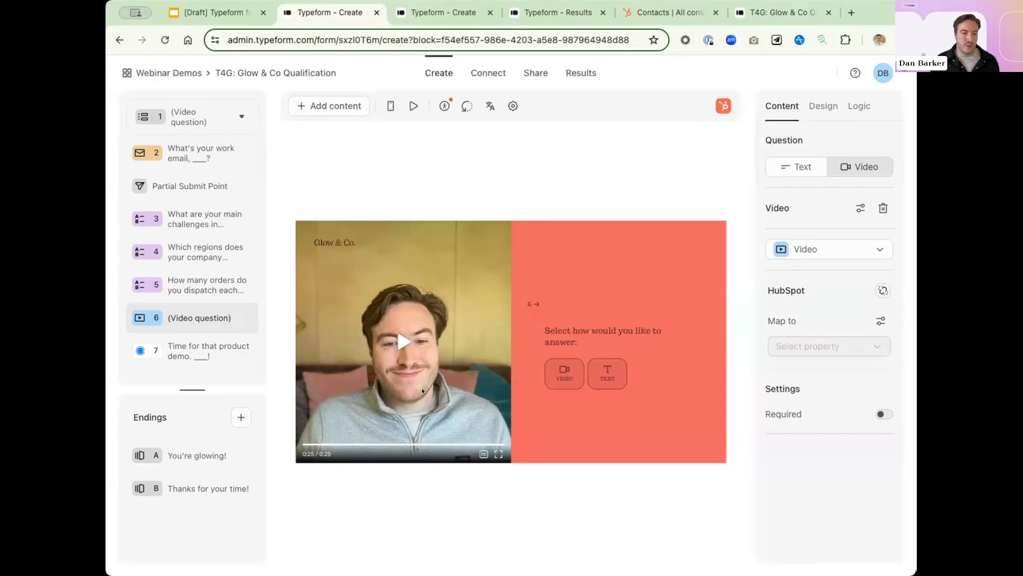
pyautogui.moveTo(486, 333)
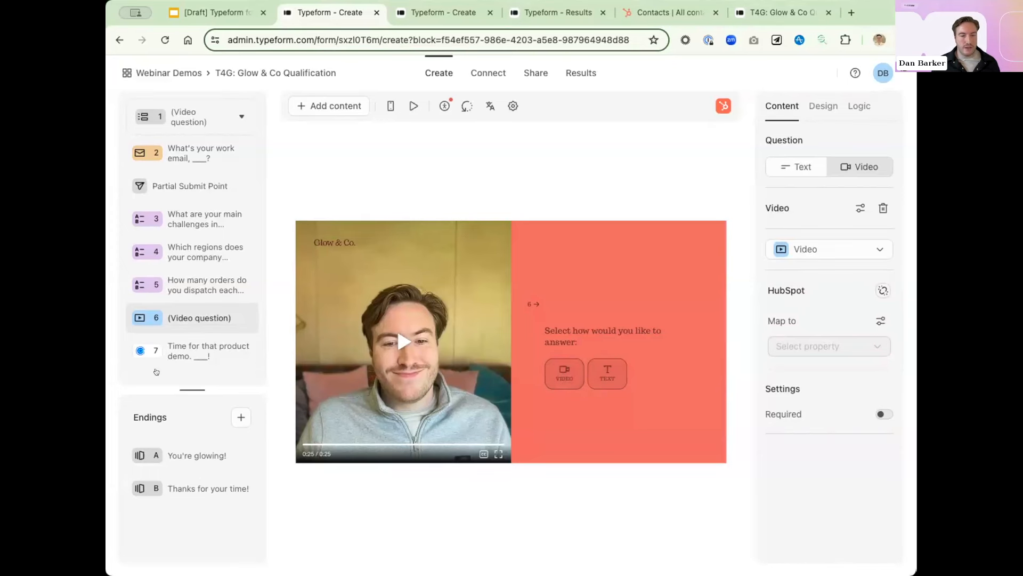
# Move to question 7, the Calendly demo-booking question.
pyautogui.click(208, 350)
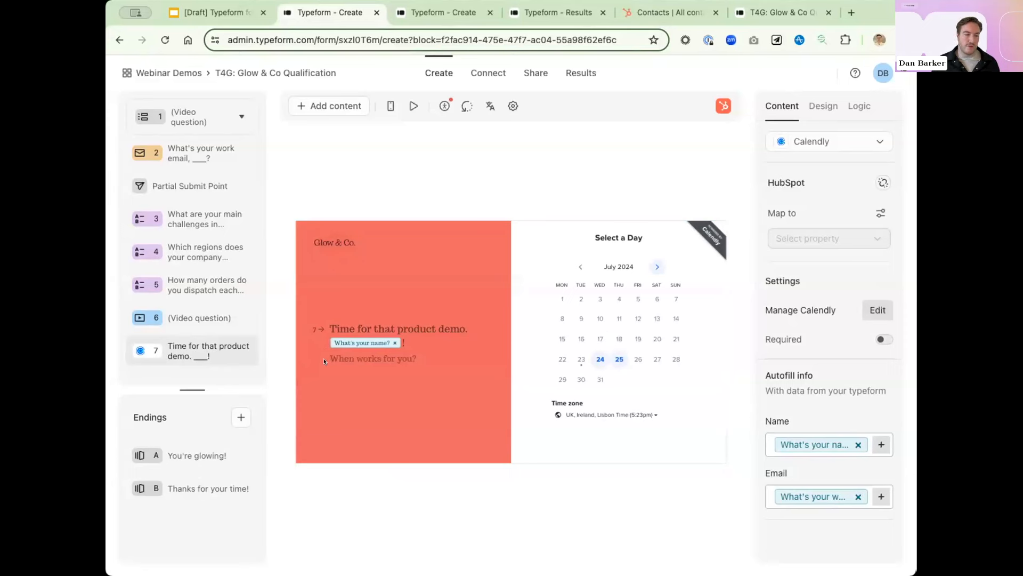
pyautogui.moveTo(370, 392)
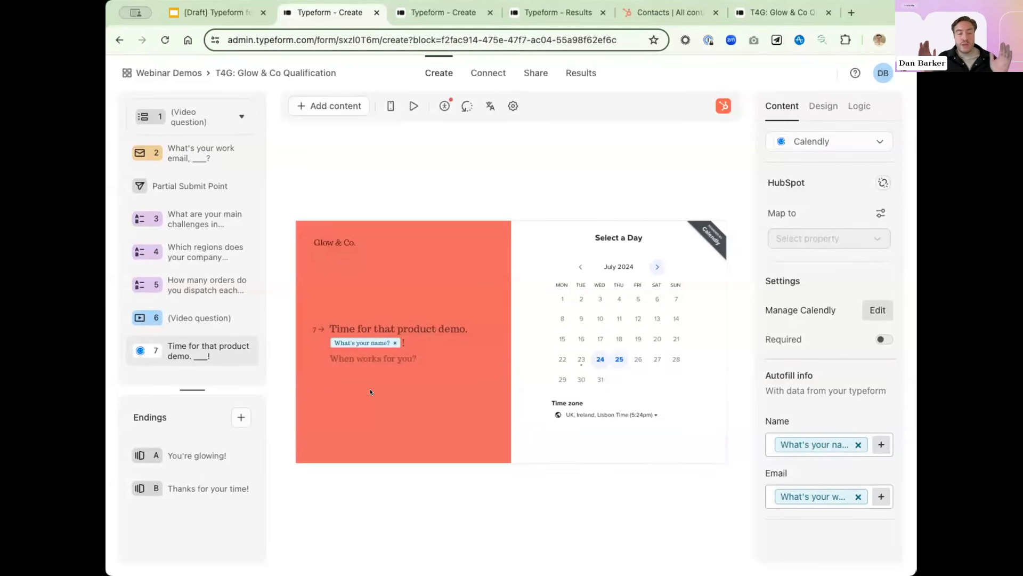
pyautogui.moveTo(289, 387)
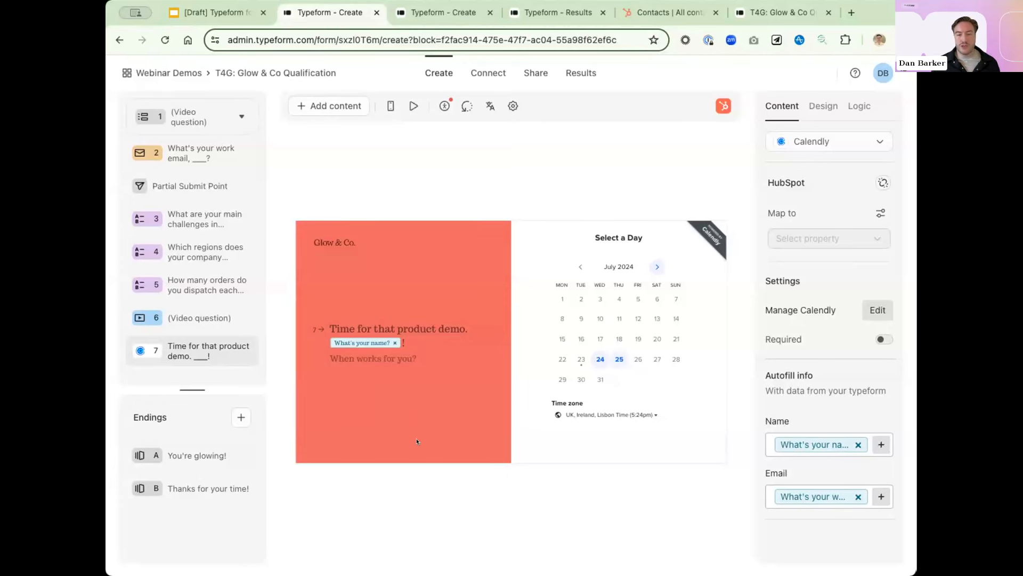
pyautogui.moveTo(415, 480)
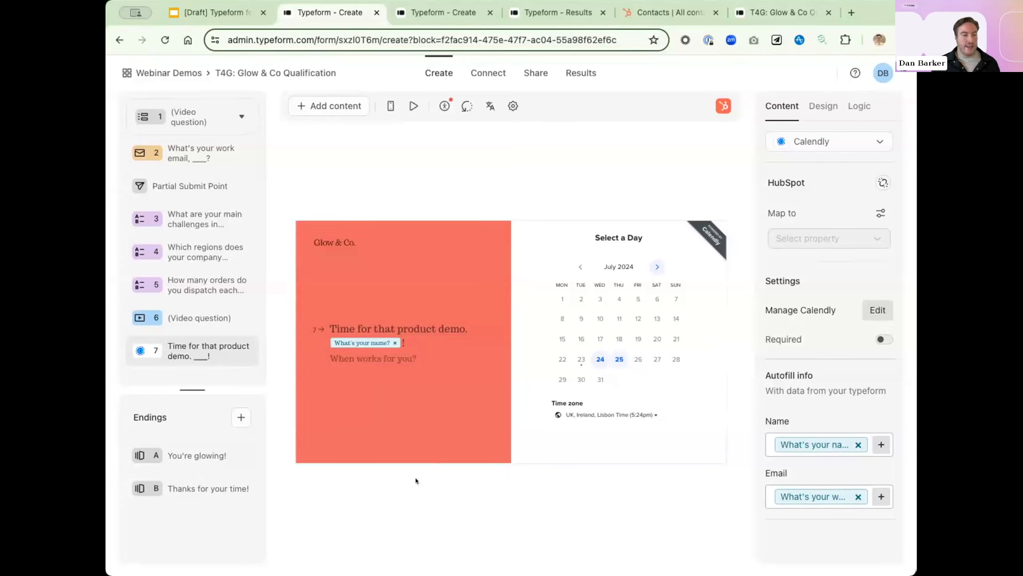
pyautogui.moveTo(513, 105)
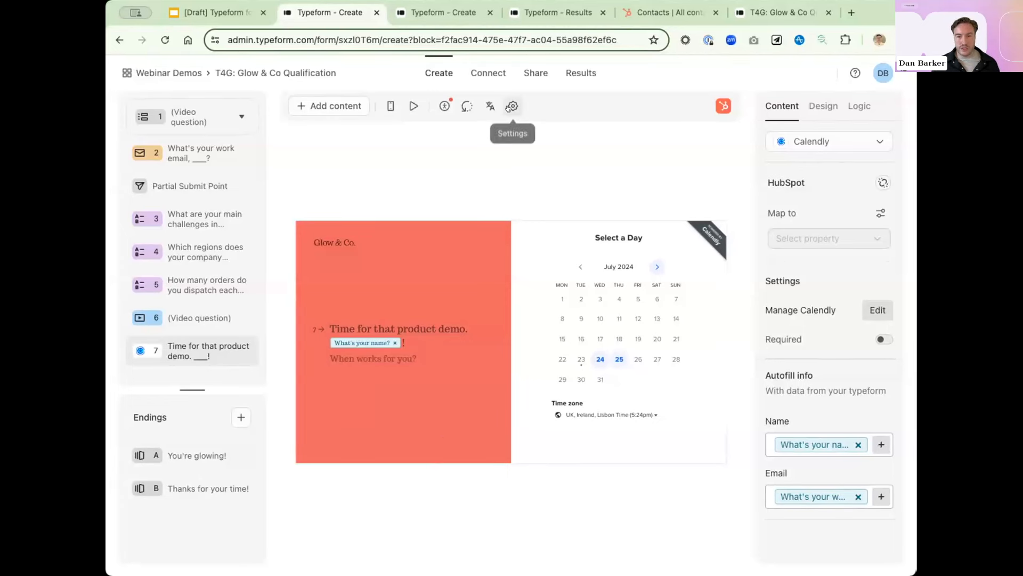
# Bring up the form settings dialog on the General tab.
pyautogui.click(512, 106)
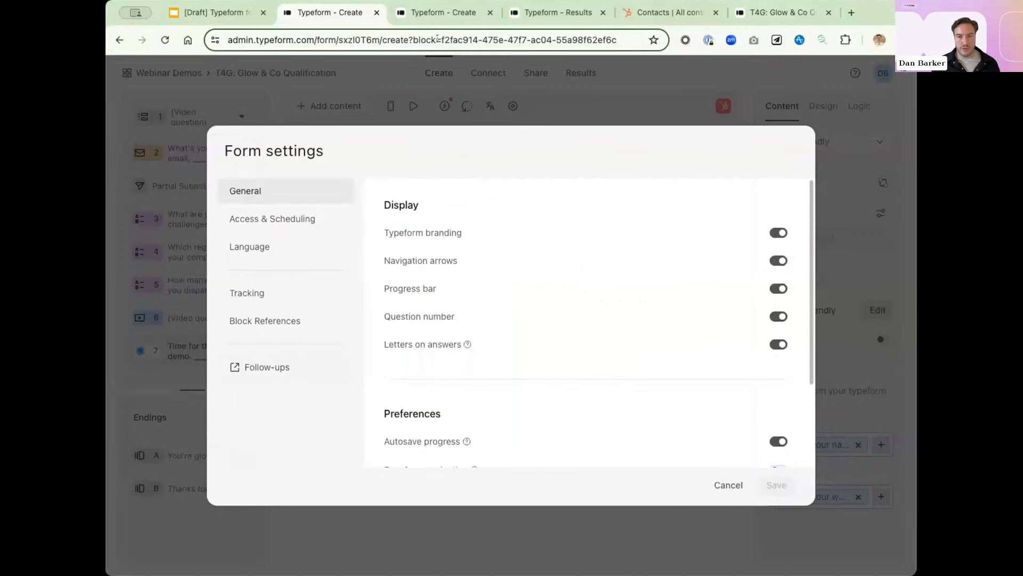
# Show the Priority leads to sales workflow and select its Slack notification action.
pyautogui.click(445, 13)
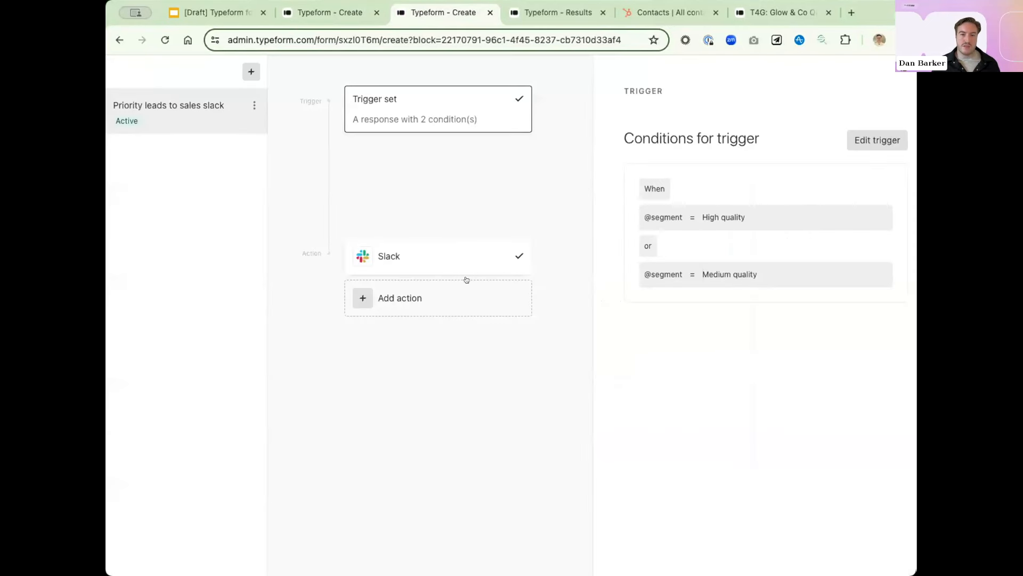
pyautogui.moveTo(441, 129)
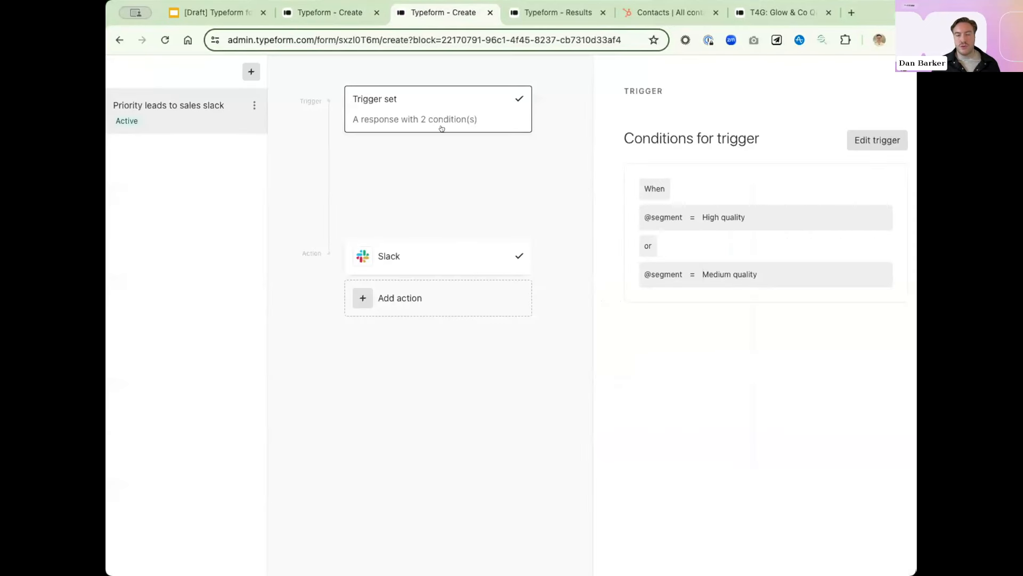
pyautogui.moveTo(698, 254)
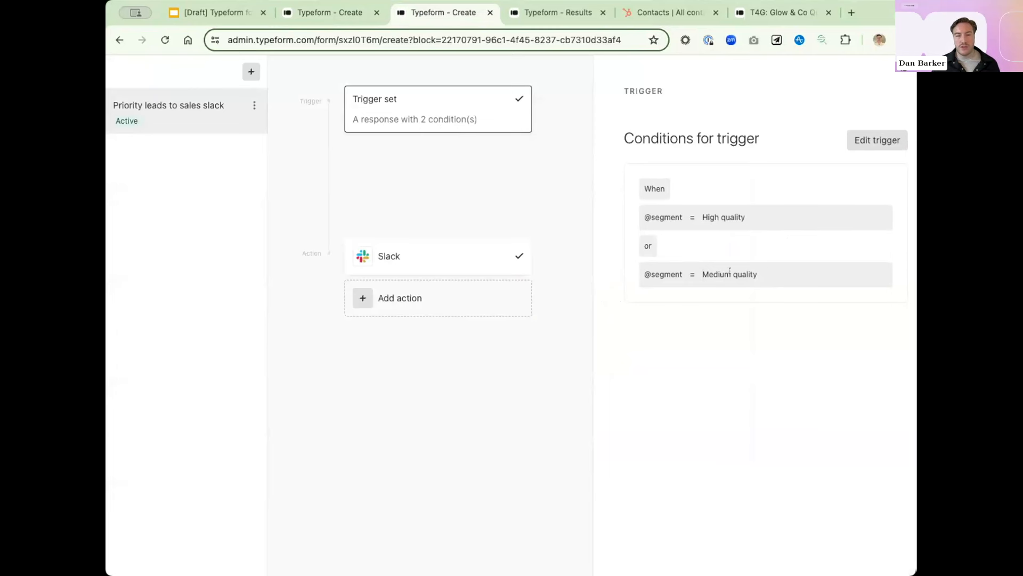
pyautogui.click(437, 256)
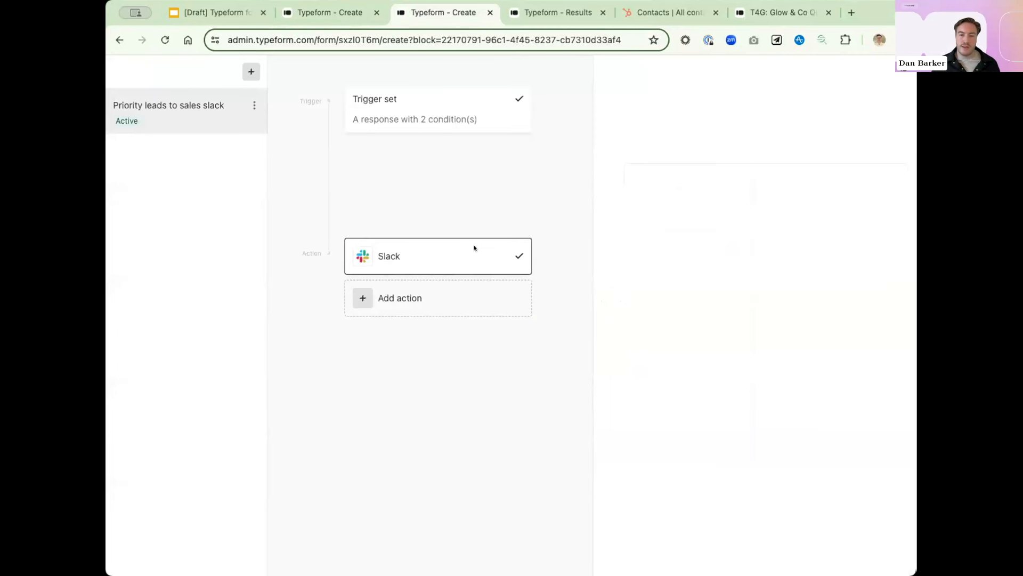
pyautogui.moveTo(438, 255)
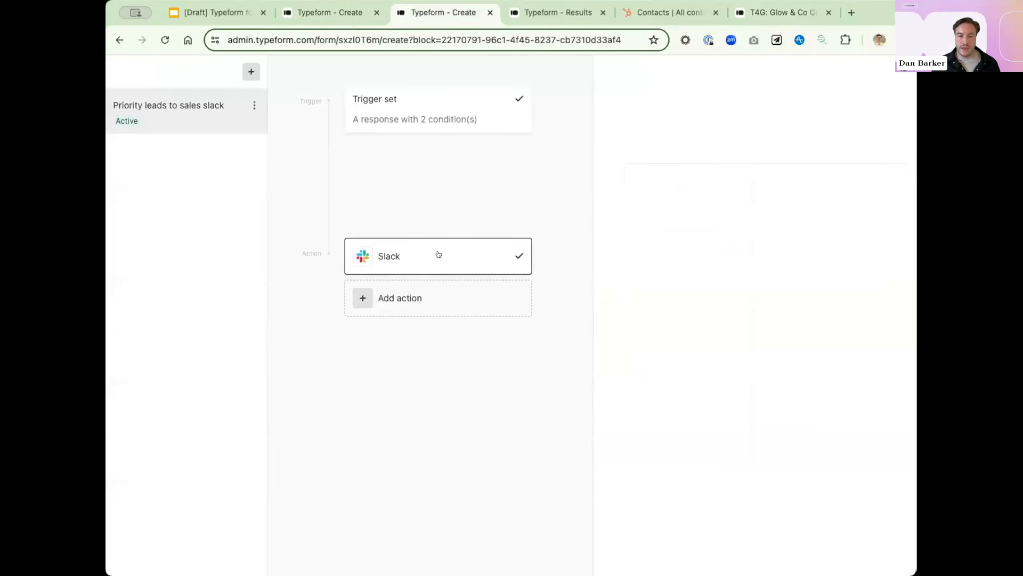
pyautogui.click(437, 255)
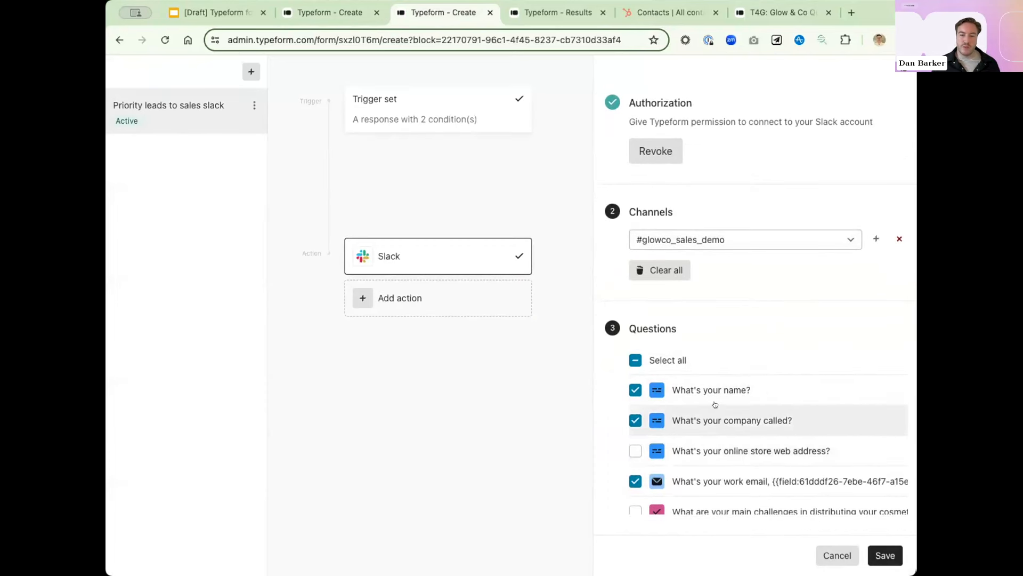
pyautogui.scroll(-3)
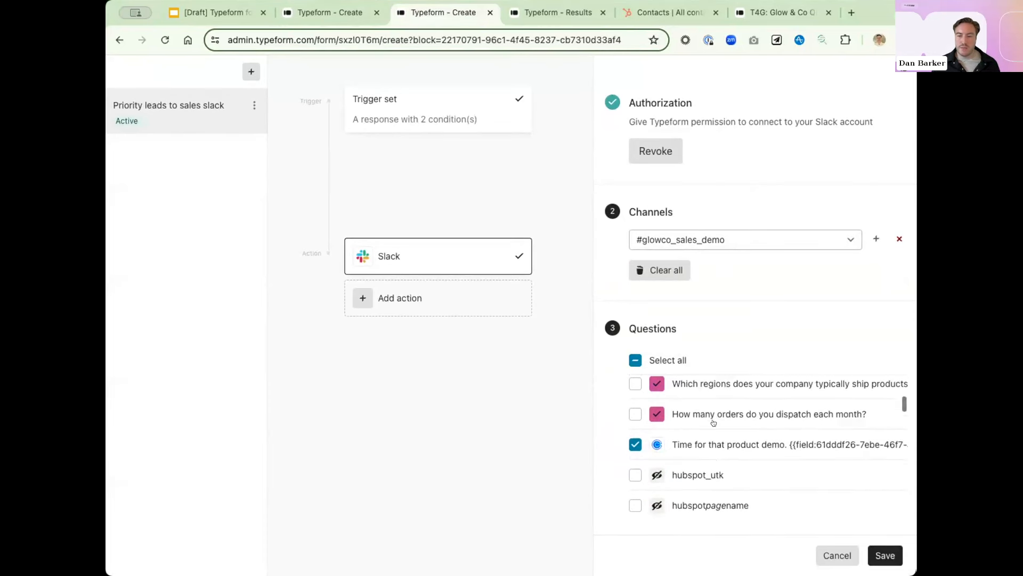
pyautogui.scroll(-3)
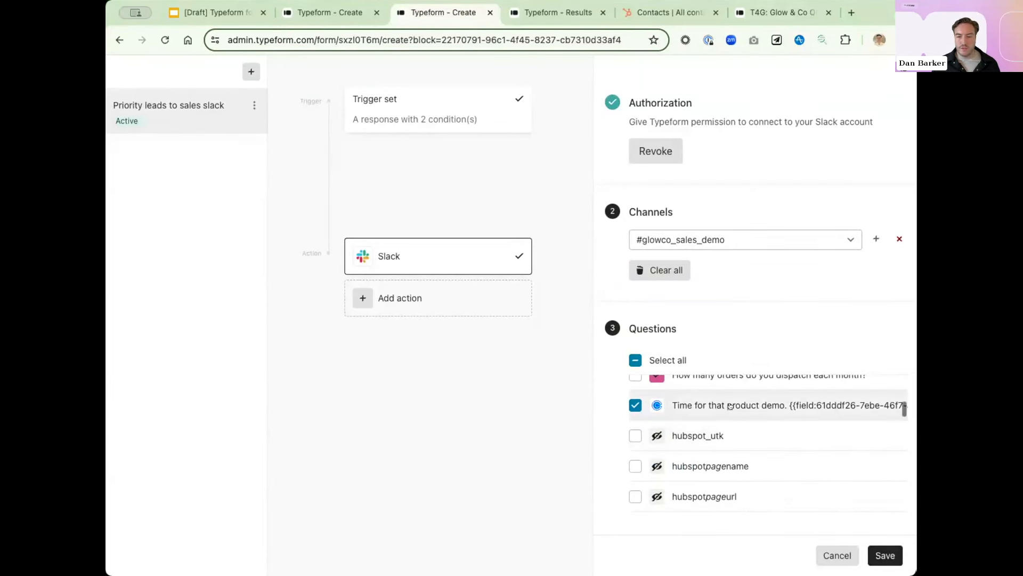
pyautogui.scroll(-3)
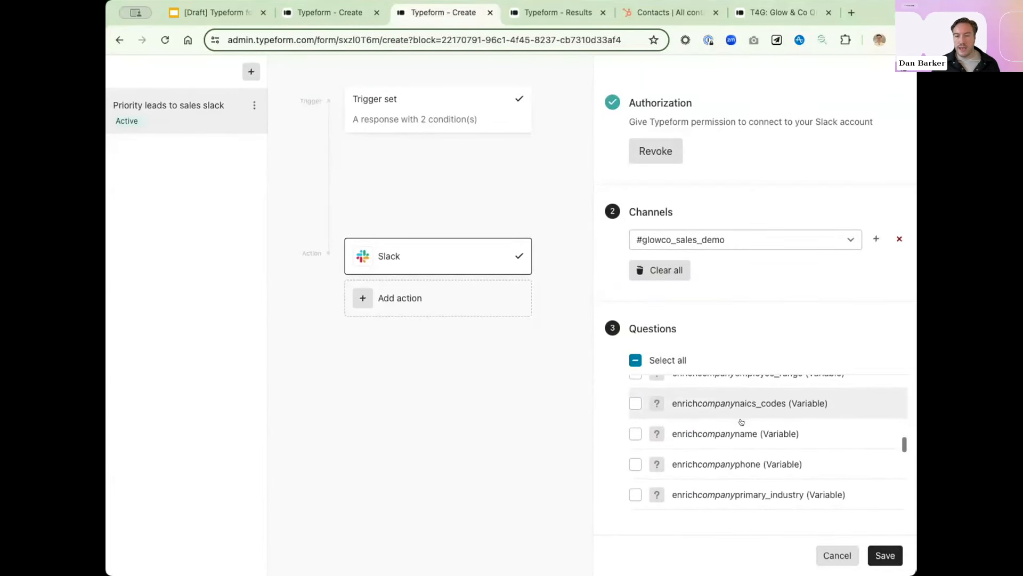
pyautogui.scroll(-3)
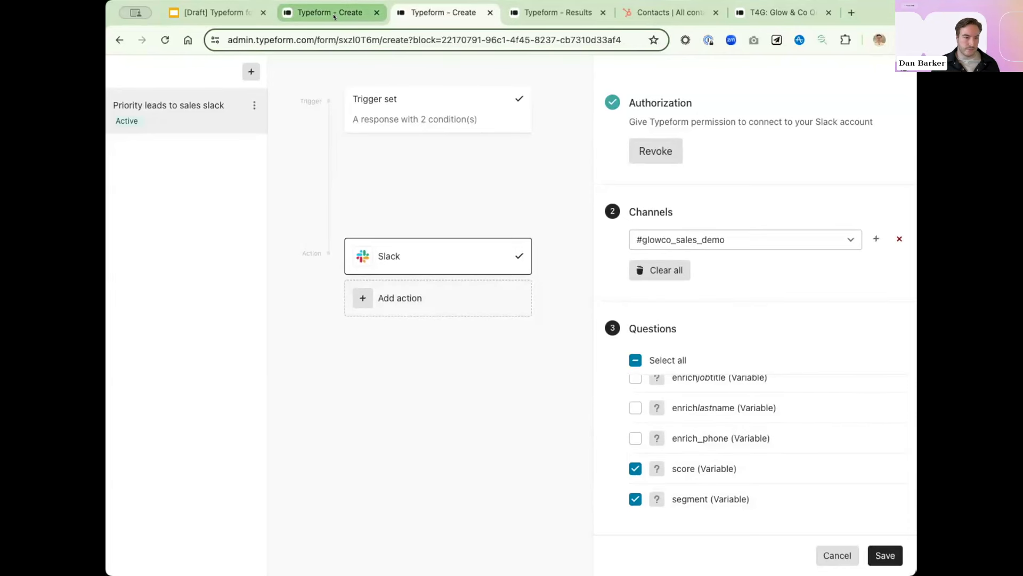
pyautogui.moveTo(352, 85)
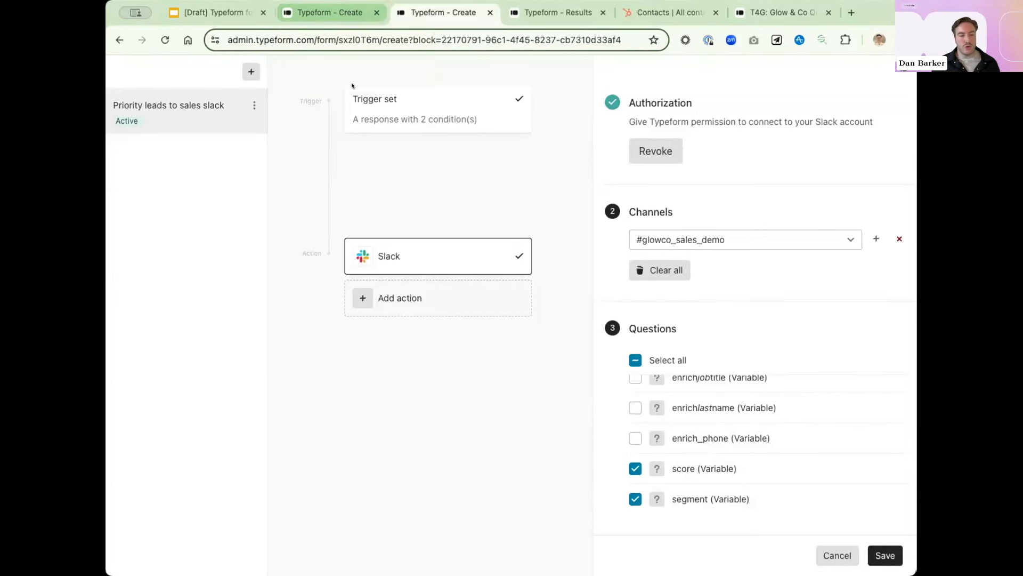
pyautogui.click(558, 13)
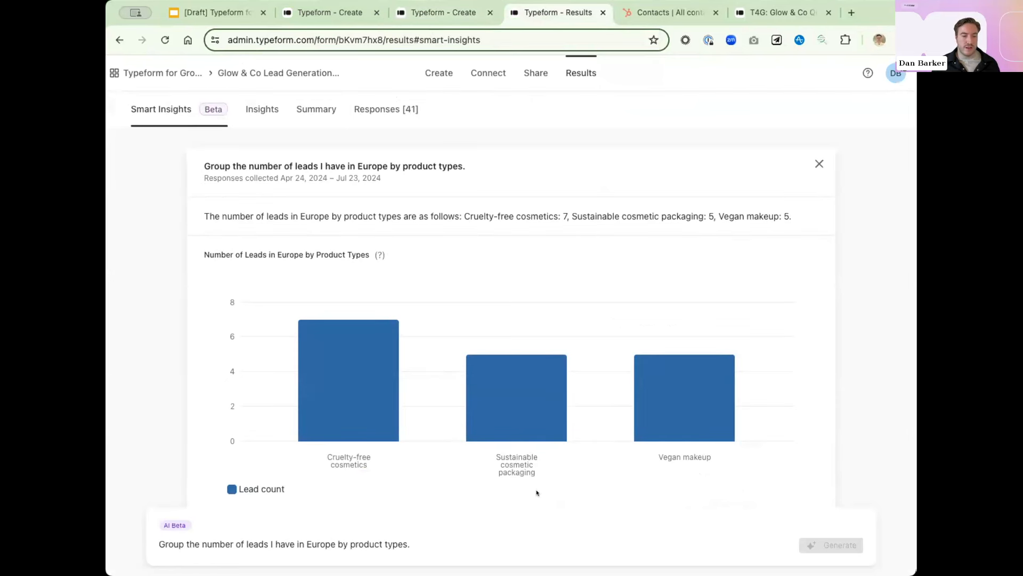
pyautogui.moveTo(544, 492)
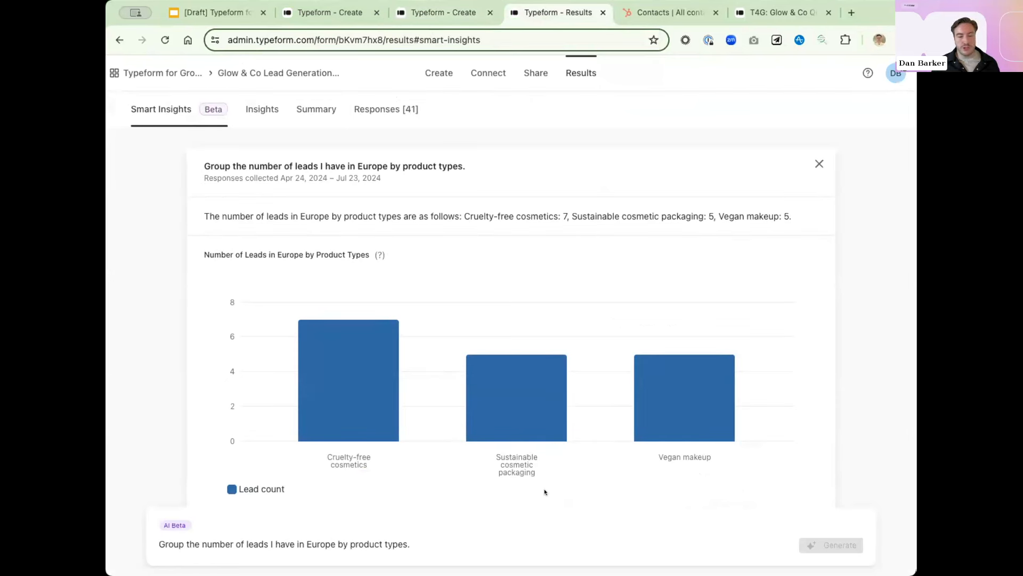
pyautogui.moveTo(513, 483)
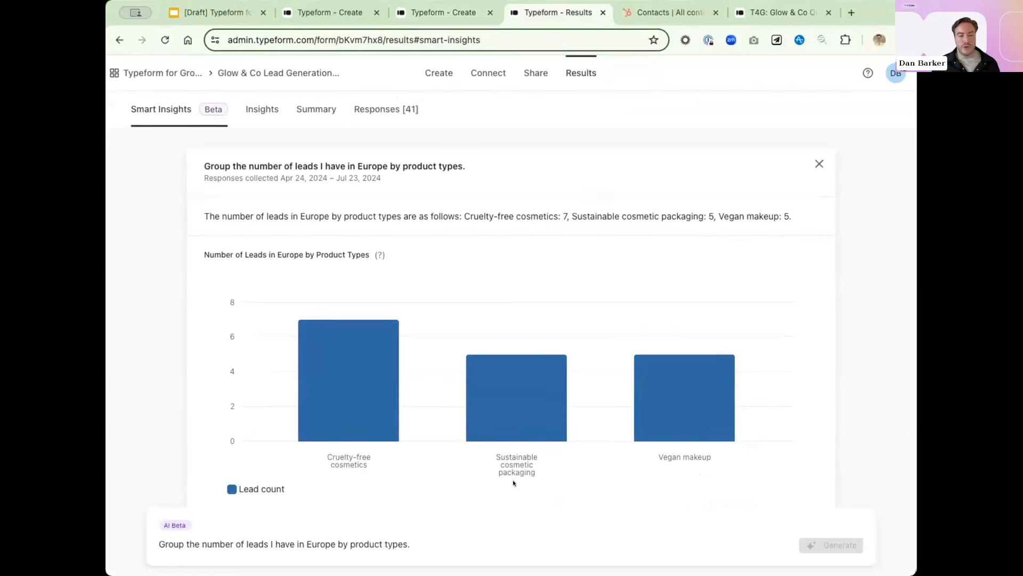
pyautogui.moveTo(462, 480)
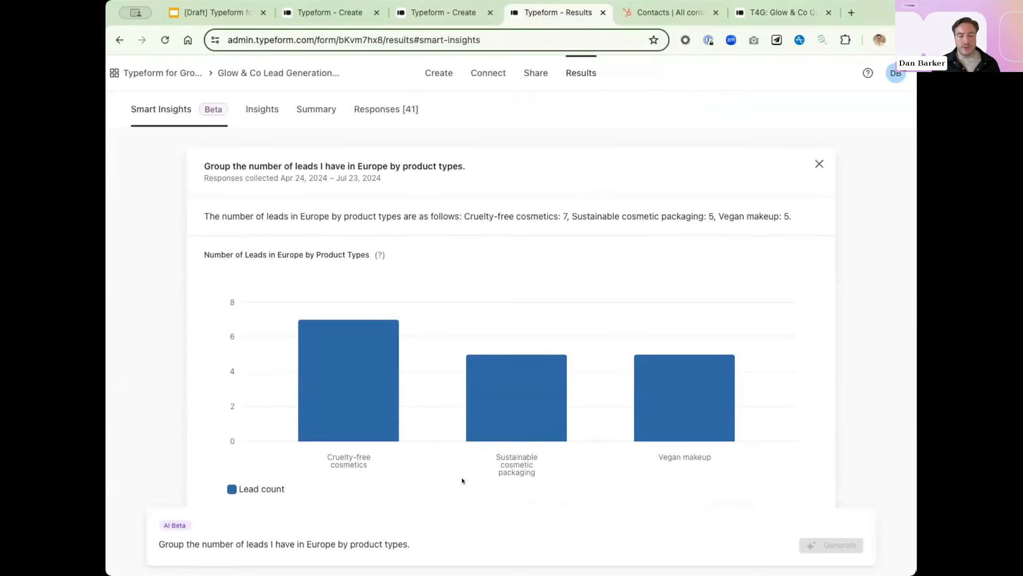
pyautogui.moveTo(396, 451)
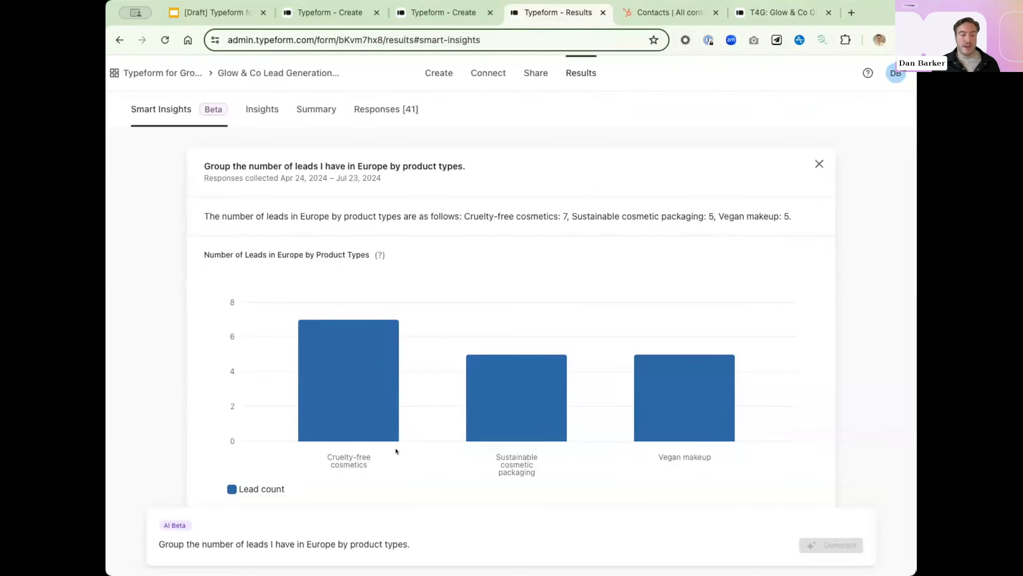
pyautogui.moveTo(415, 473)
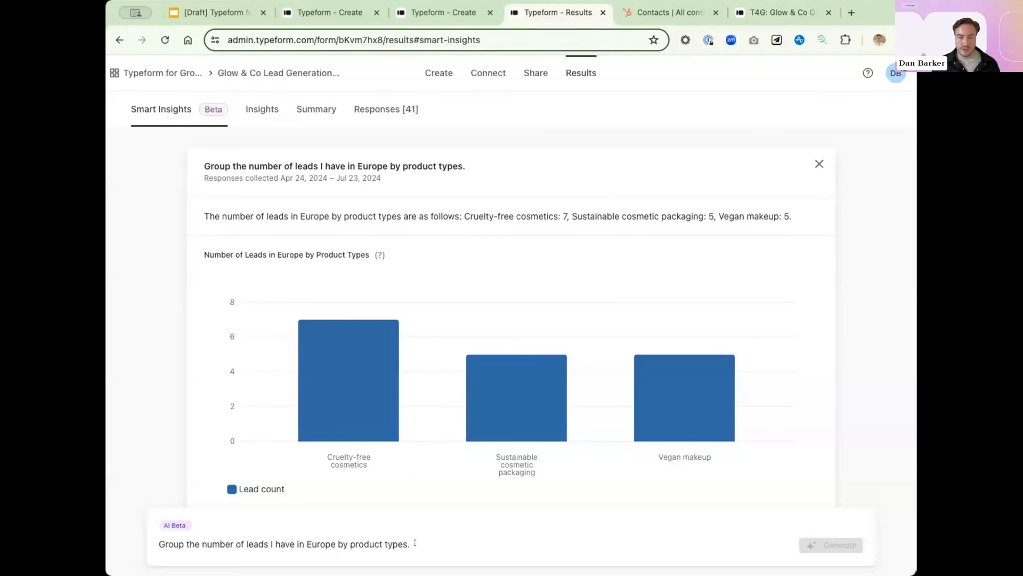
pyautogui.moveTo(181, 550)
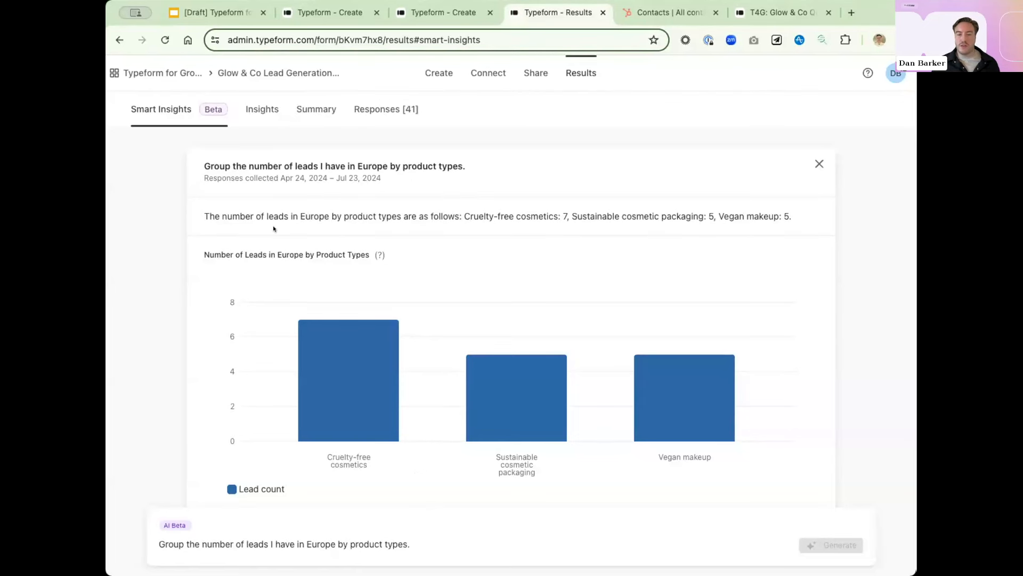
pyautogui.moveTo(684, 396)
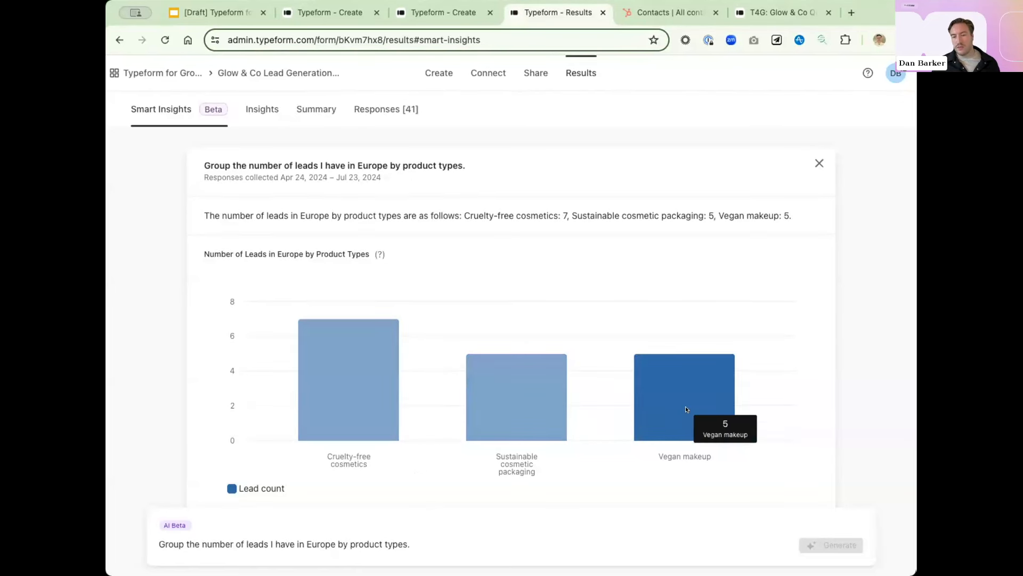
pyautogui.moveTo(434, 269)
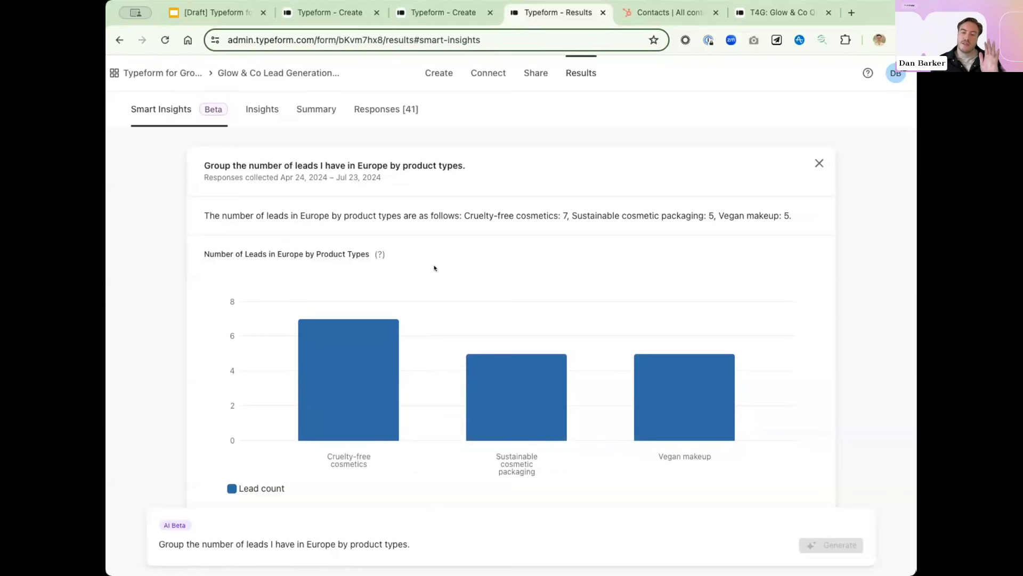
pyautogui.moveTo(431, 352)
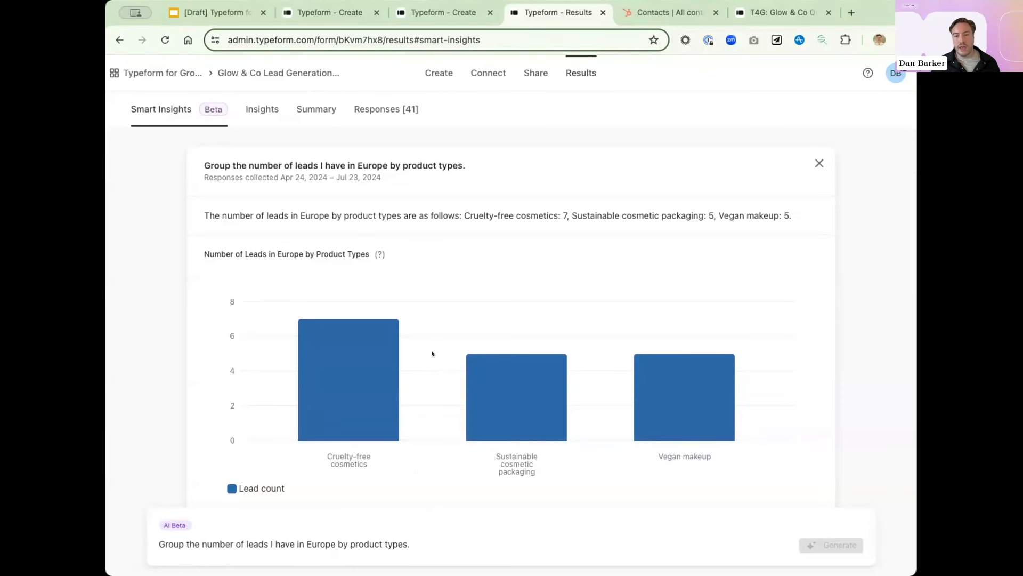
pyautogui.moveTo(565, 413)
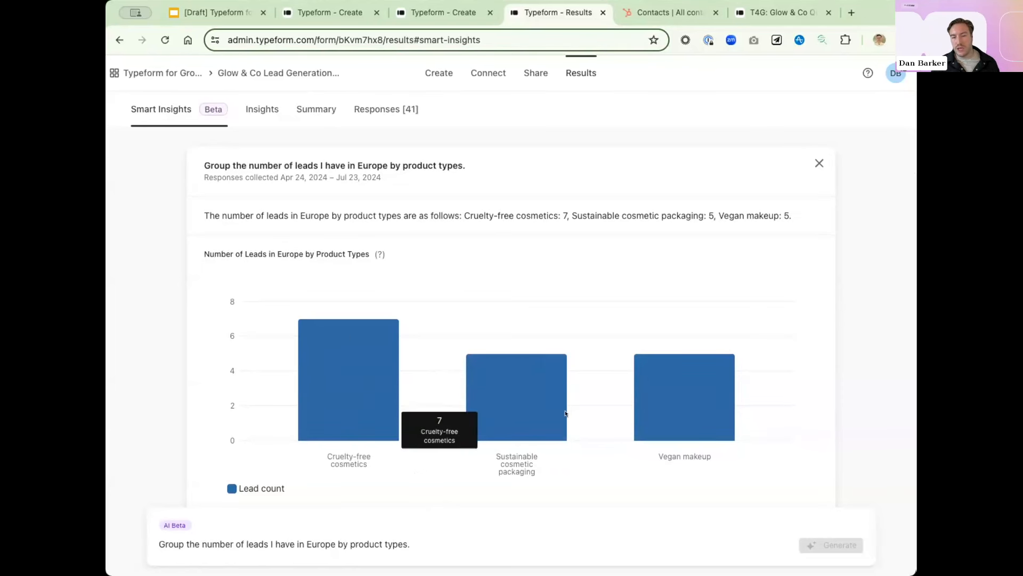
pyautogui.moveTo(780, 398)
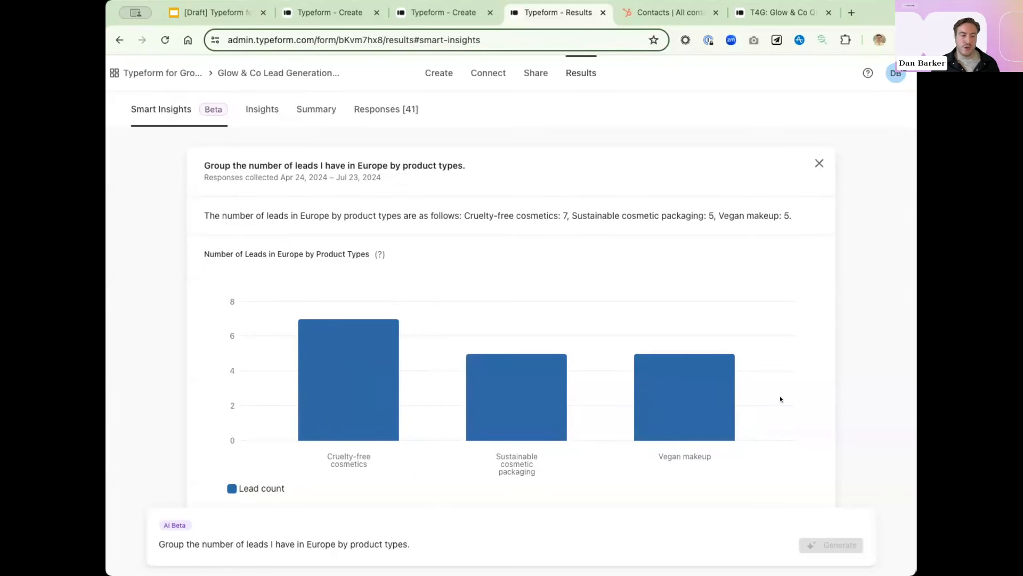
pyautogui.moveTo(566, 298)
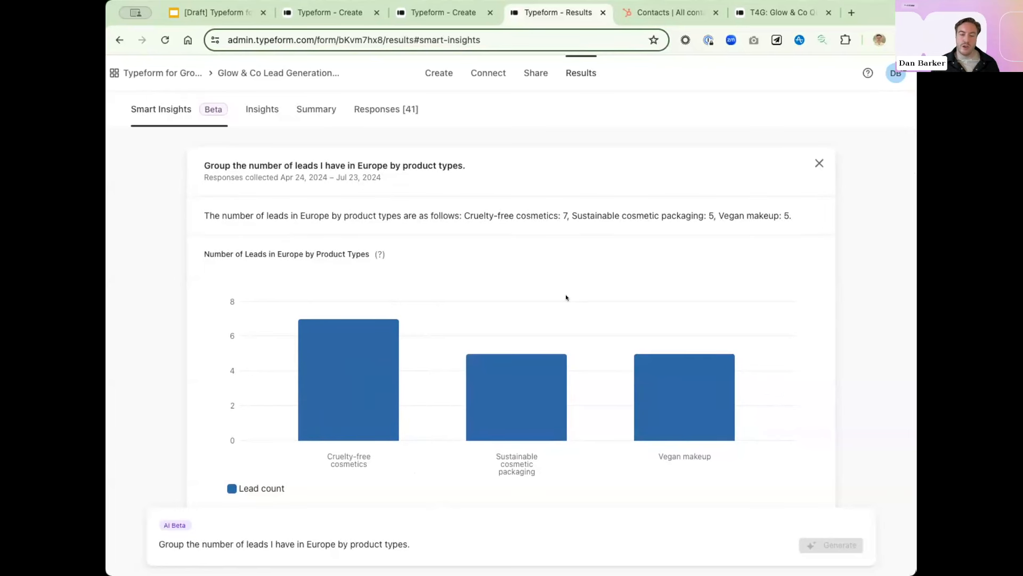
pyautogui.moveTo(371, 403)
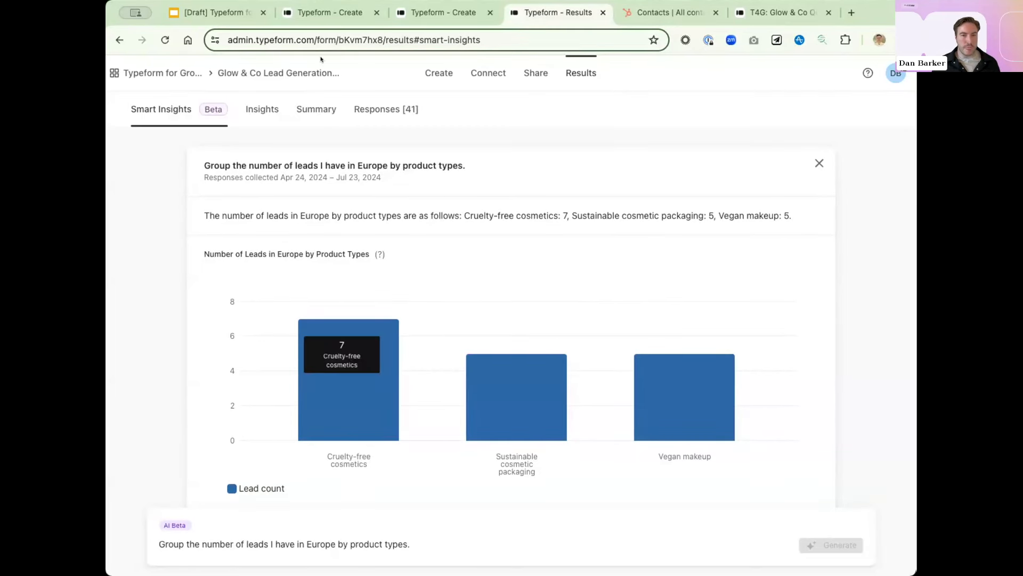
pyautogui.moveTo(217, 13)
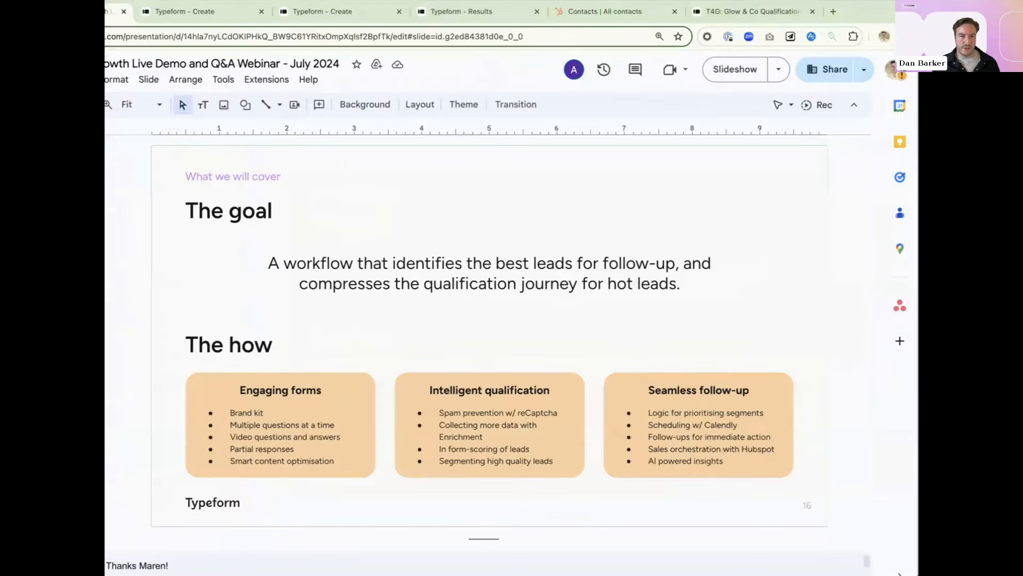
# Present the workflow overview slide full screen in the webinar deck.
pyautogui.click(735, 69)
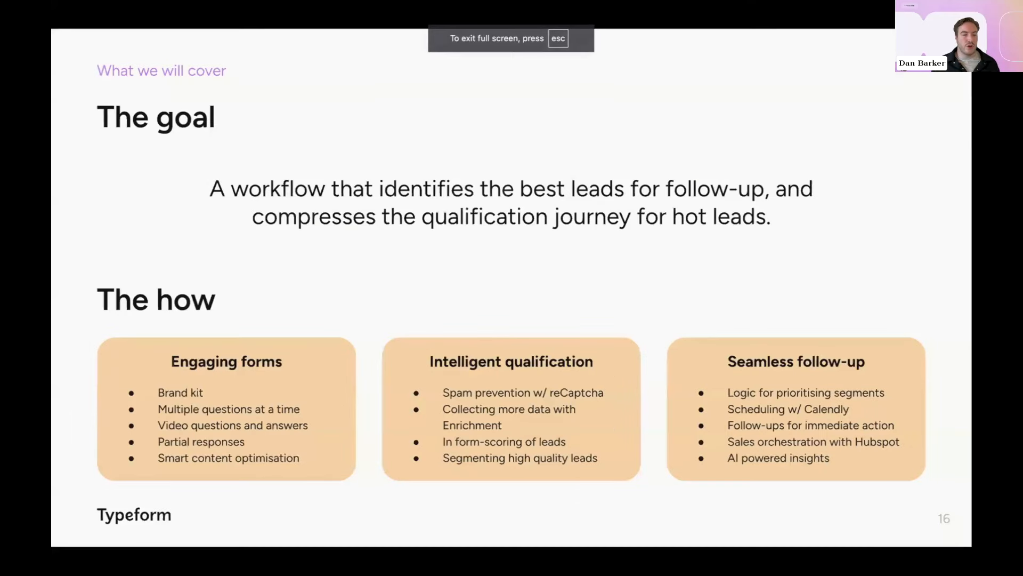
pyautogui.moveTo(399, 279)
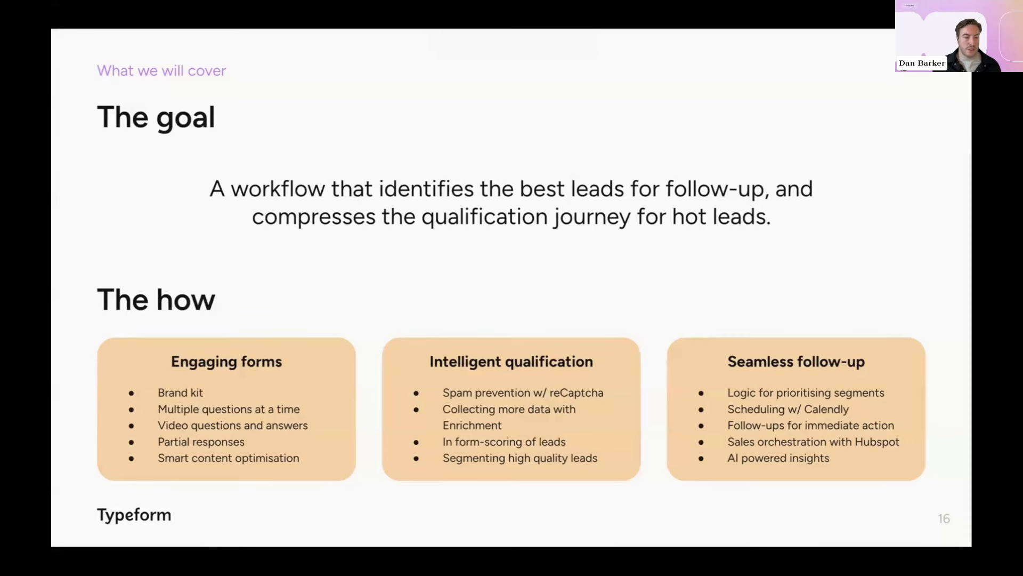
pyautogui.moveTo(430, 266)
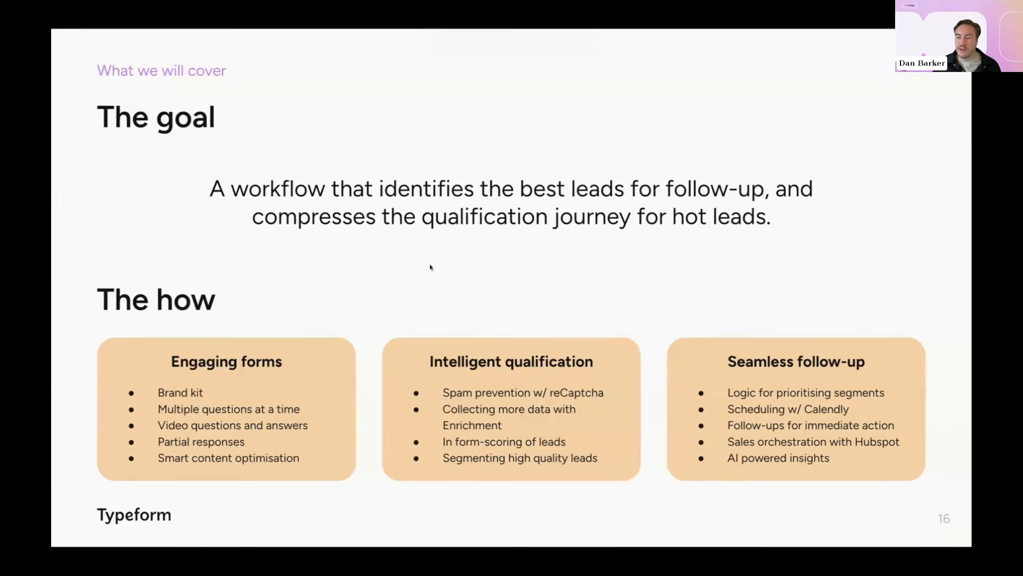
pyautogui.moveTo(422, 269)
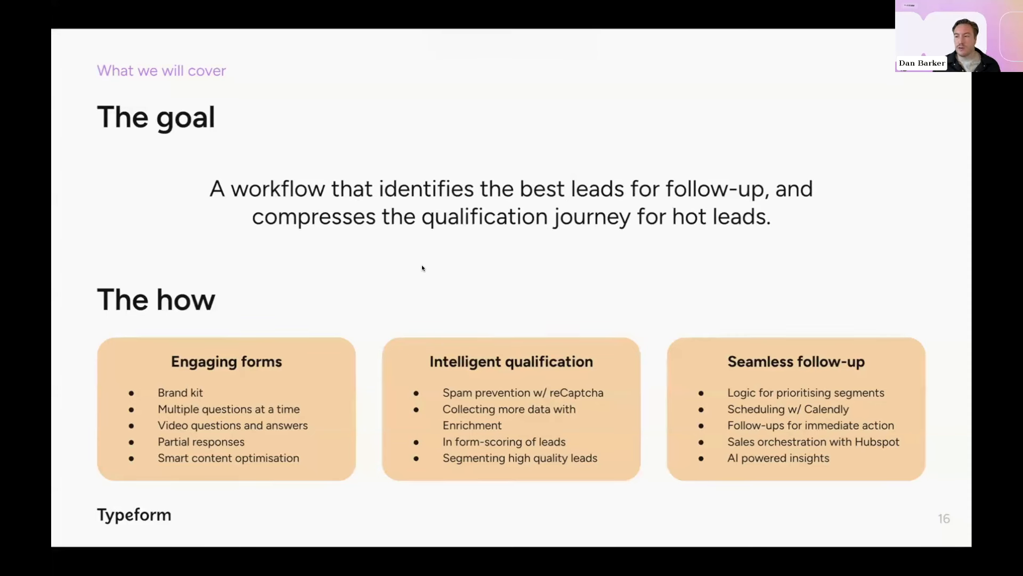